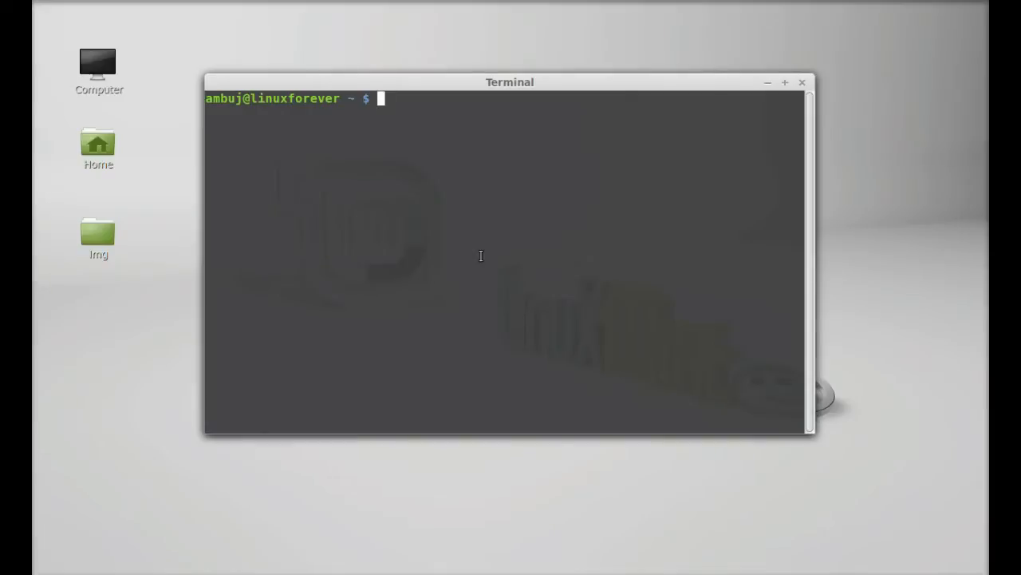
Step: Run 'sudo apt-get install glabels' and answer y to install gLabels with its supporting packages
{"action": "type", "text": "sudo apt-"}
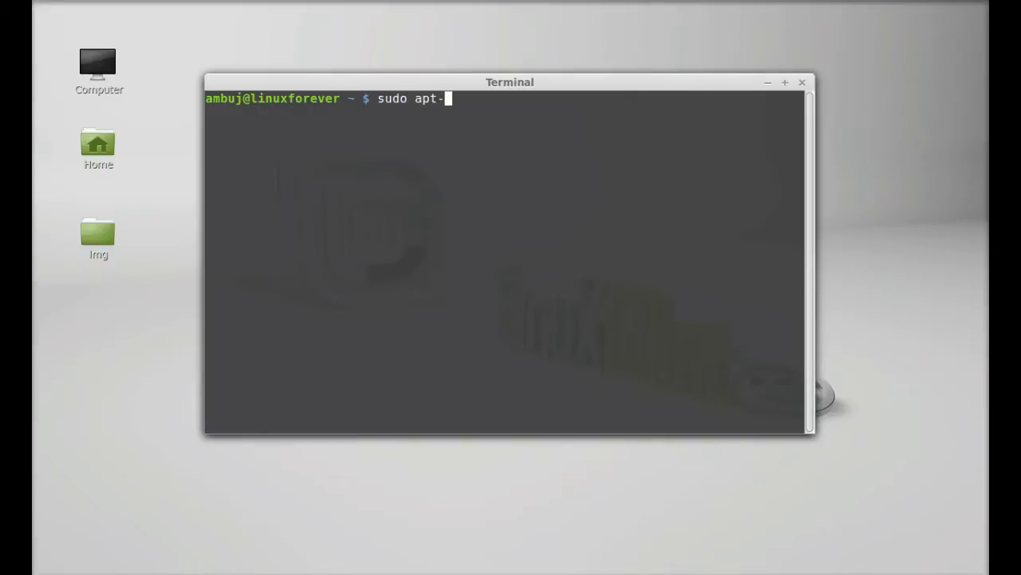
{"action": "type", "text": "get inst"}
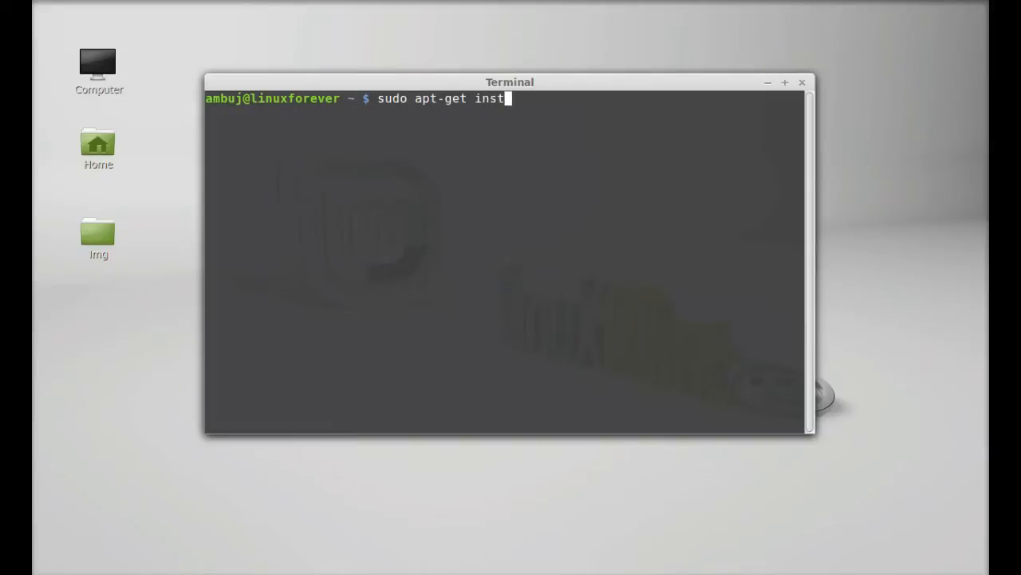
{"action": "type", "text": "all g"}
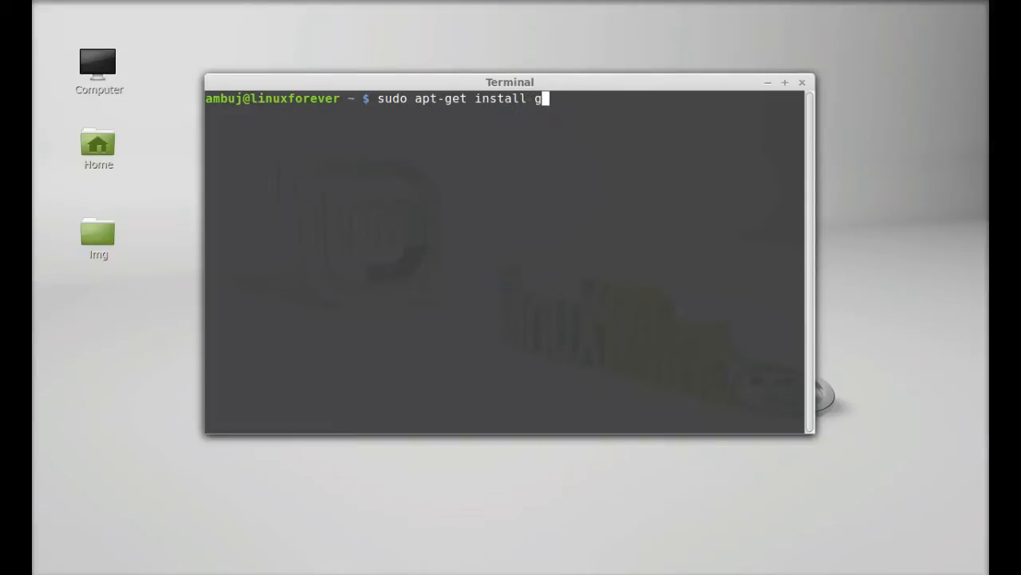
{"action": "type", "text": "labels"}
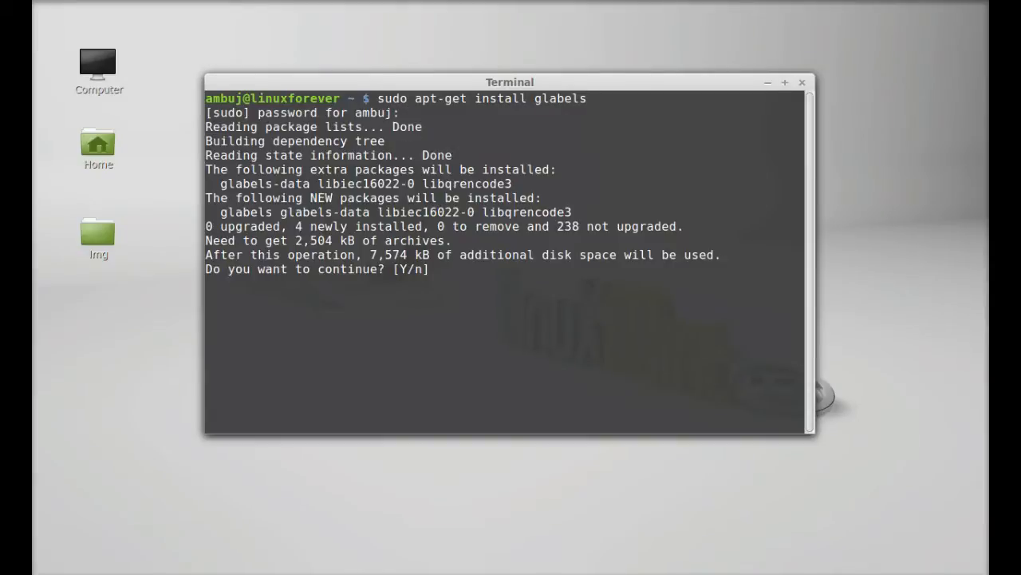
{"action": "type", "text": "y"}
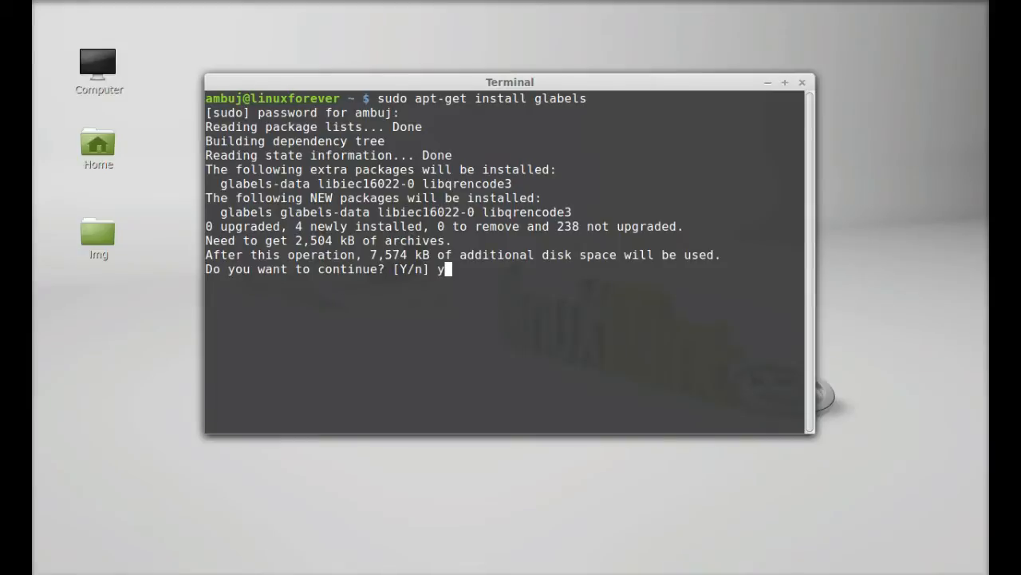
{"action": "key", "text": "Return"}
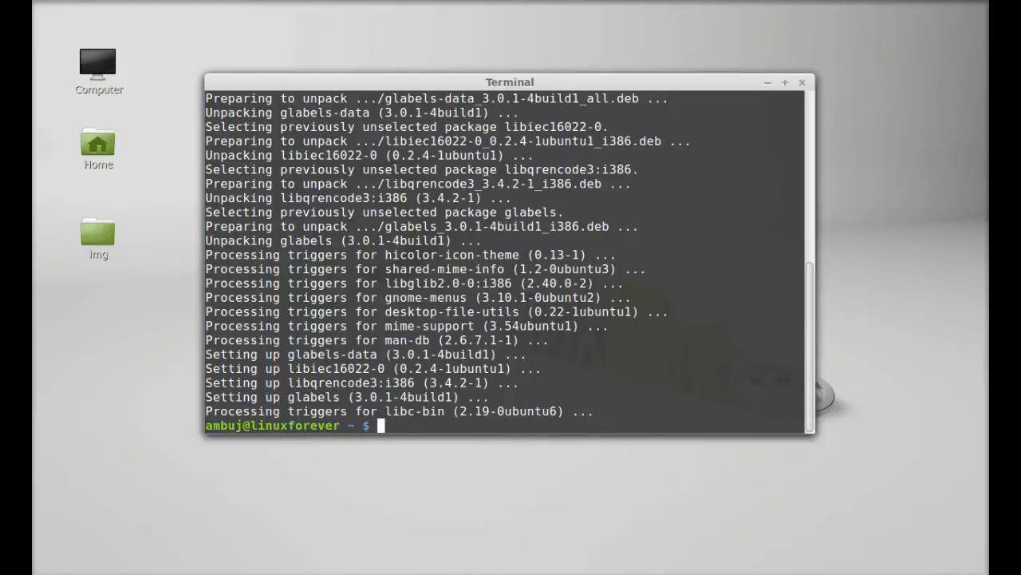
{"action": "mouse_move", "coordinate": [829, 166]}
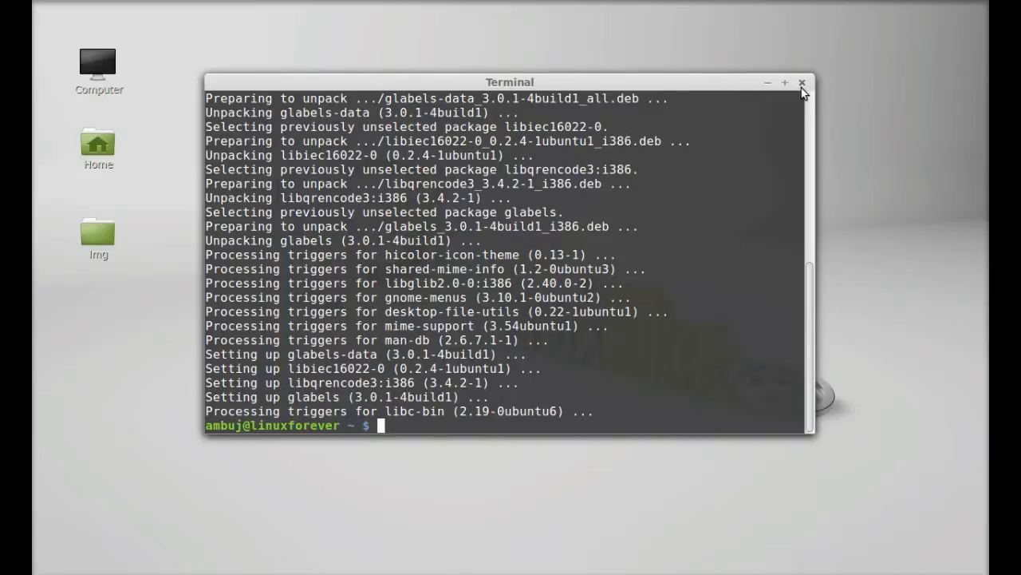
Step: Close Terminal, search the Mint menu for 'glabe' and launch gLabels
{"action": "left_click", "coordinate": [800, 83]}
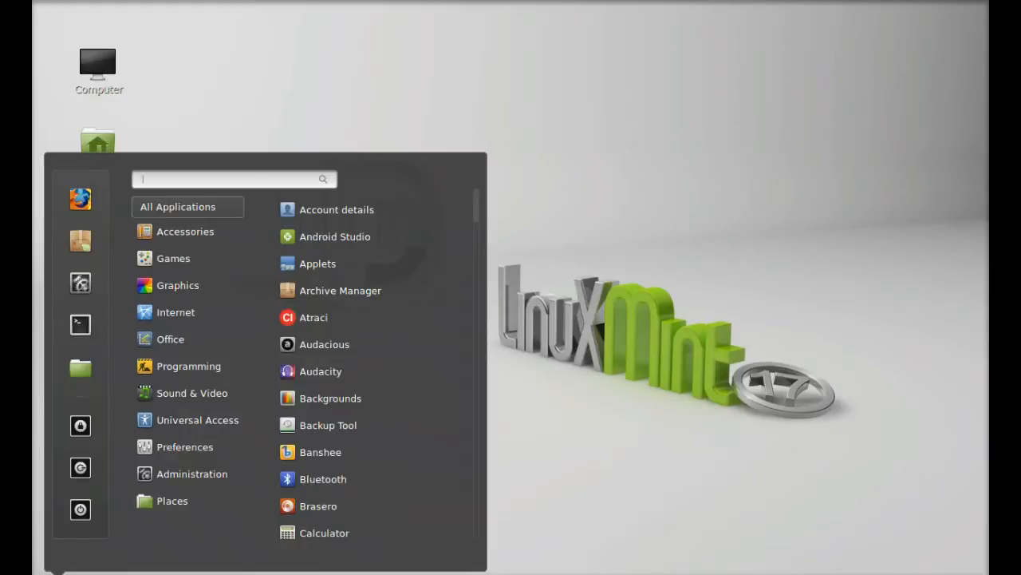
{"action": "type", "text": "glabe"}
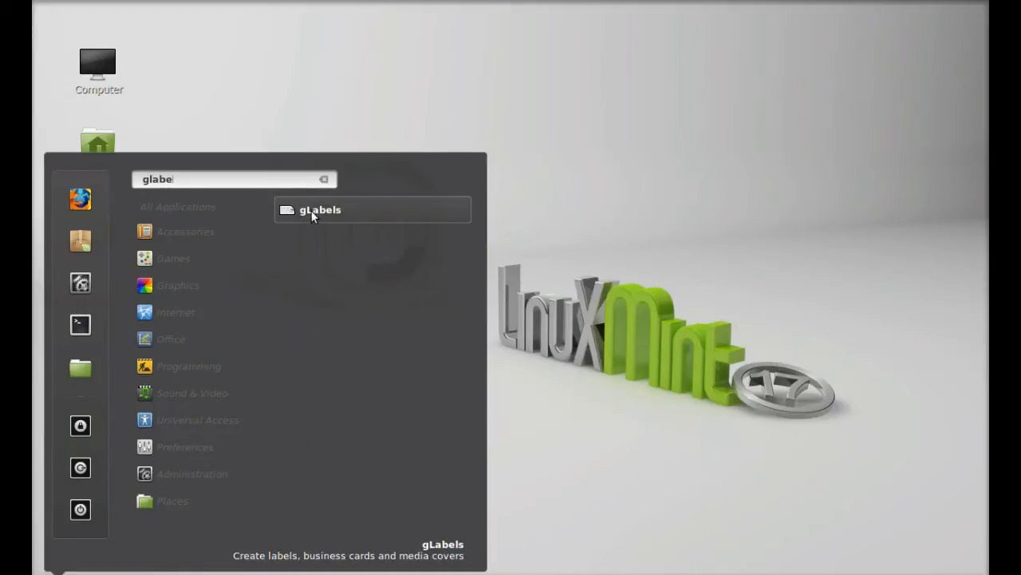
{"action": "left_click", "coordinate": [320, 209]}
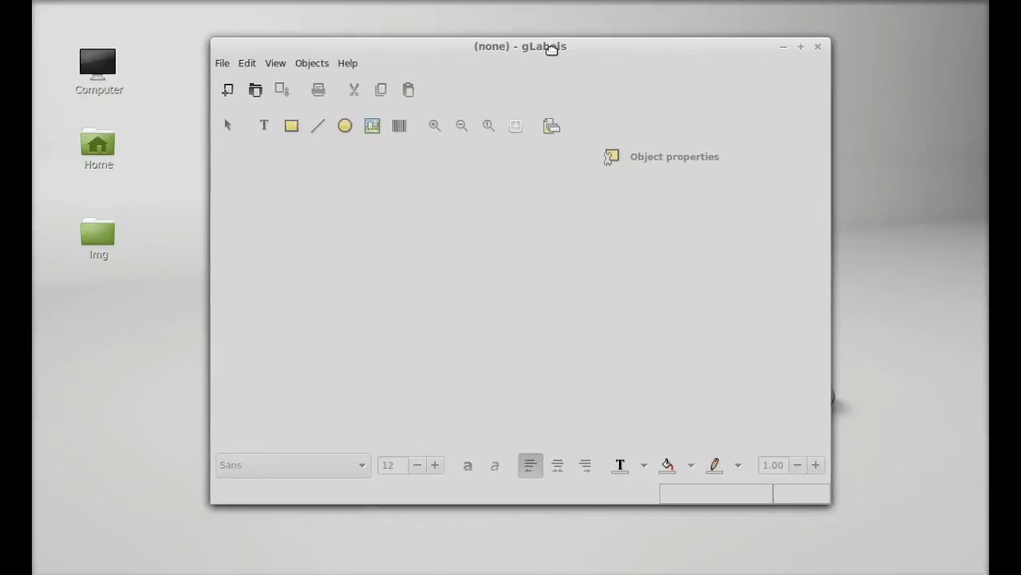
{"action": "mouse_move", "coordinate": [230, 71]}
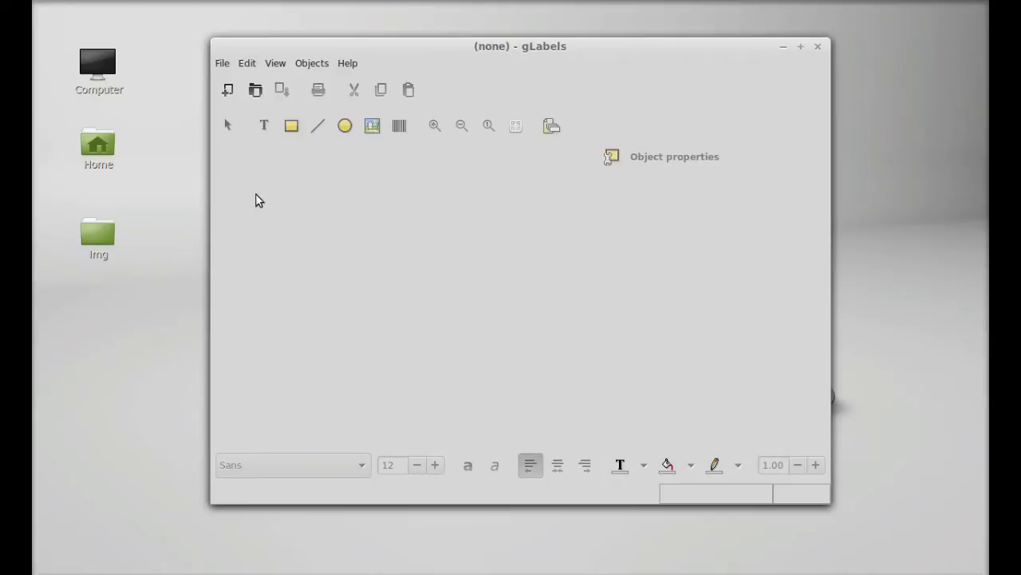
Step: Start a new document on the Agipa 119488 Business Cards template with Normal orientation
{"action": "left_click", "coordinate": [222, 63]}
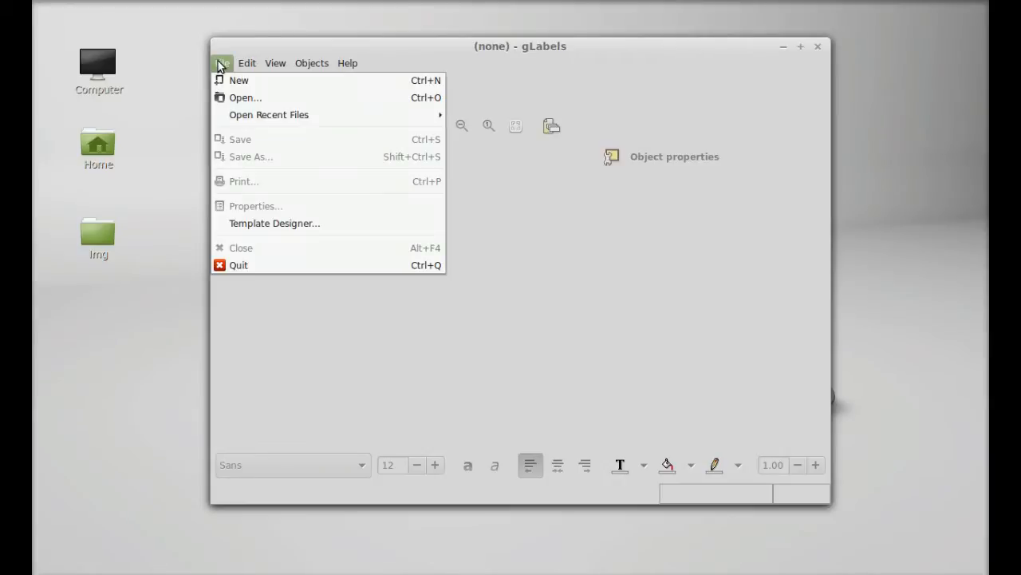
{"action": "mouse_move", "coordinate": [239, 80]}
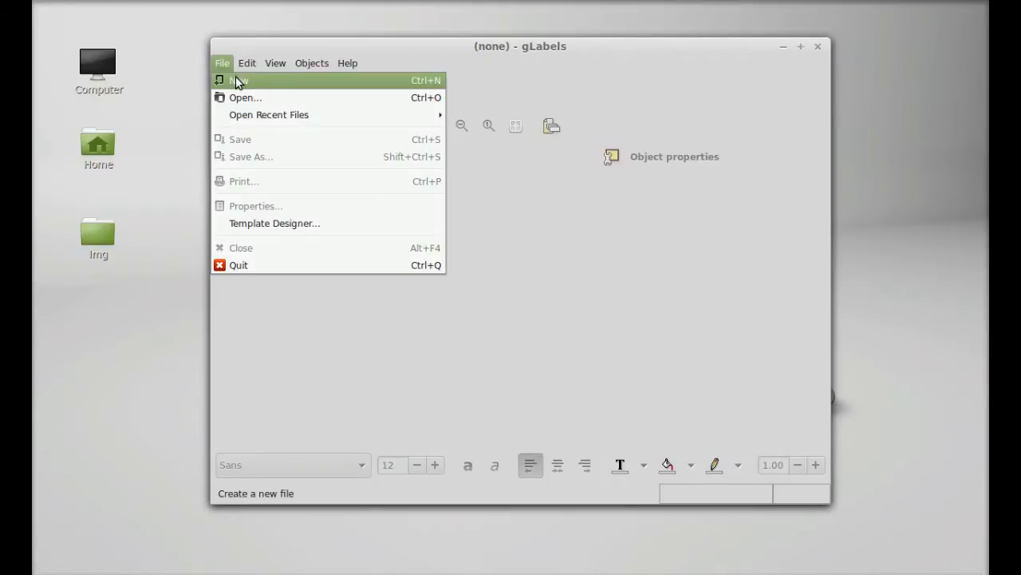
{"action": "left_click", "coordinate": [239, 80]}
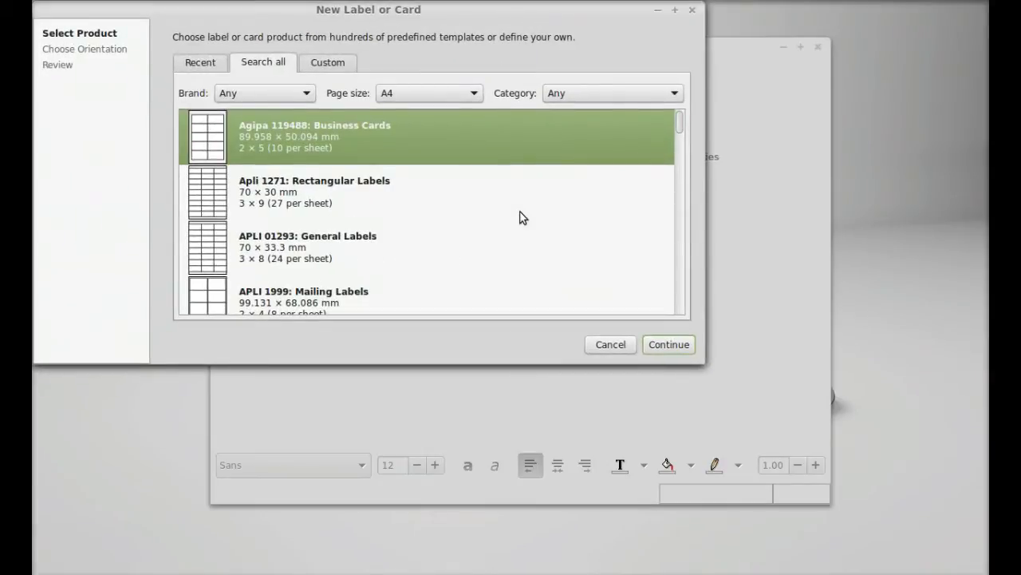
{"action": "mouse_move", "coordinate": [524, 54]}
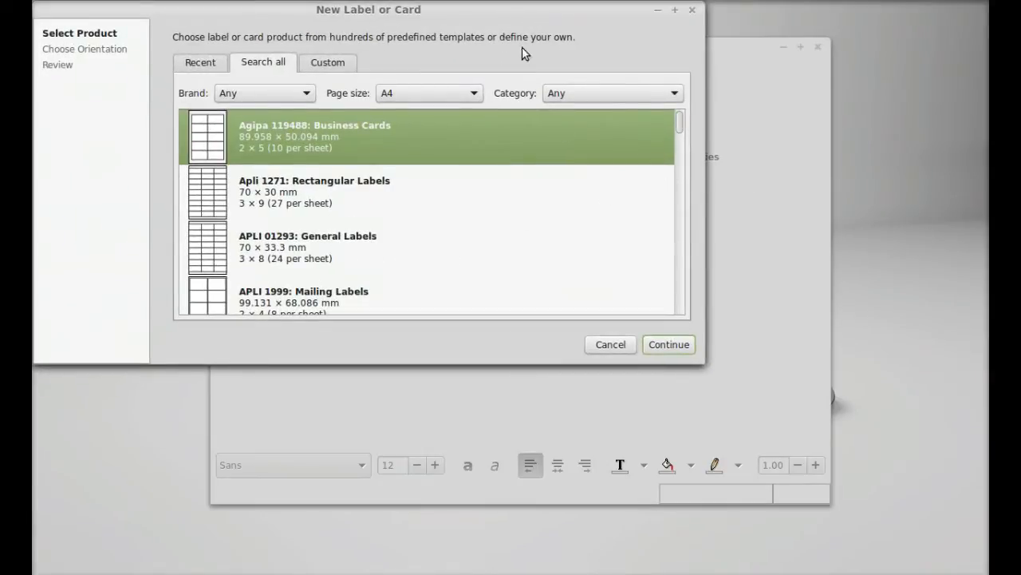
{"action": "scroll", "scroll_direction": "down", "scroll_amount": 3}
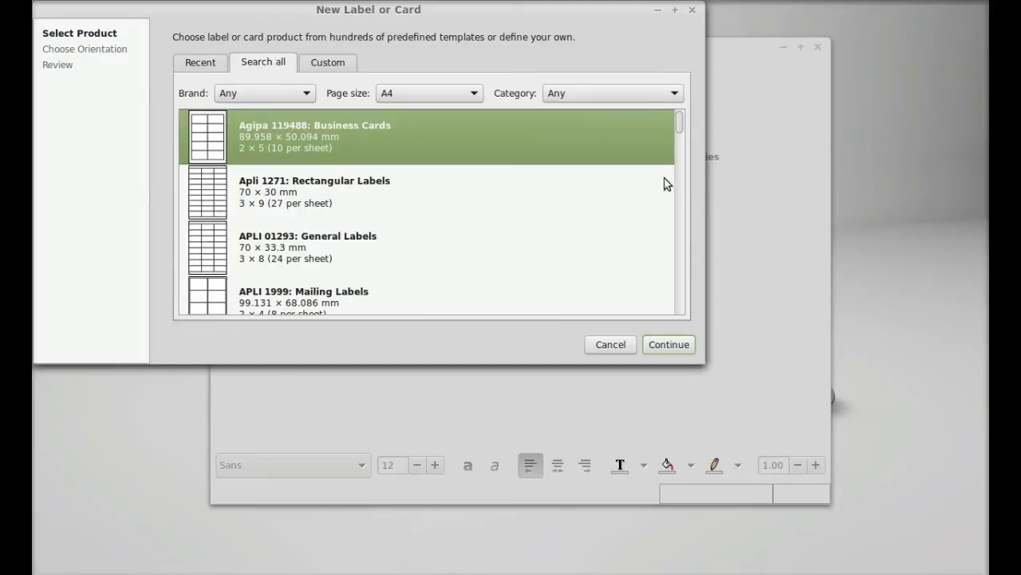
{"action": "mouse_move", "coordinate": [384, 144]}
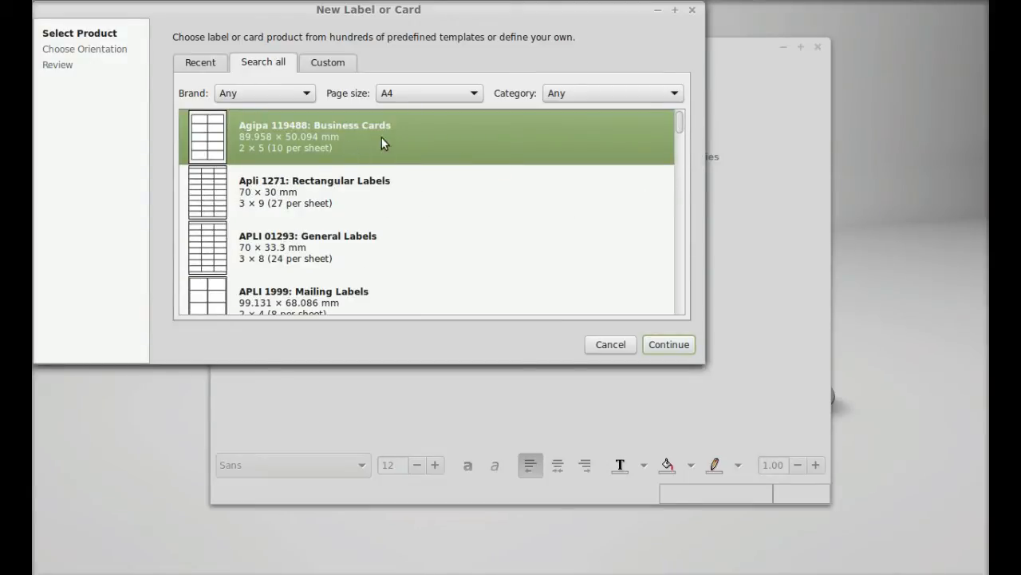
{"action": "mouse_move", "coordinate": [502, 232]}
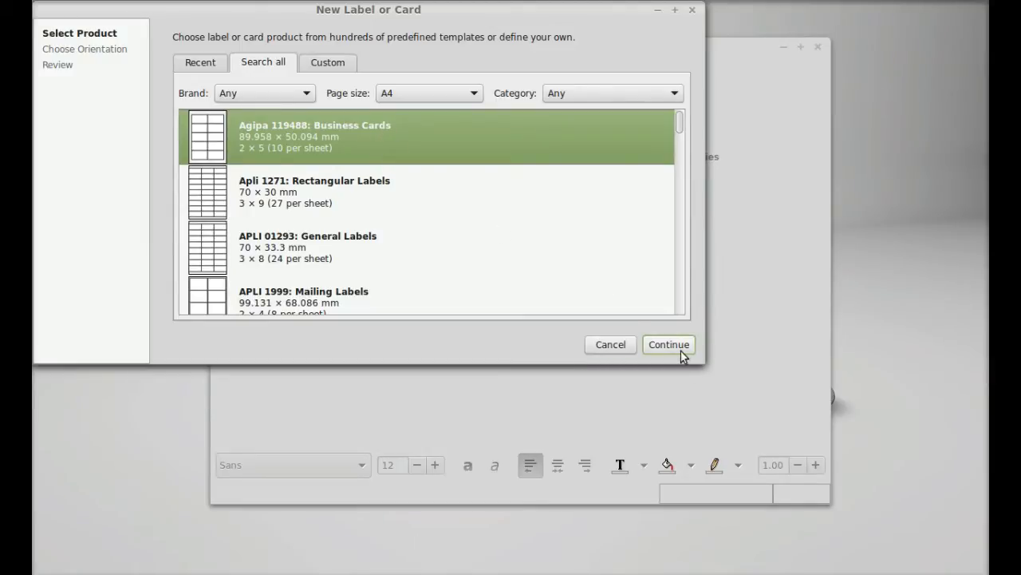
{"action": "left_click", "coordinate": [668, 344]}
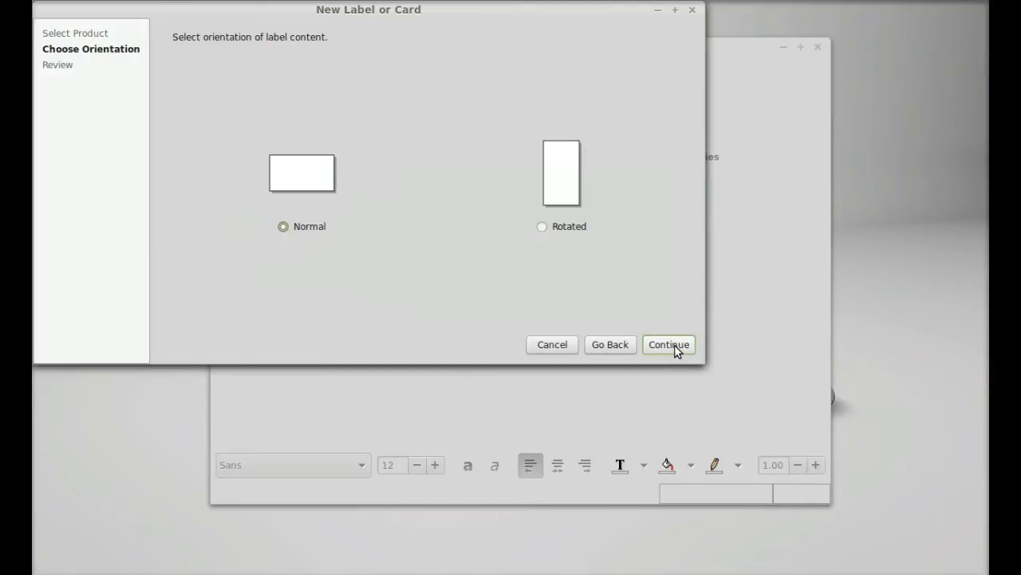
{"action": "mouse_move", "coordinate": [503, 256]}
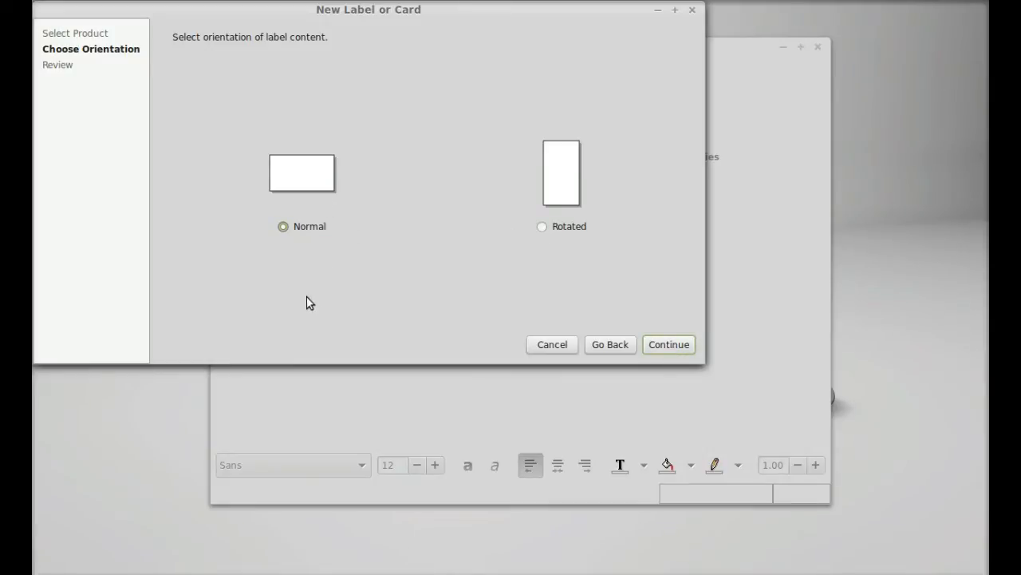
{"action": "left_click", "coordinate": [669, 344]}
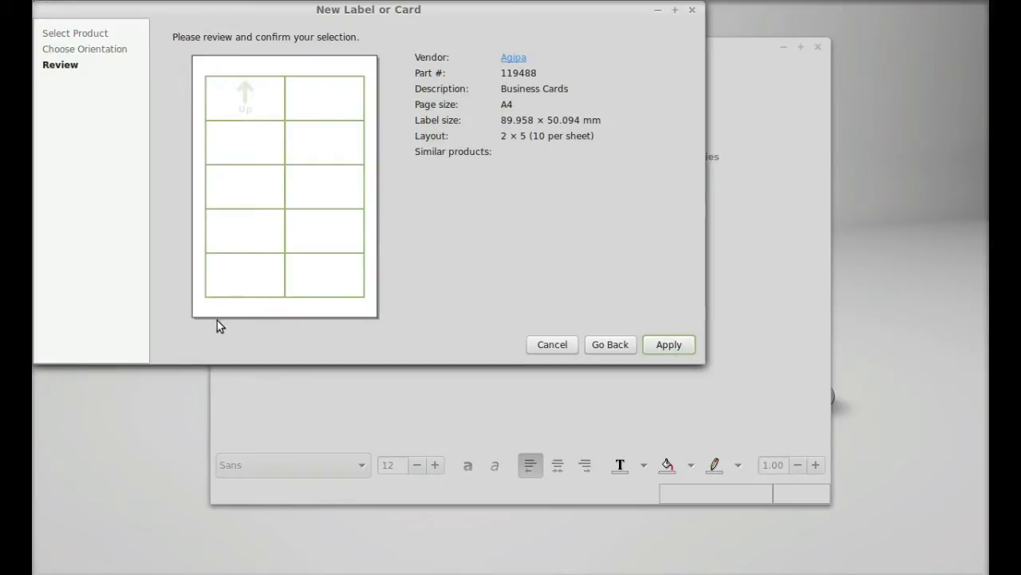
{"action": "mouse_move", "coordinate": [221, 73]}
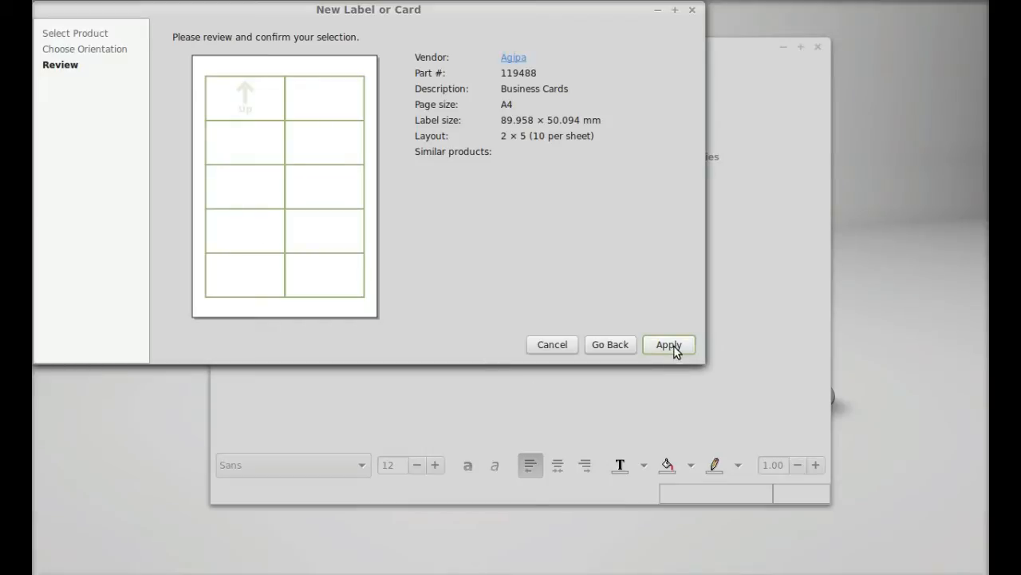
Step: Create the blank business card and pick the Create text object tool
{"action": "left_click", "coordinate": [669, 344]}
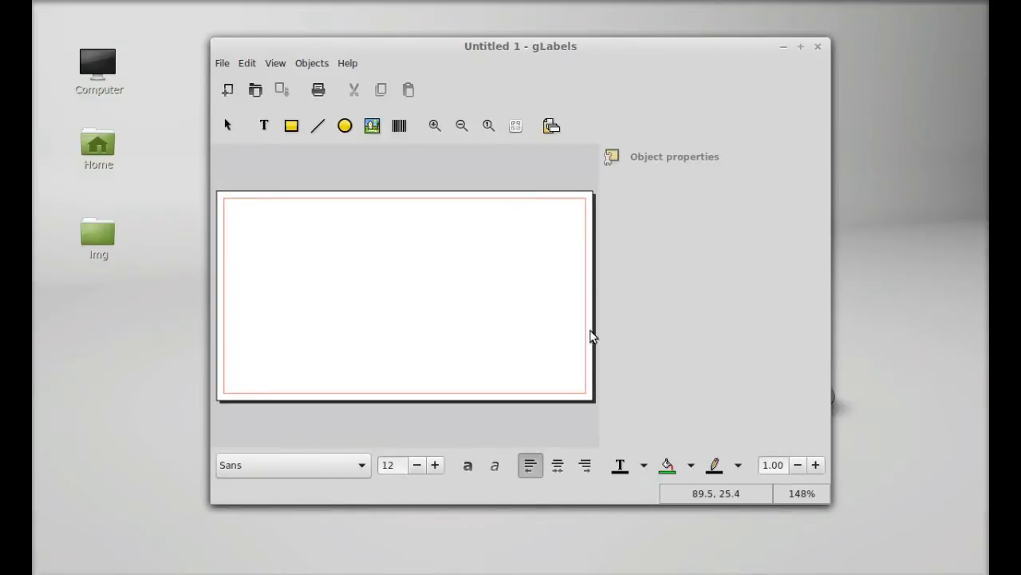
{"action": "mouse_move", "coordinate": [532, 247]}
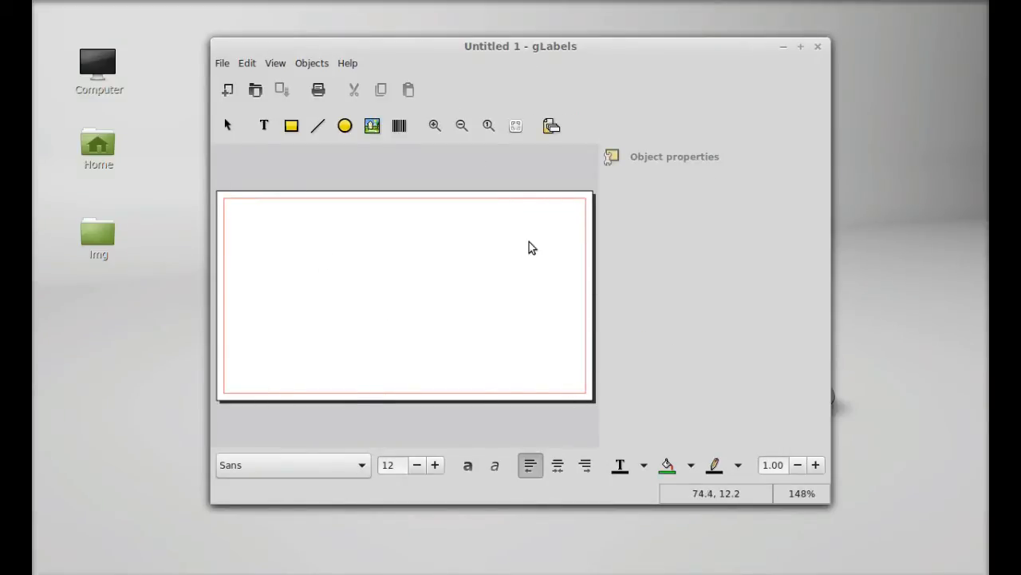
{"action": "mouse_move", "coordinate": [311, 281]}
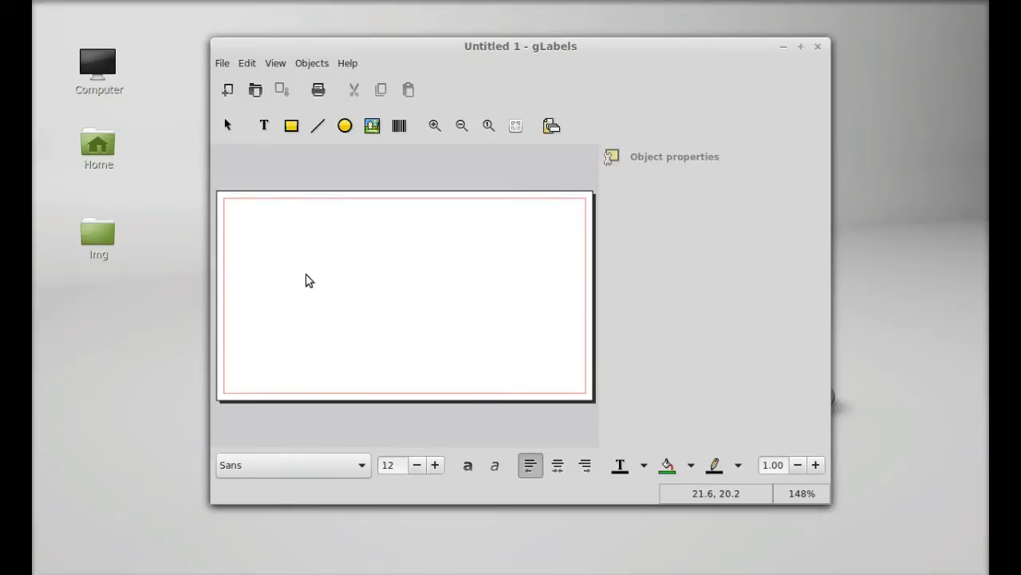
{"action": "mouse_move", "coordinate": [335, 240]}
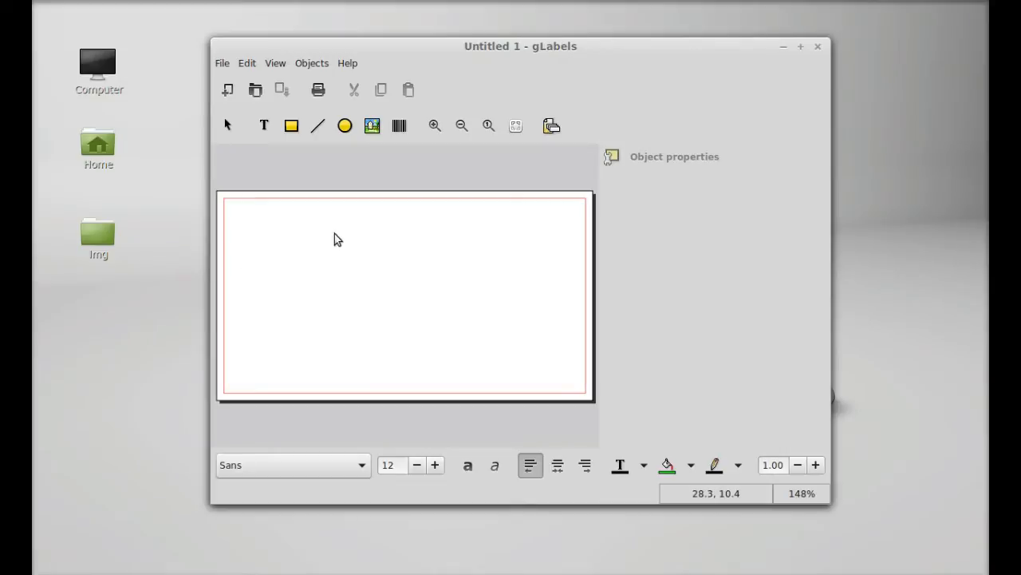
{"action": "left_click", "coordinate": [264, 125]}
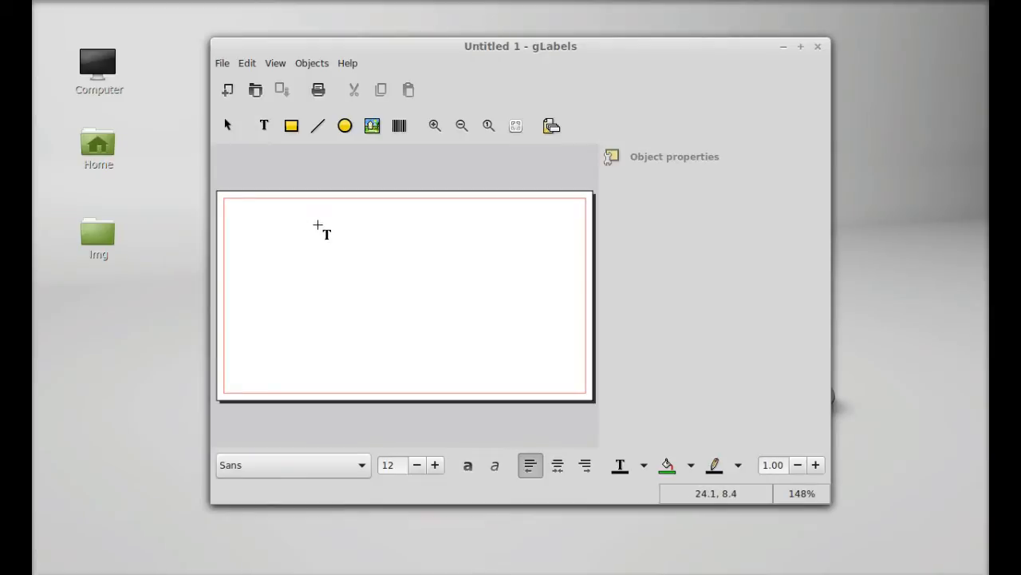
{"action": "left_click", "coordinate": [359, 235]}
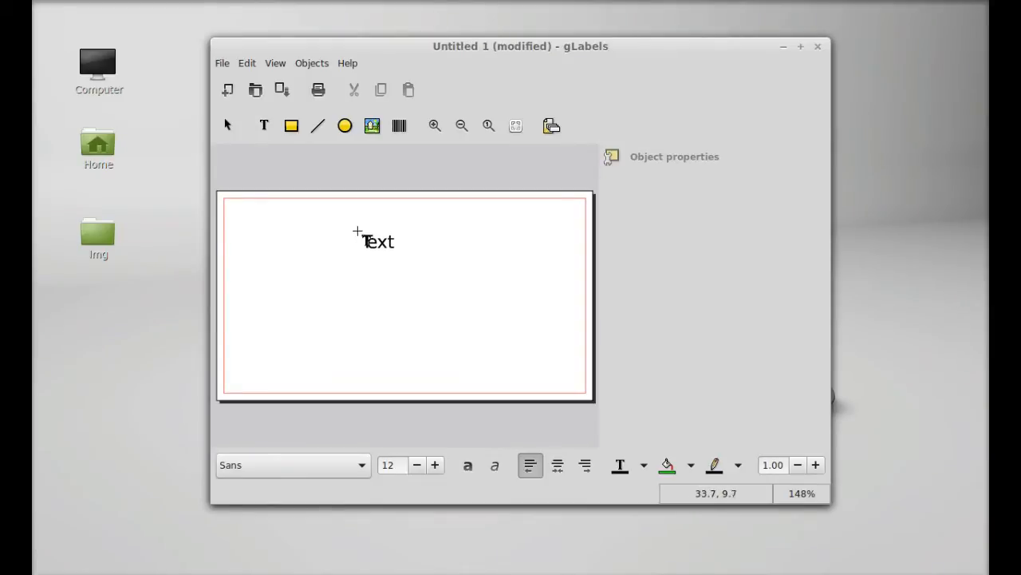
{"action": "left_click", "coordinate": [372, 242]}
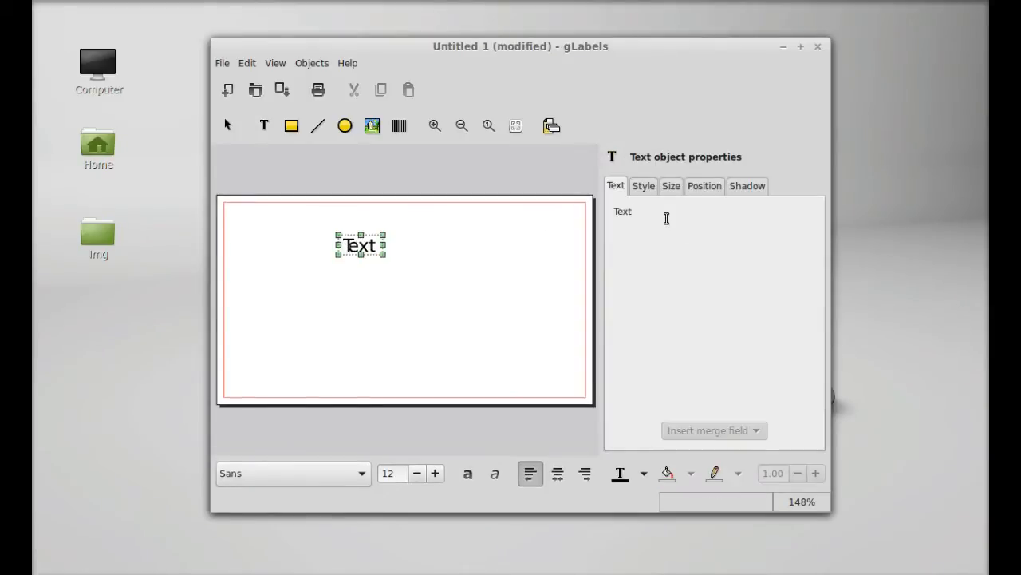
{"action": "key", "text": "BackSpace"}
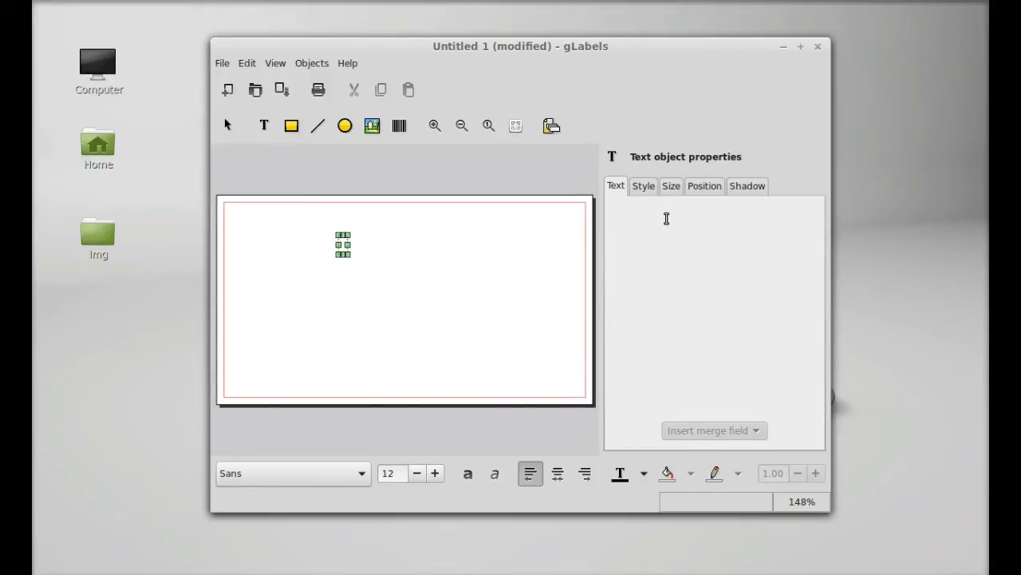
{"action": "left_click", "coordinate": [666, 219]}
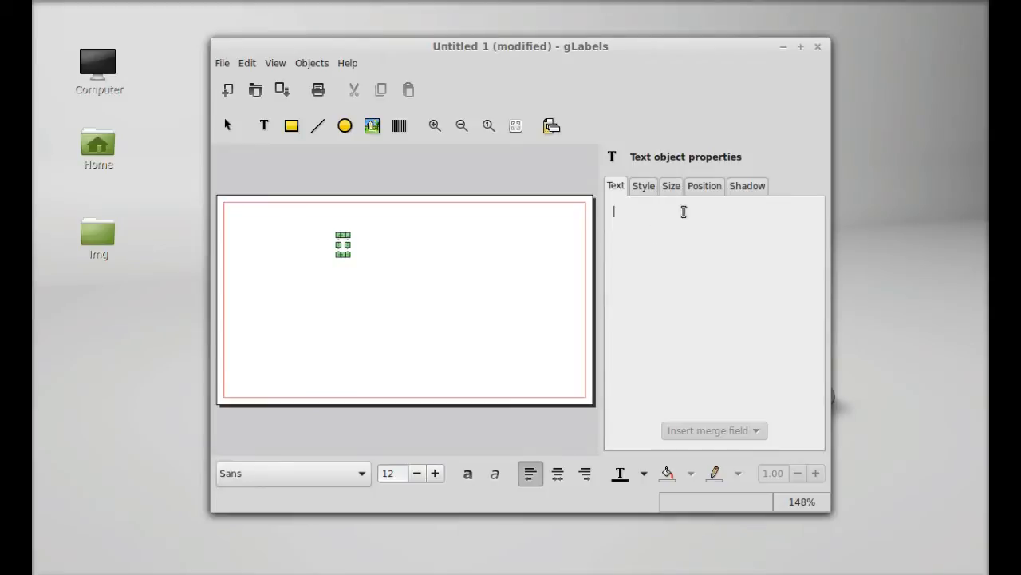
{"action": "mouse_move", "coordinate": [692, 237]}
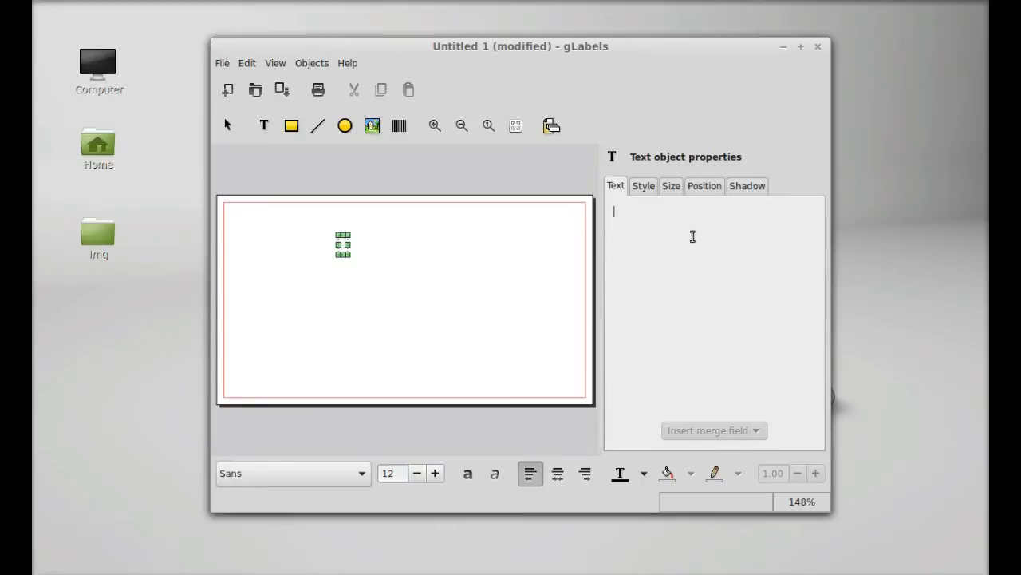
{"action": "type", "text": "A"}
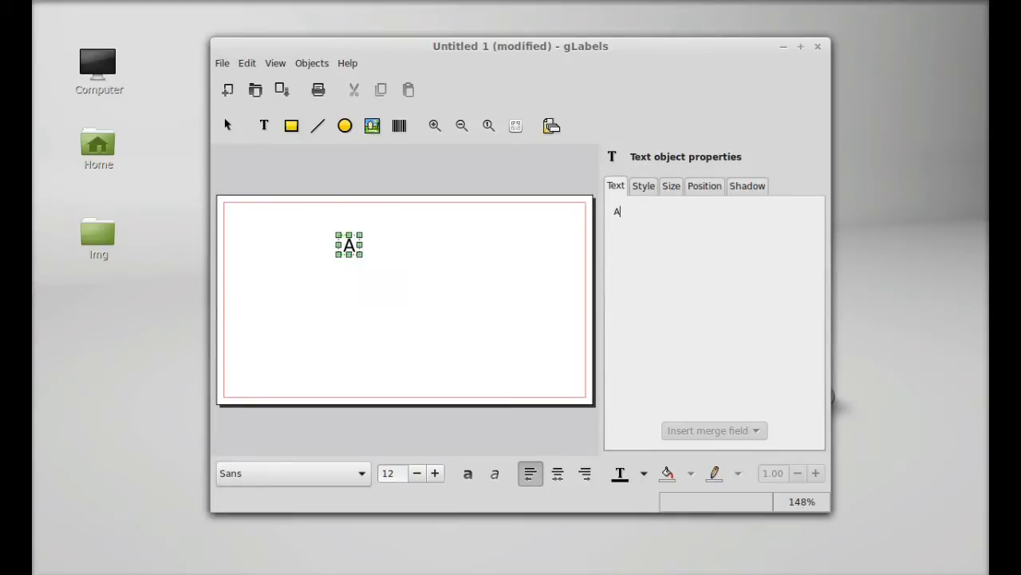
{"action": "type", "text": "mbuj"}
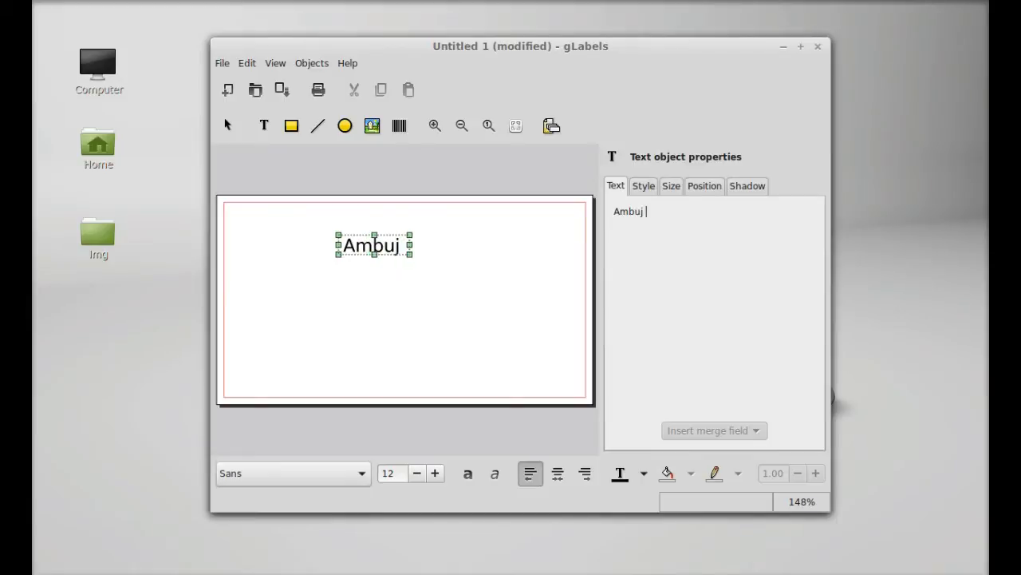
{"action": "type", "text": "Kuma"}
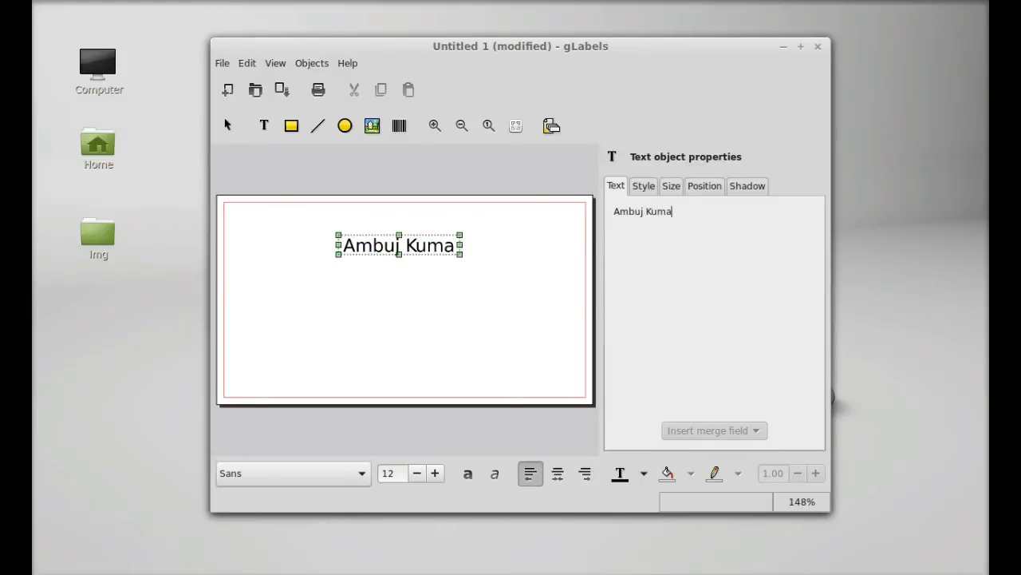
{"action": "left_click", "coordinate": [643, 185]}
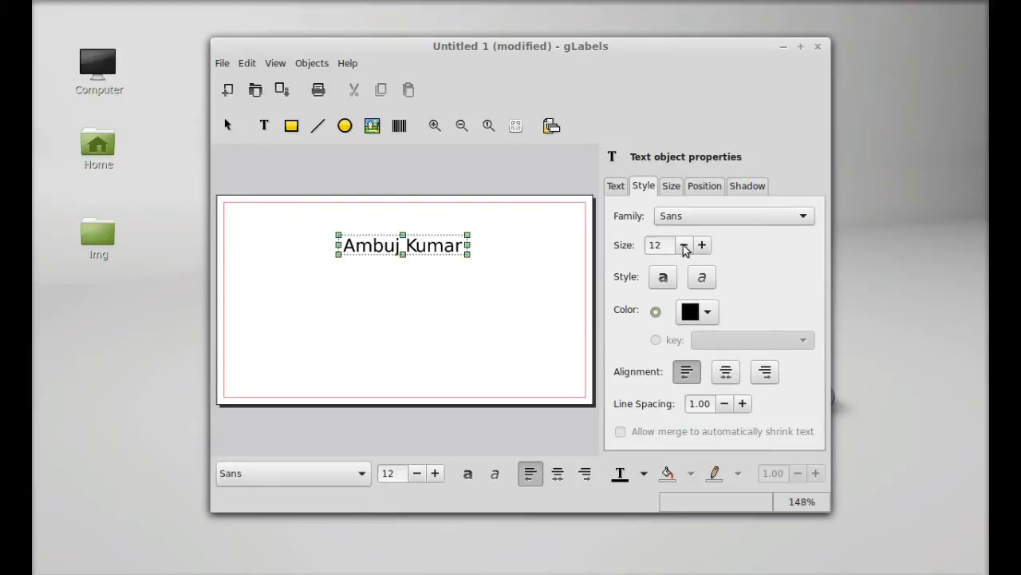
Step: Make the name bold and nudge it slightly lower near the top centre of the card
{"action": "left_click", "coordinate": [662, 277]}
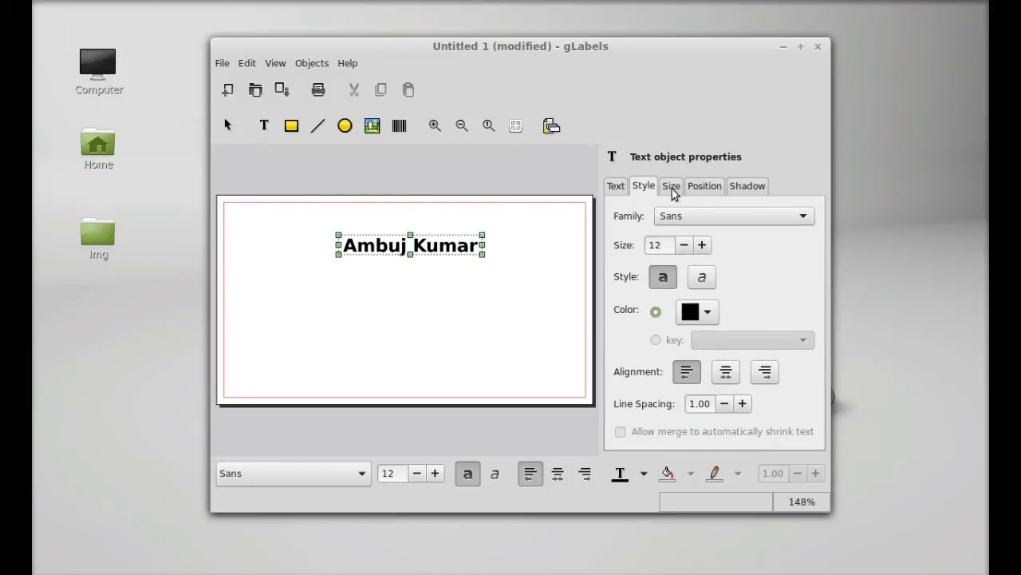
{"action": "left_click", "coordinate": [671, 185]}
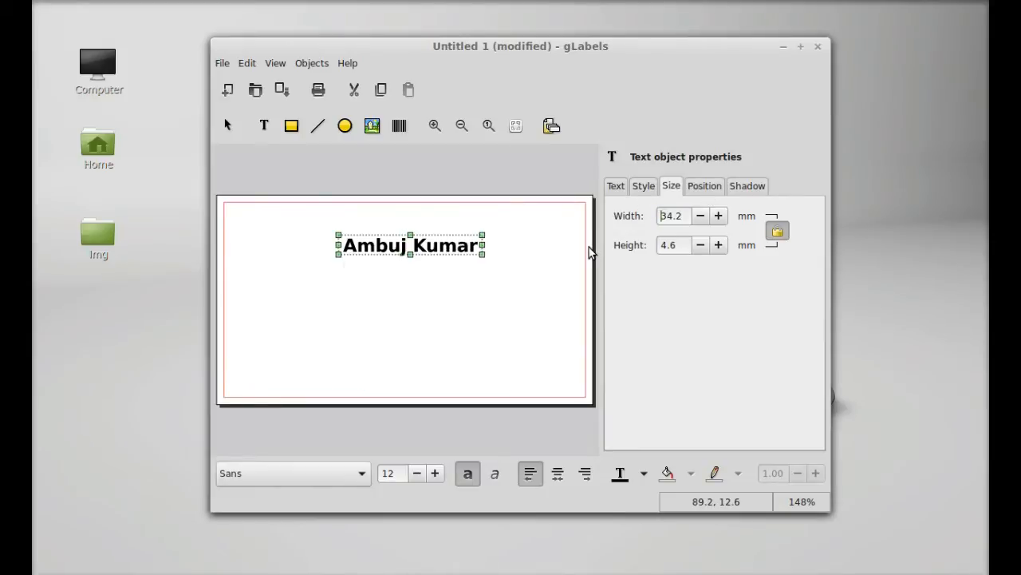
{"action": "left_click", "coordinate": [703, 185]}
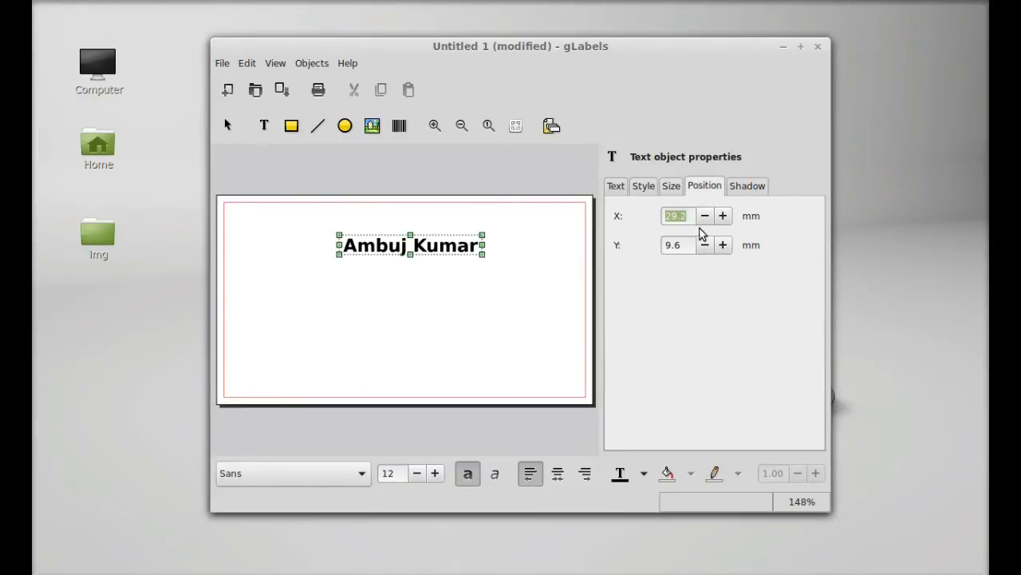
{"action": "left_click", "coordinate": [747, 185]}
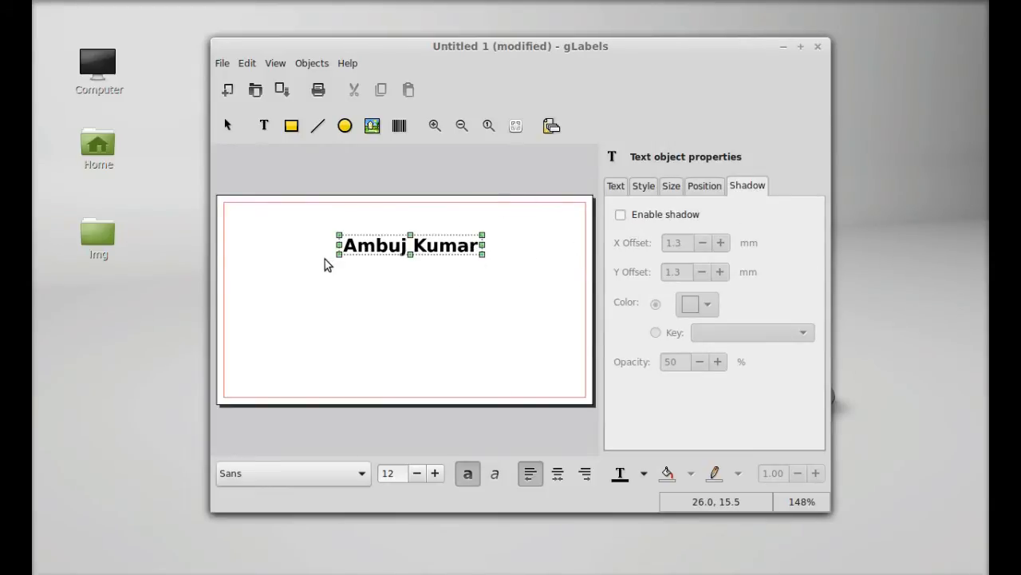
{"action": "mouse_move", "coordinate": [274, 238]}
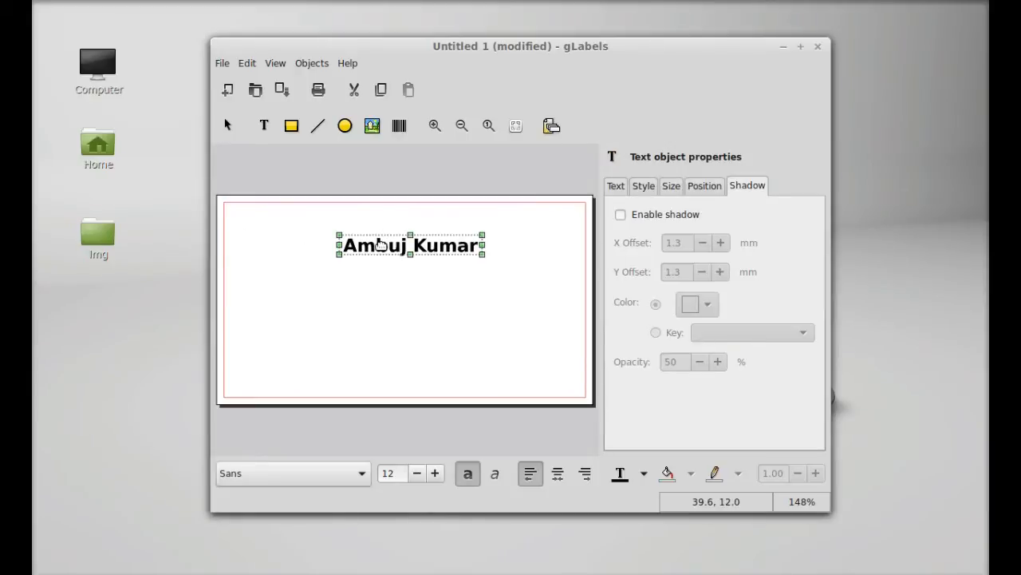
{"action": "left_click_drag", "start_coordinate": [410, 245], "coordinate": [402, 253]}
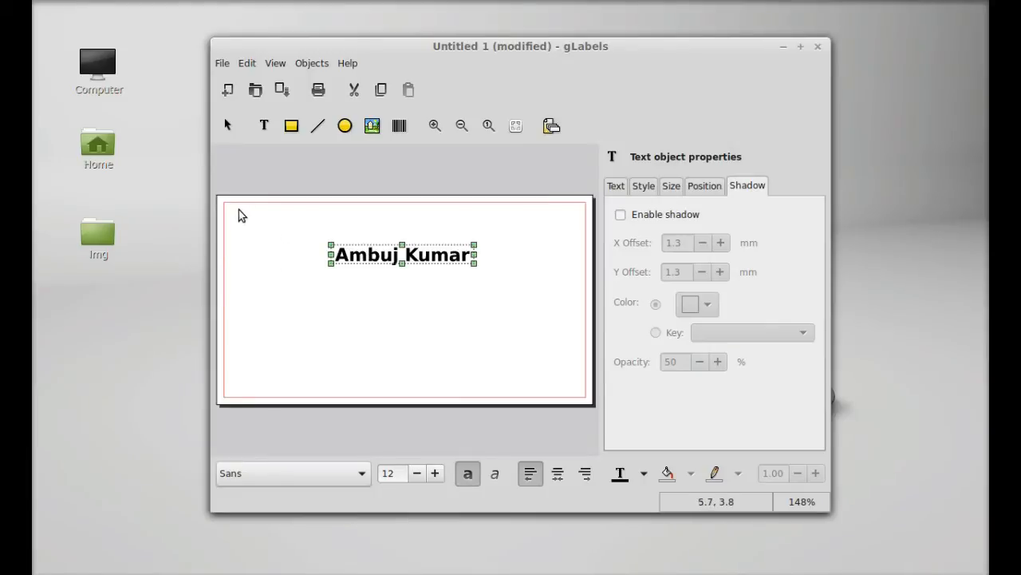
{"action": "mouse_move", "coordinate": [257, 211]}
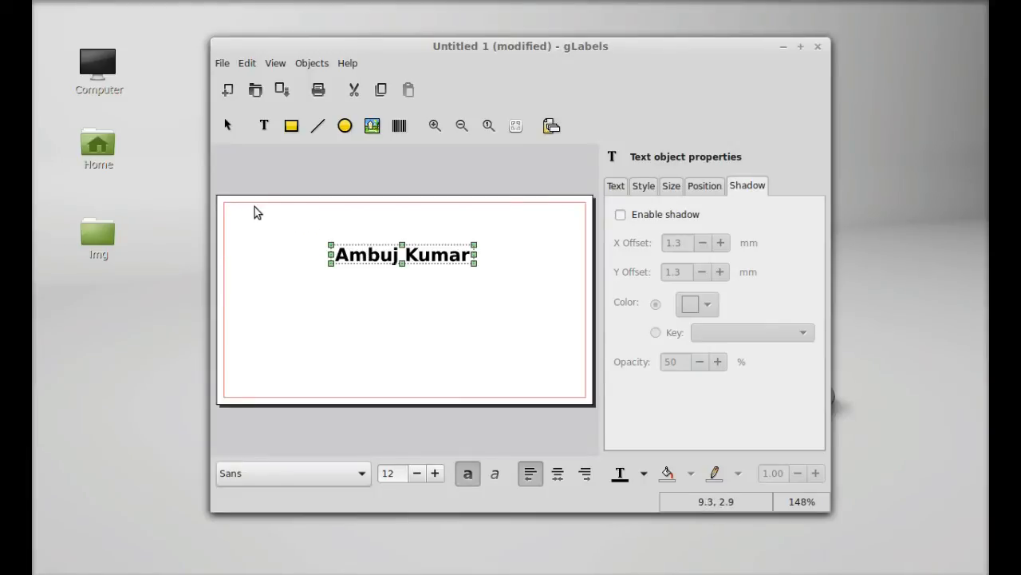
{"action": "mouse_move", "coordinate": [354, 192]}
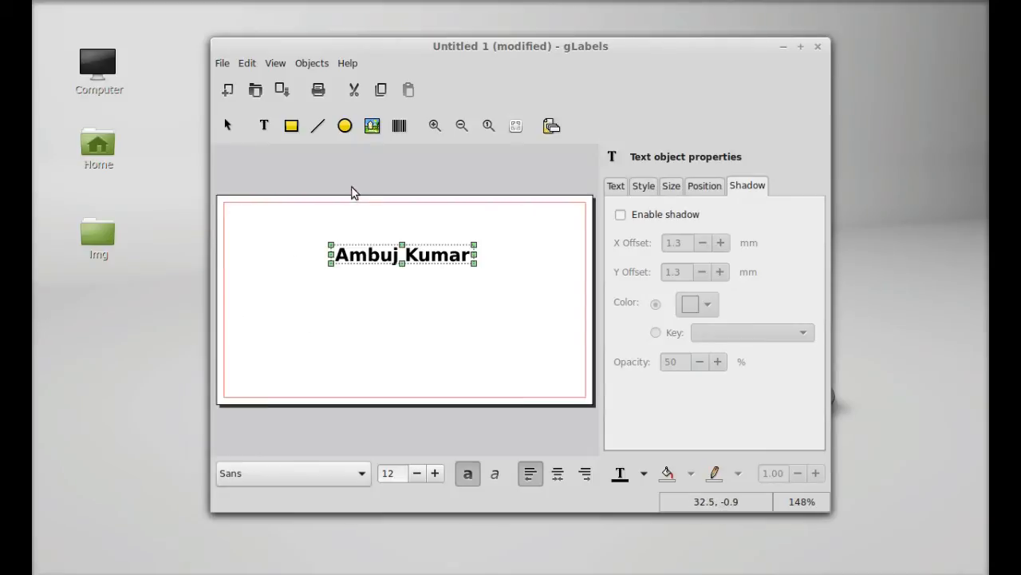
{"action": "mouse_move", "coordinate": [371, 125]}
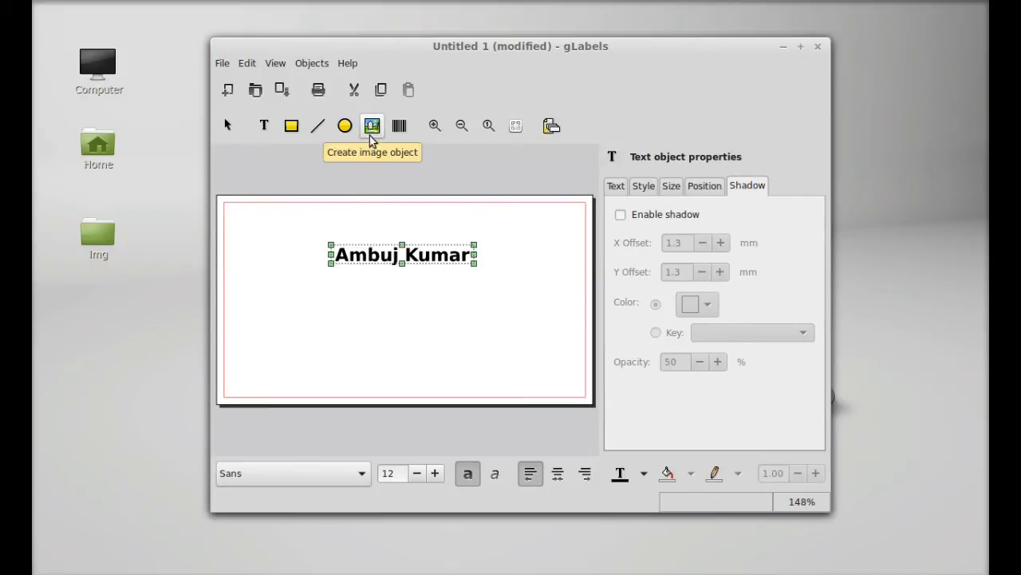
{"action": "mouse_move", "coordinate": [373, 137]}
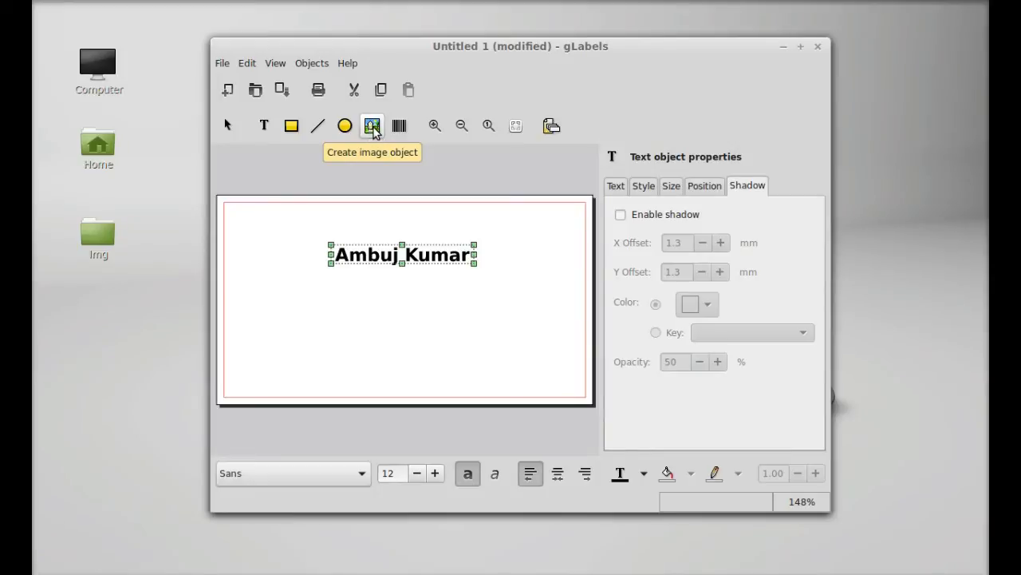
{"action": "mouse_move", "coordinate": [372, 128]}
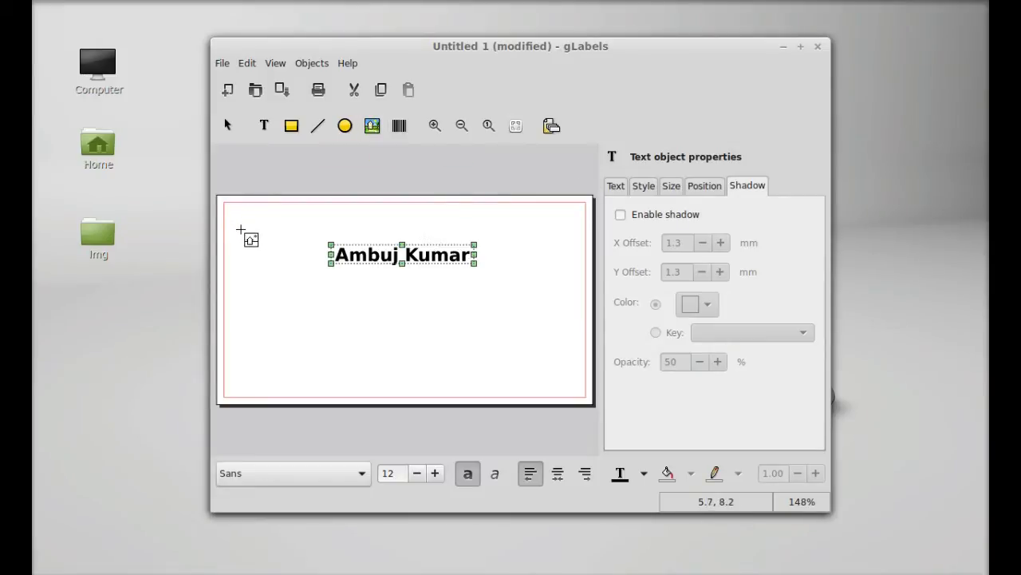
{"action": "mouse_move", "coordinate": [247, 231]}
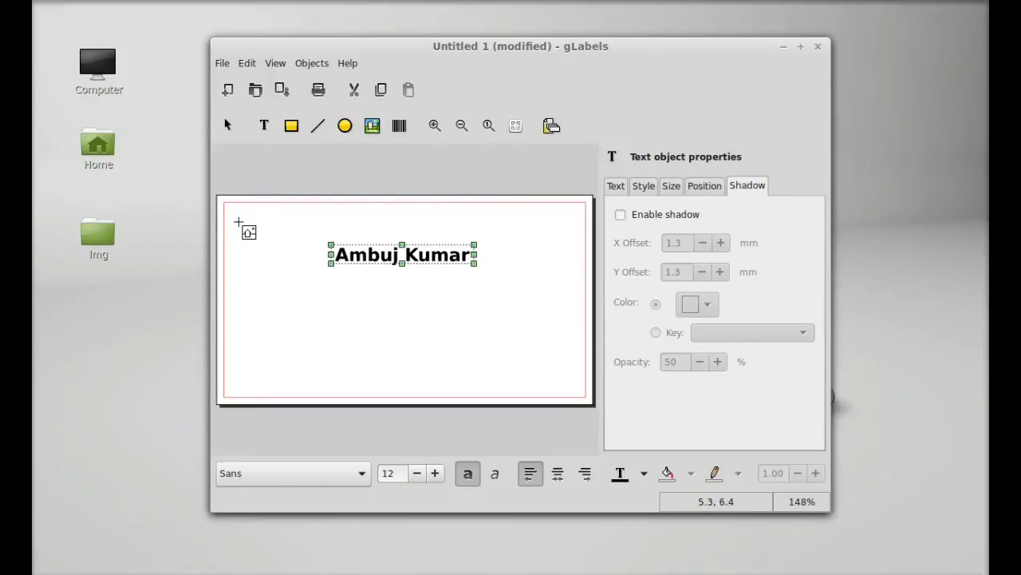
{"action": "mouse_move", "coordinate": [250, 225]}
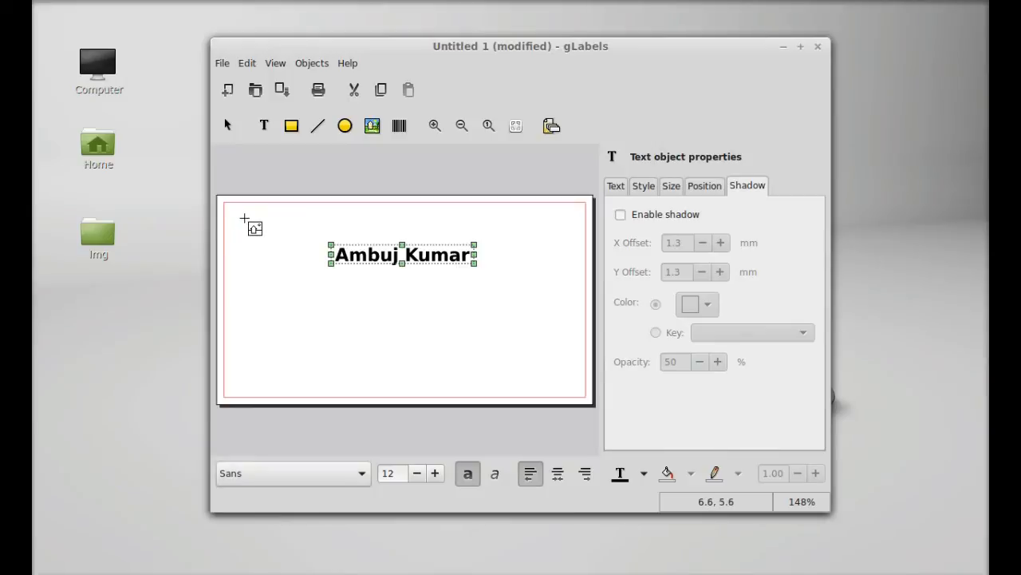
{"action": "mouse_move", "coordinate": [242, 229]}
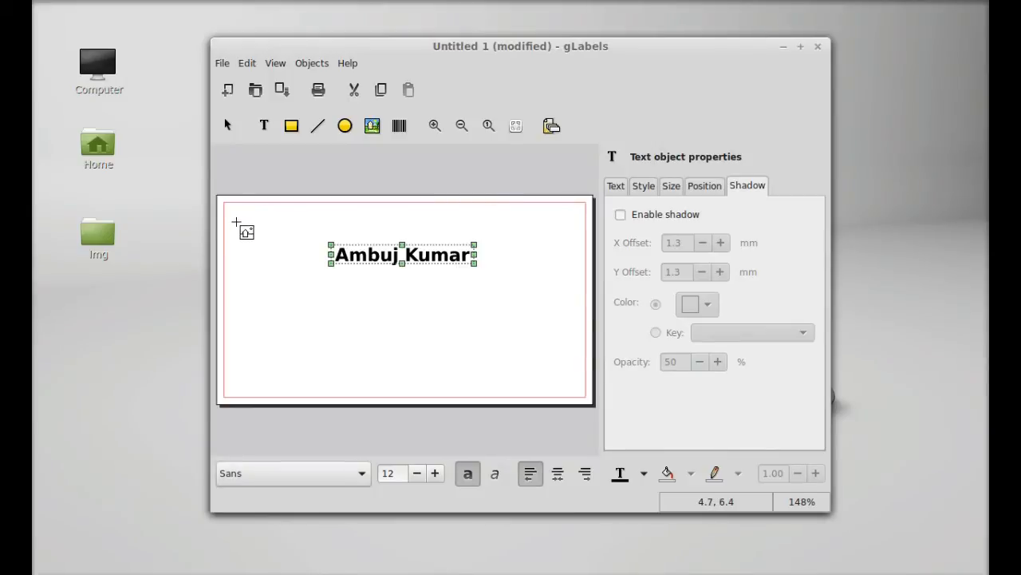
{"action": "mouse_move", "coordinate": [239, 214]}
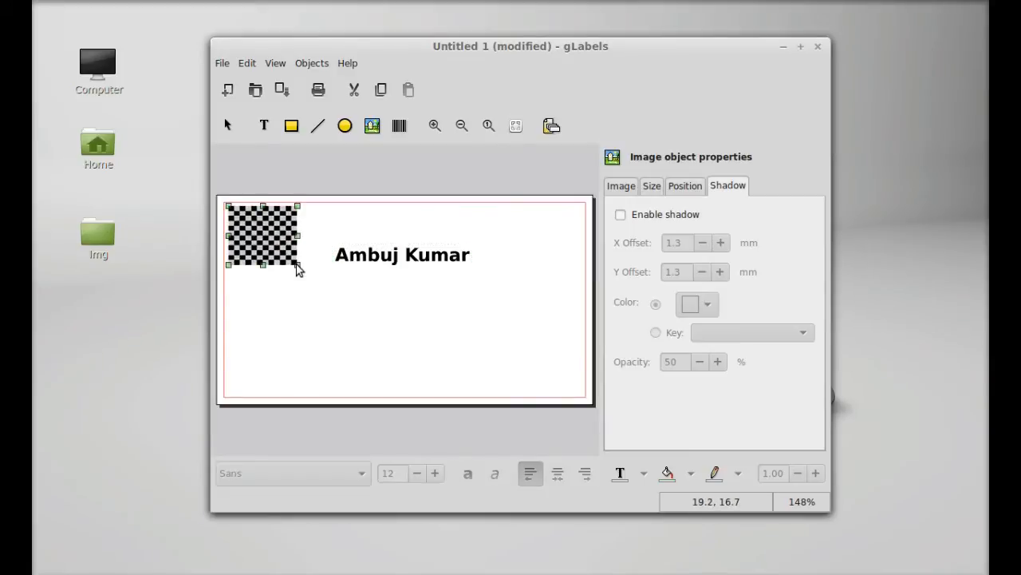
{"action": "mouse_move", "coordinate": [276, 273]}
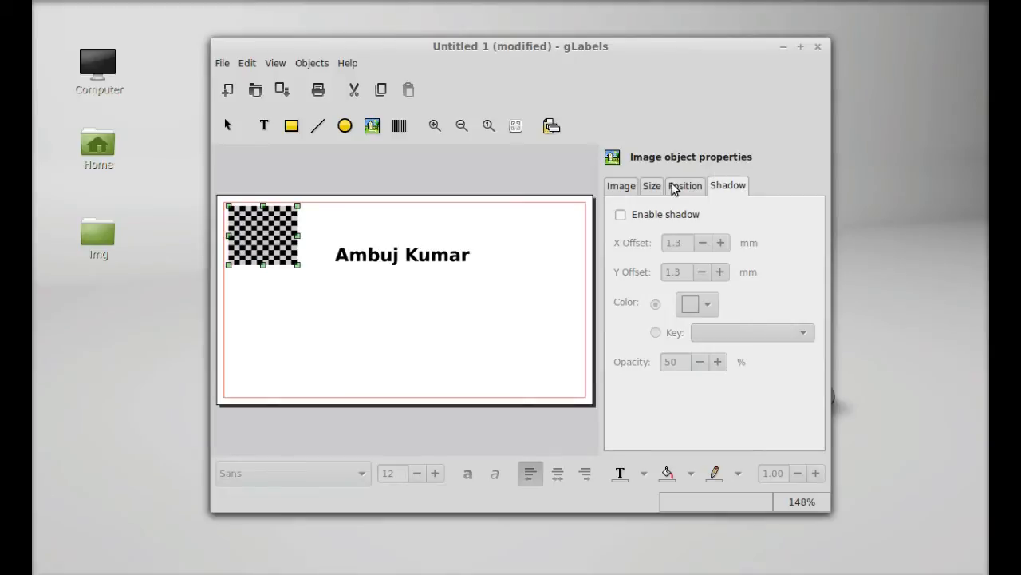
Step: Load download.jpg from Desktop > Img as the top-left leaf image
{"action": "left_click", "coordinate": [620, 186]}
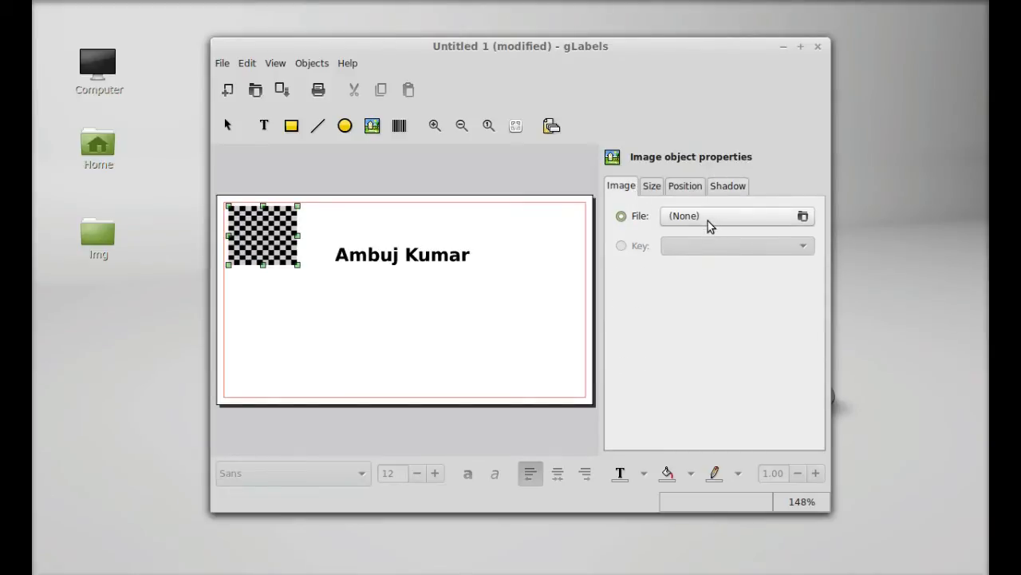
{"action": "left_click", "coordinate": [803, 215]}
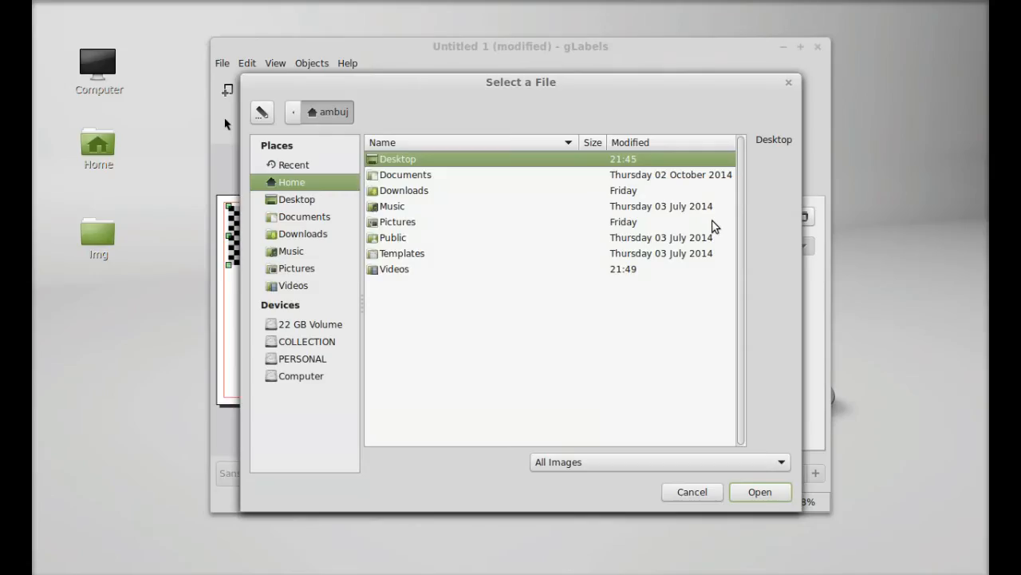
{"action": "mouse_move", "coordinate": [297, 200]}
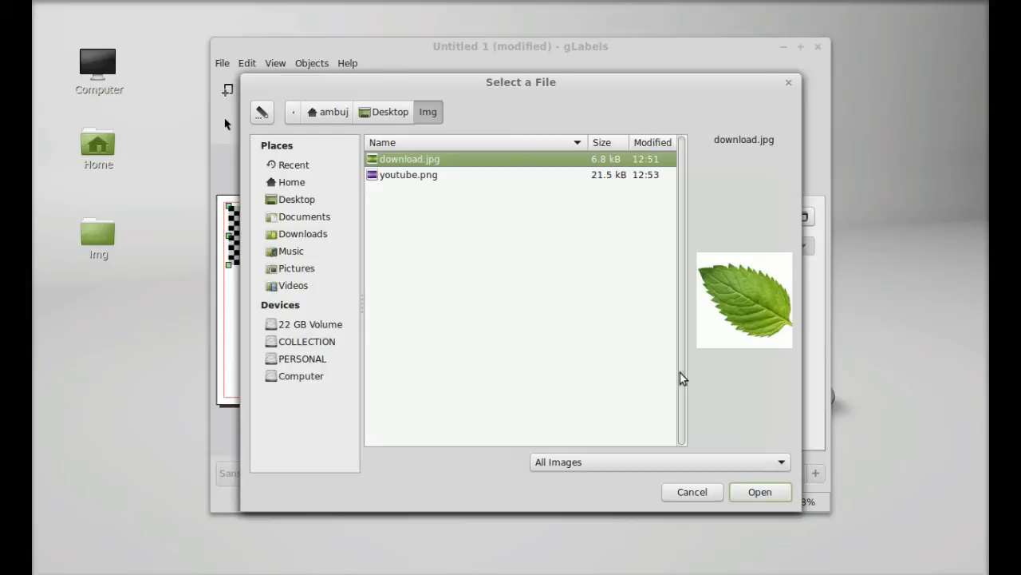
{"action": "left_click", "coordinate": [761, 492]}
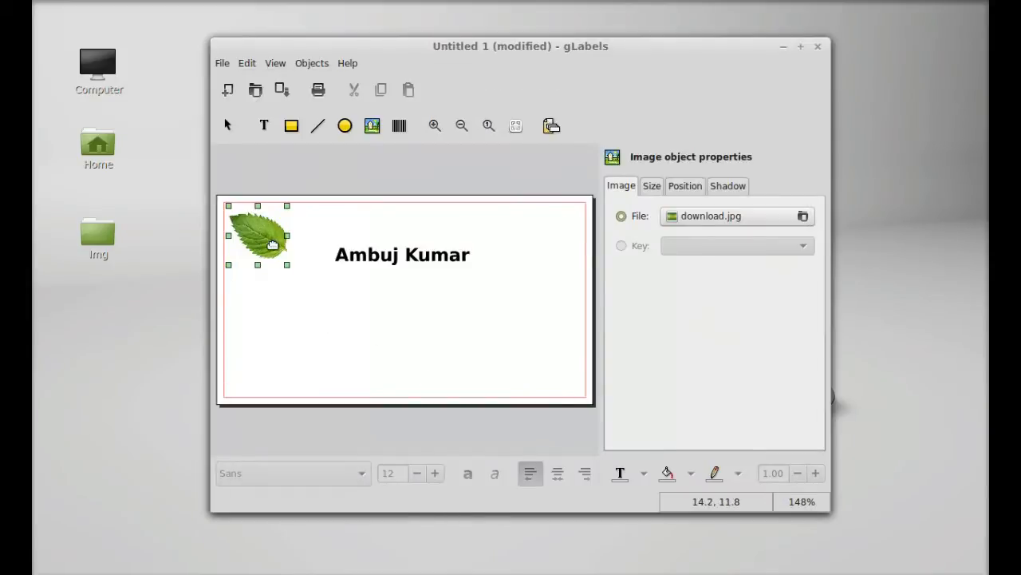
Step: Move the 'Ambuj Kumar' text slightly left and lower beside the leaf
{"action": "left_click", "coordinate": [401, 254]}
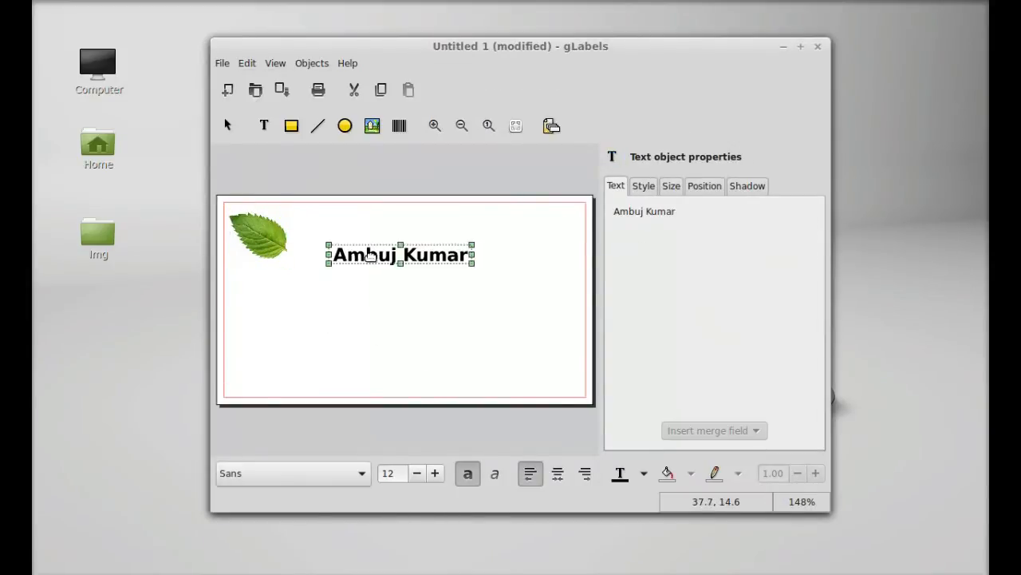
{"action": "left_click", "coordinate": [391, 296]}
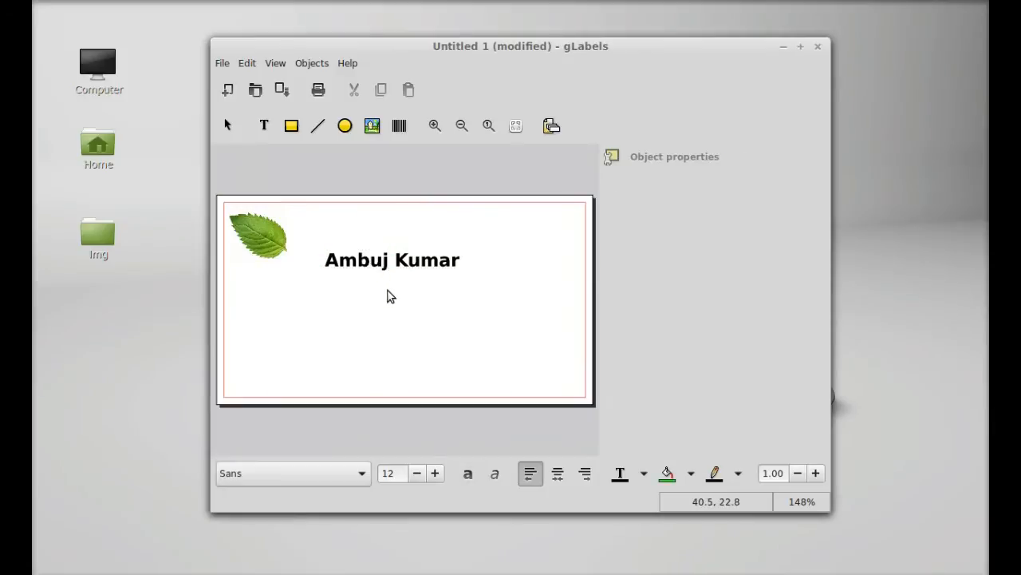
{"action": "left_click", "coordinate": [392, 259]}
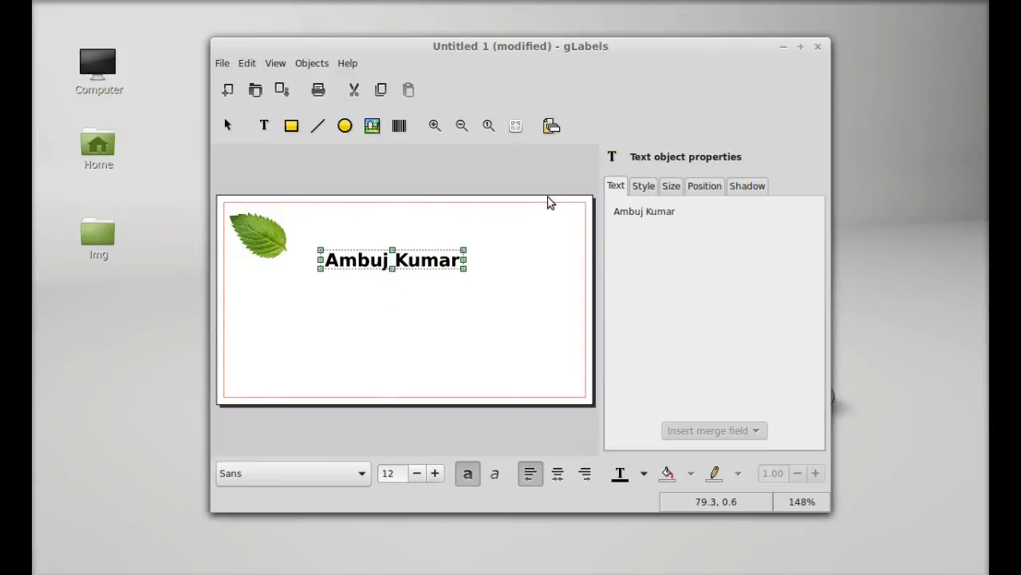
{"action": "mouse_move", "coordinate": [475, 232]}
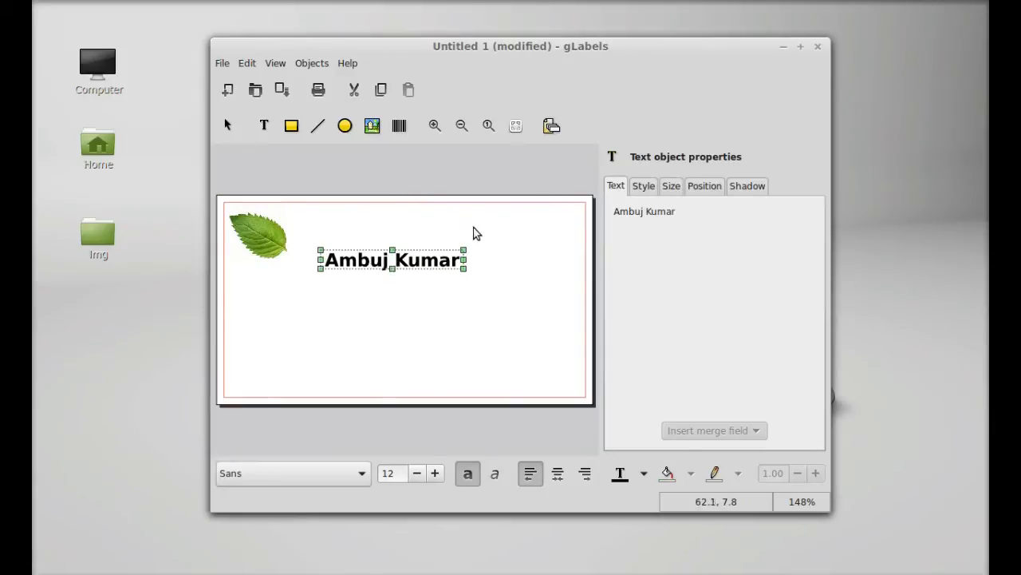
{"action": "mouse_move", "coordinate": [517, 212]}
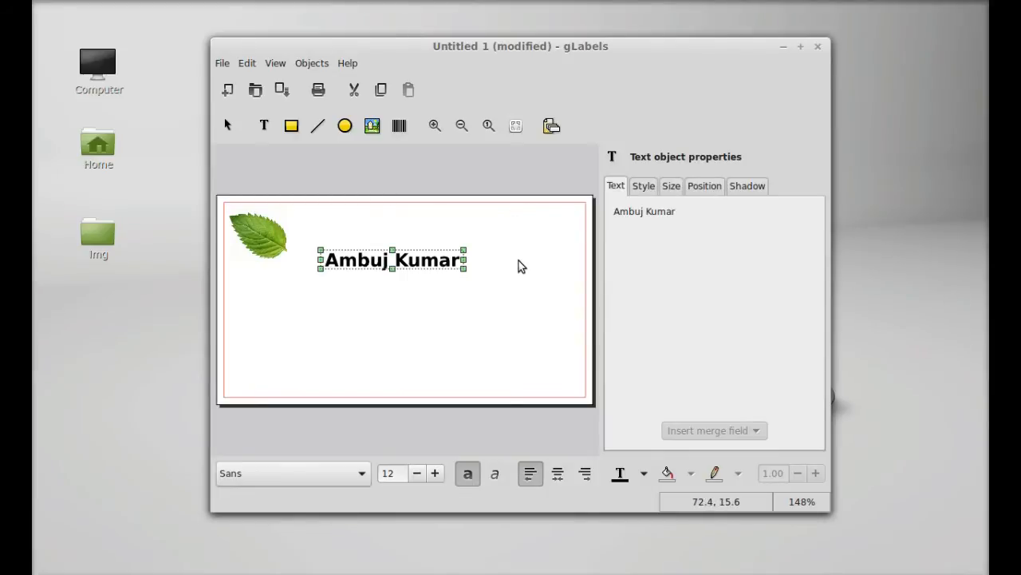
{"action": "mouse_move", "coordinate": [493, 216]}
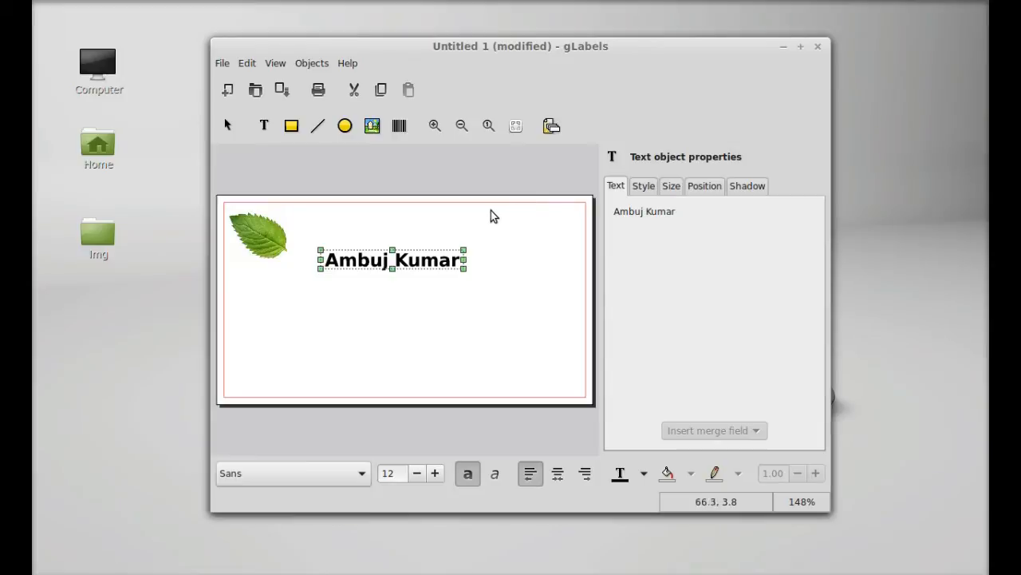
{"action": "left_click", "coordinate": [398, 126]}
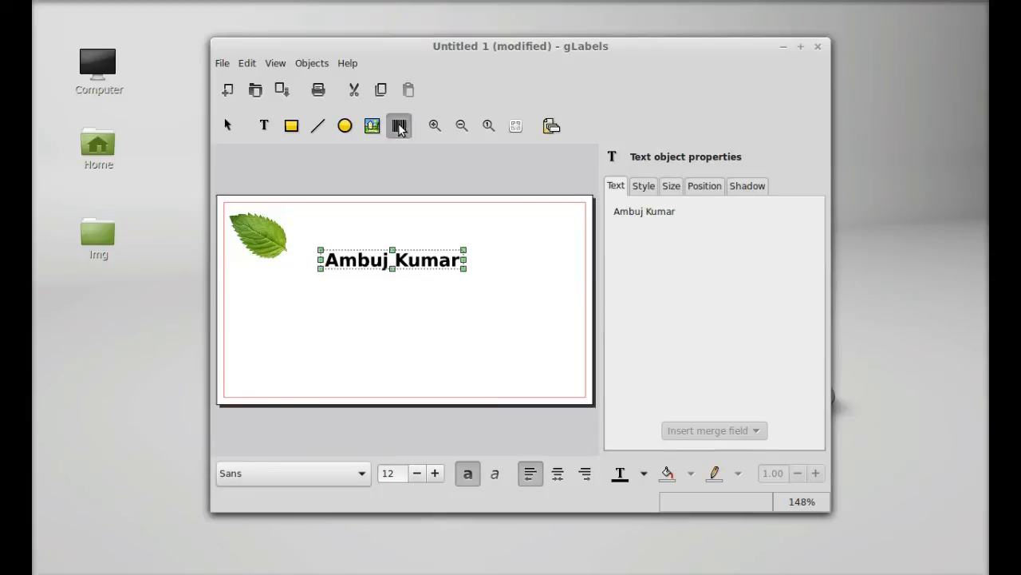
Step: Add a barcode with the QRencode backend and place it in the card's top-right corner
{"action": "left_click", "coordinate": [398, 125]}
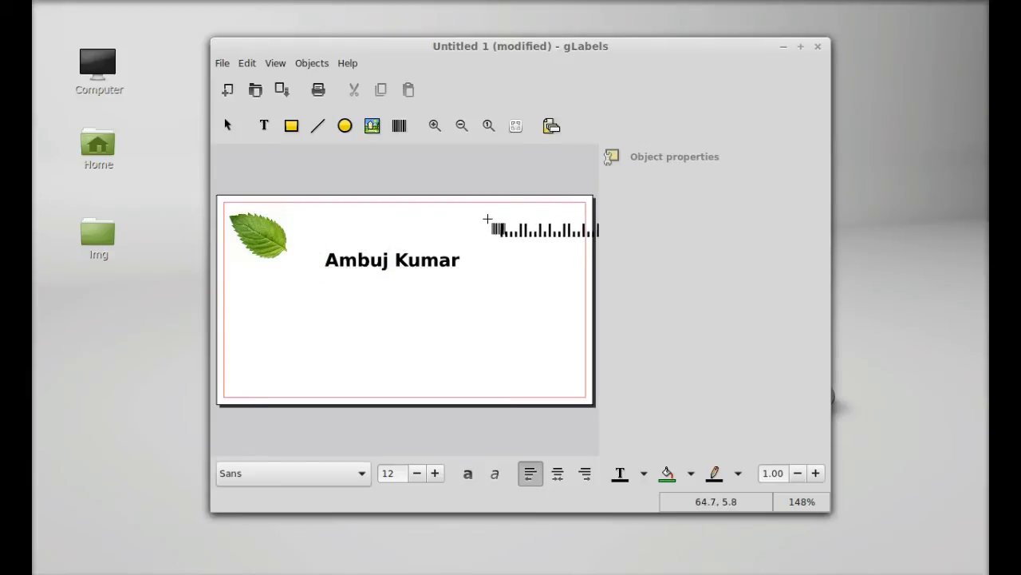
{"action": "left_click", "coordinate": [543, 229]}
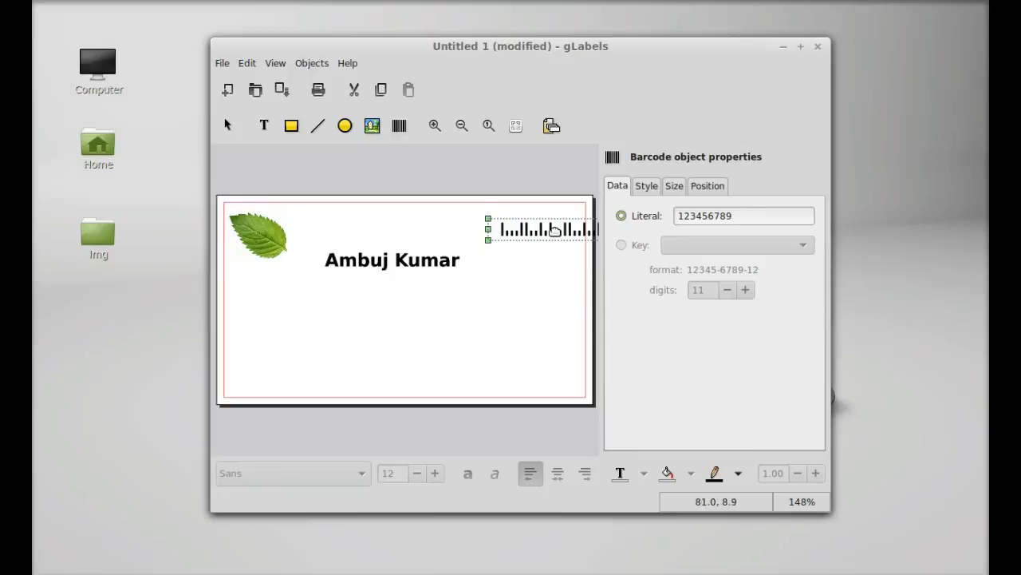
{"action": "left_click", "coordinate": [646, 185]}
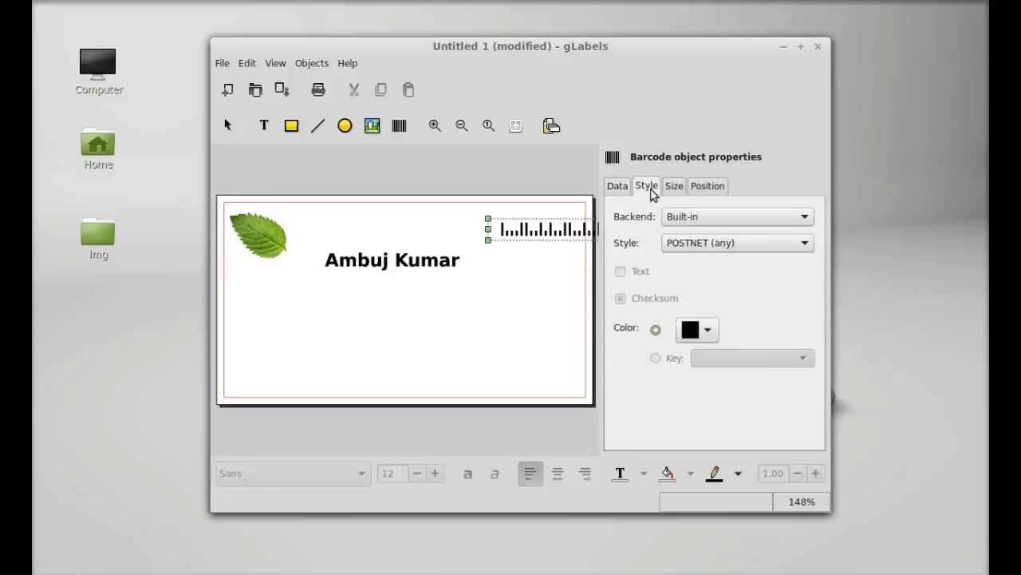
{"action": "left_click", "coordinate": [674, 185]}
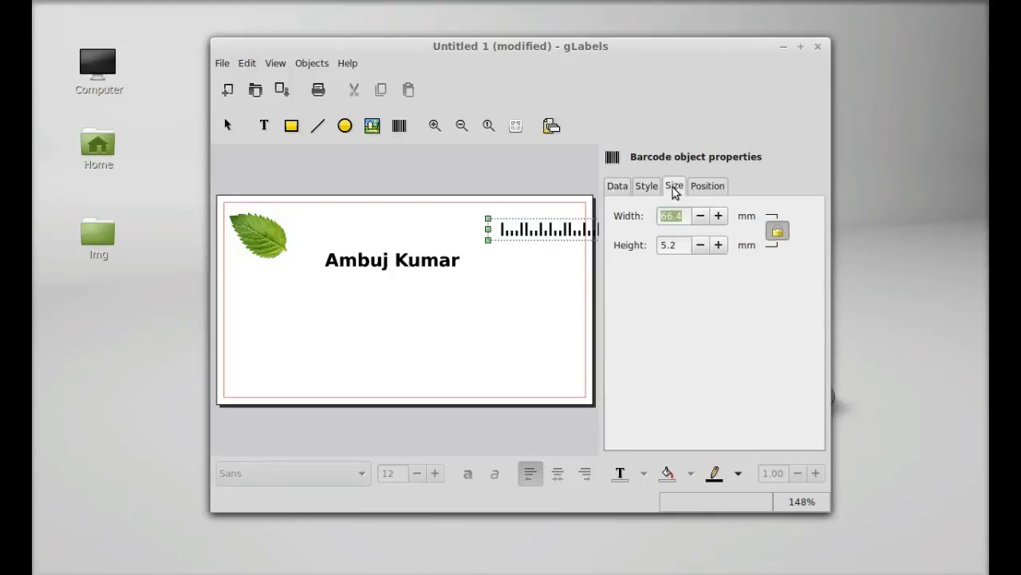
{"action": "left_click", "coordinate": [647, 185]}
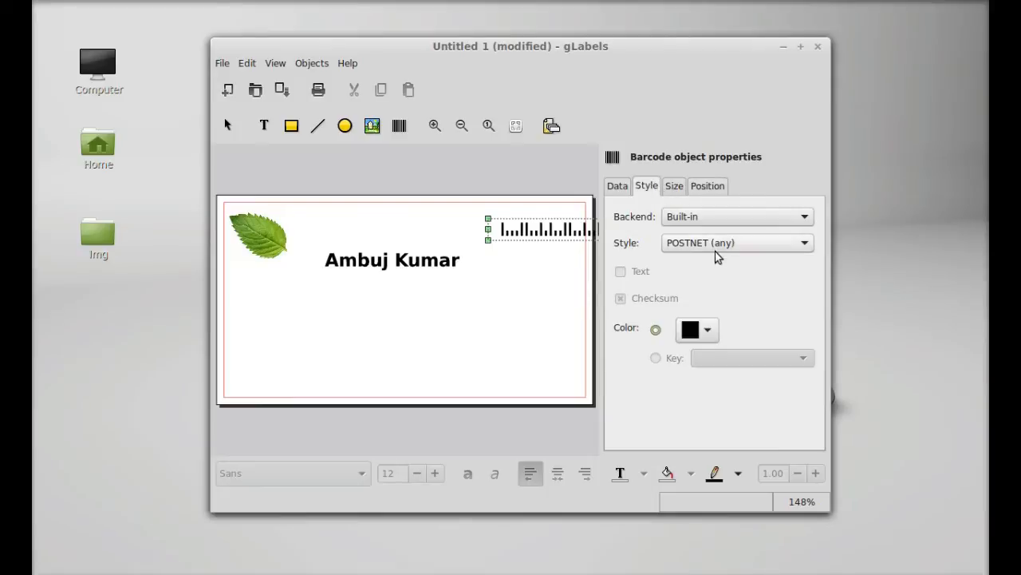
{"action": "left_click", "coordinate": [736, 216]}
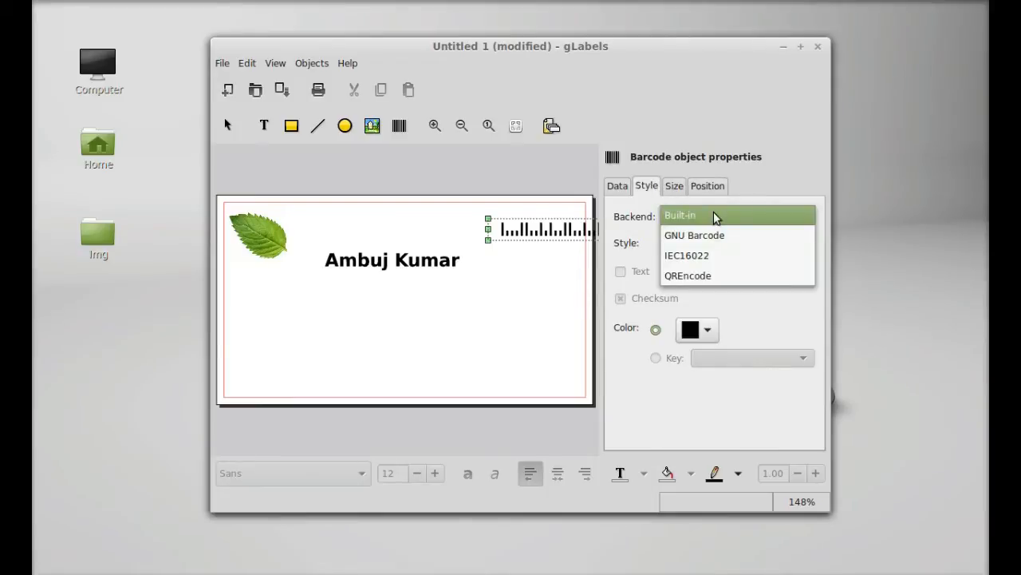
{"action": "left_click", "coordinate": [688, 274]}
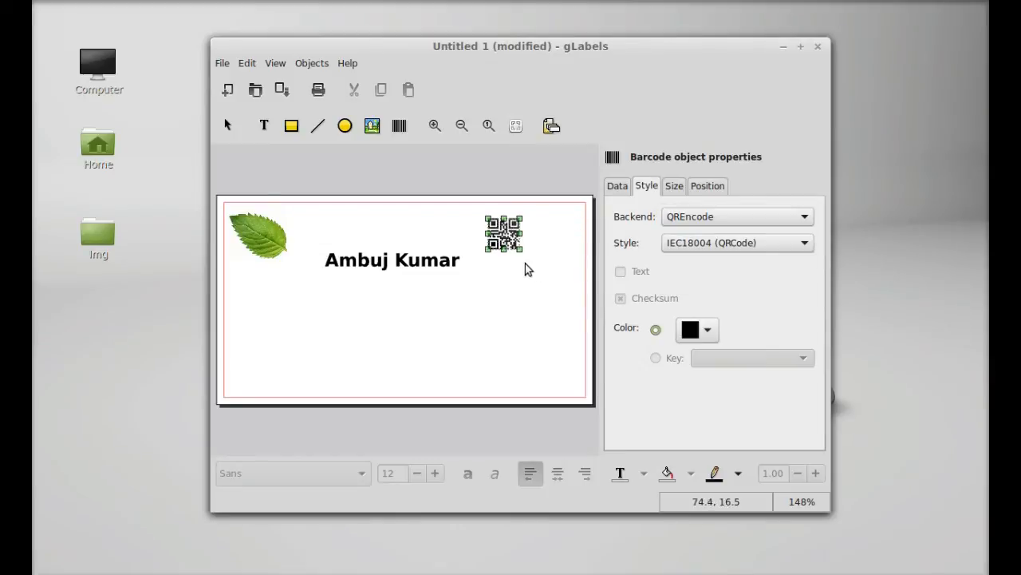
{"action": "left_click_drag", "start_coordinate": [503, 233], "coordinate": [552, 221]}
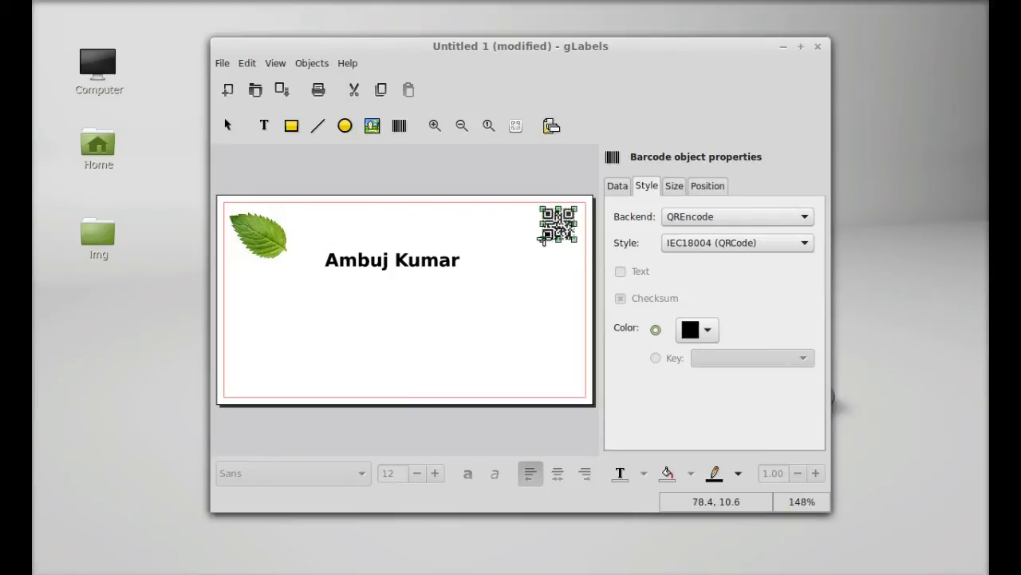
Step: Set the QR code's colour to green in its Style settings
{"action": "left_click", "coordinate": [617, 186]}
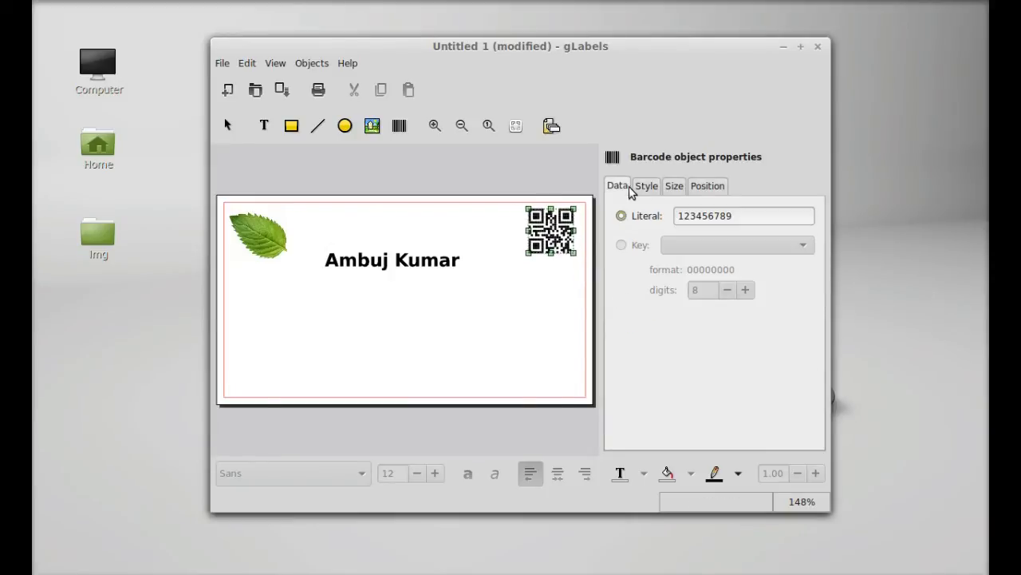
{"action": "left_click", "coordinate": [712, 328]}
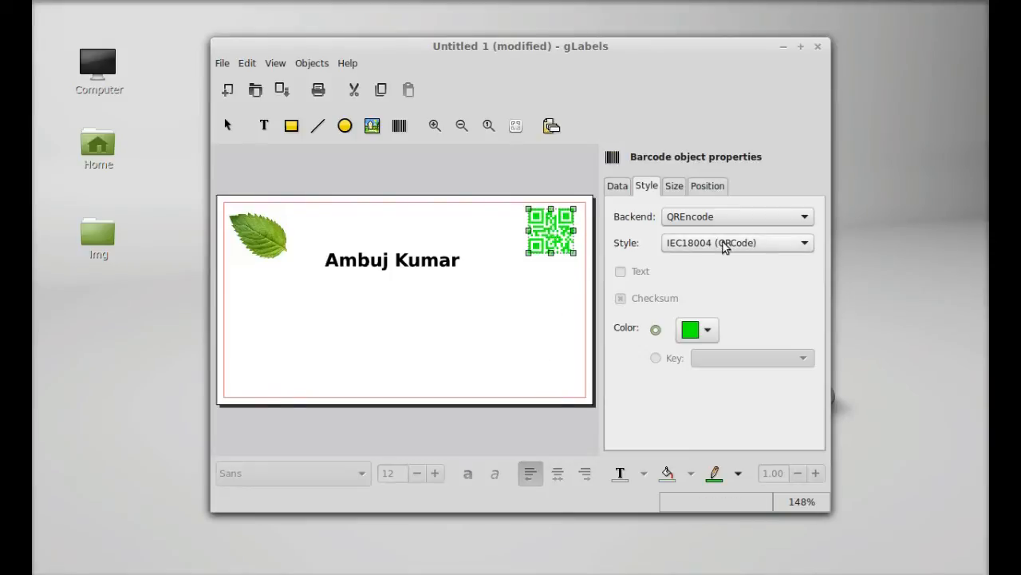
{"action": "left_click", "coordinate": [617, 186]}
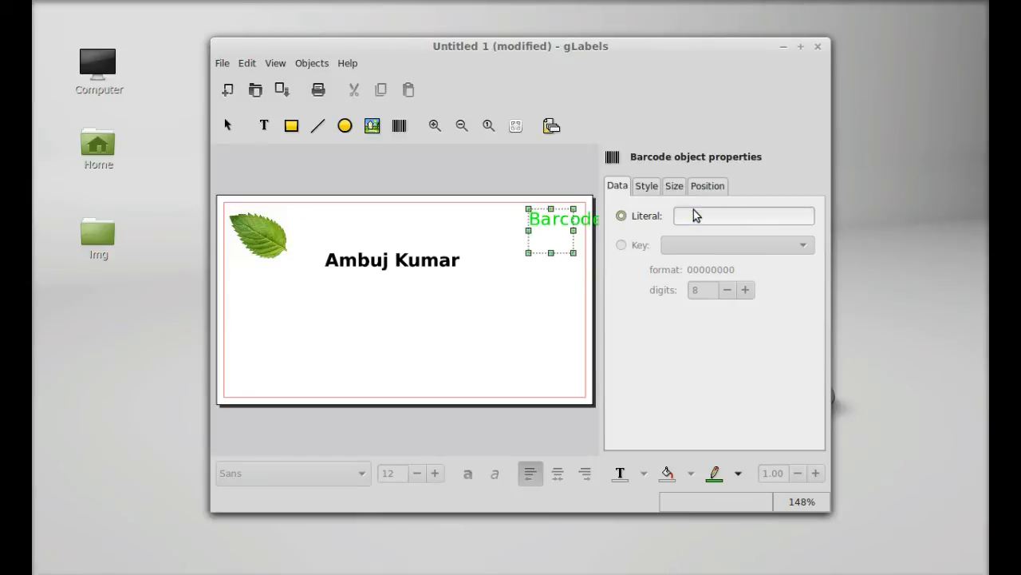
Step: Enter 'ambuj kumar, youtube channel' as the QR code's literal data and deselect it
{"action": "type", "text": "ambuj kumar"}
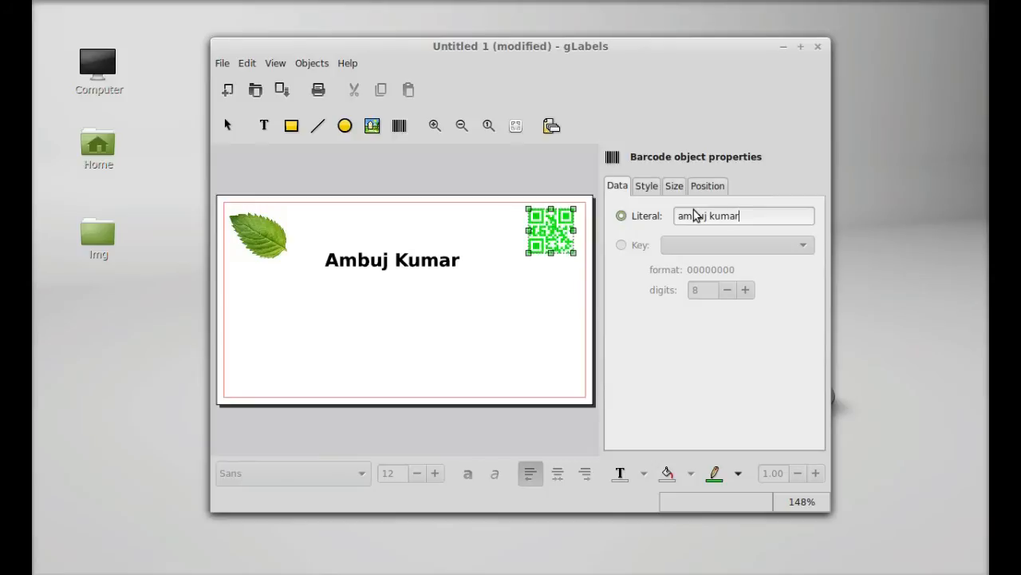
{"action": "type", "text": ","}
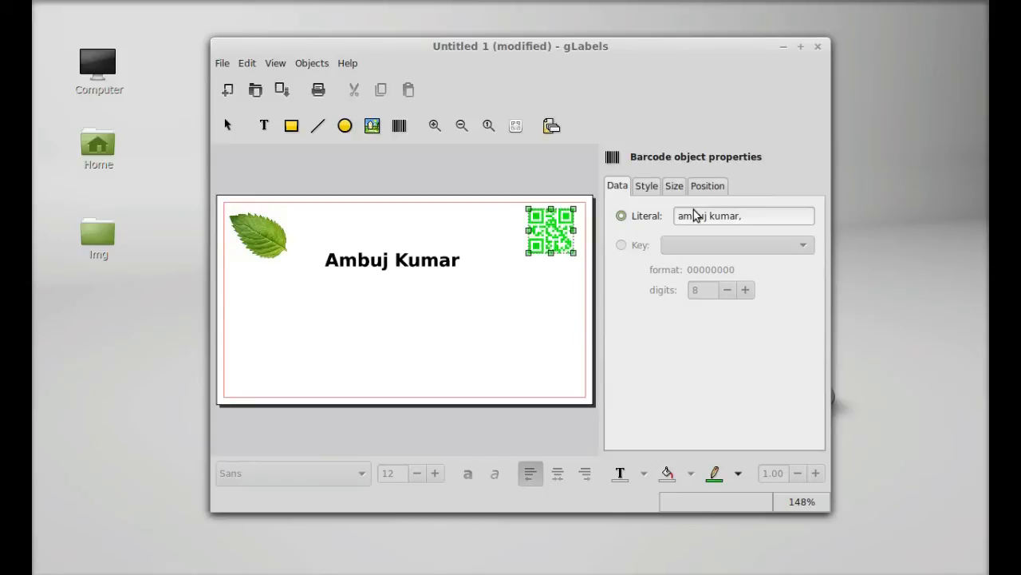
{"action": "type", "text": "\" \""}
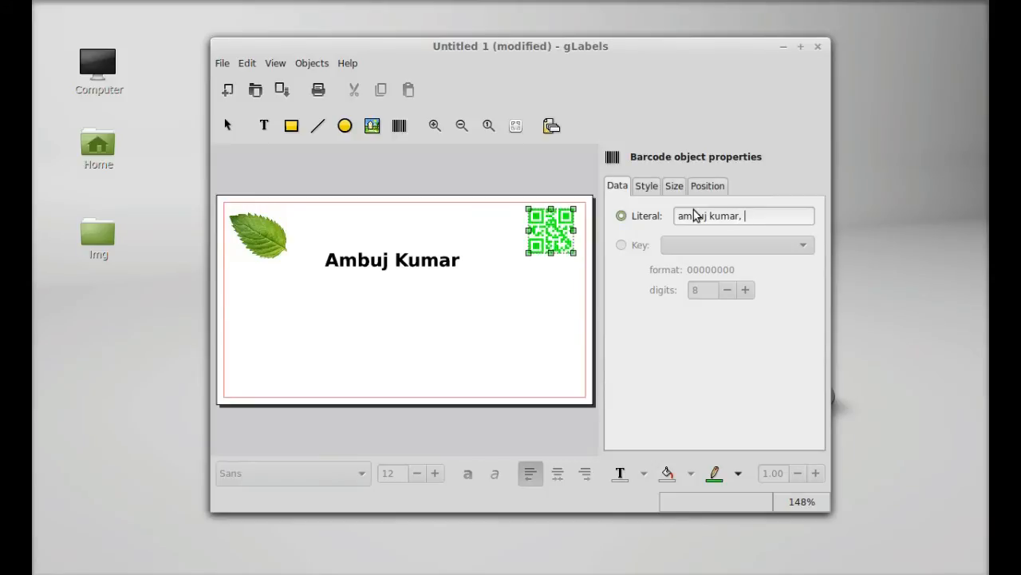
{"action": "type", "text": "youtube channel"}
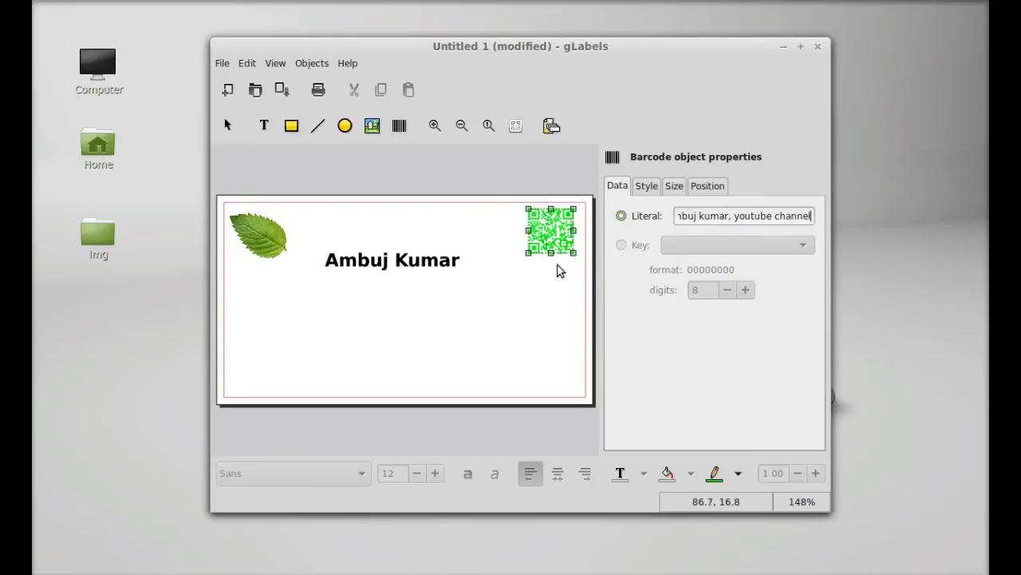
{"action": "mouse_move", "coordinate": [539, 258]}
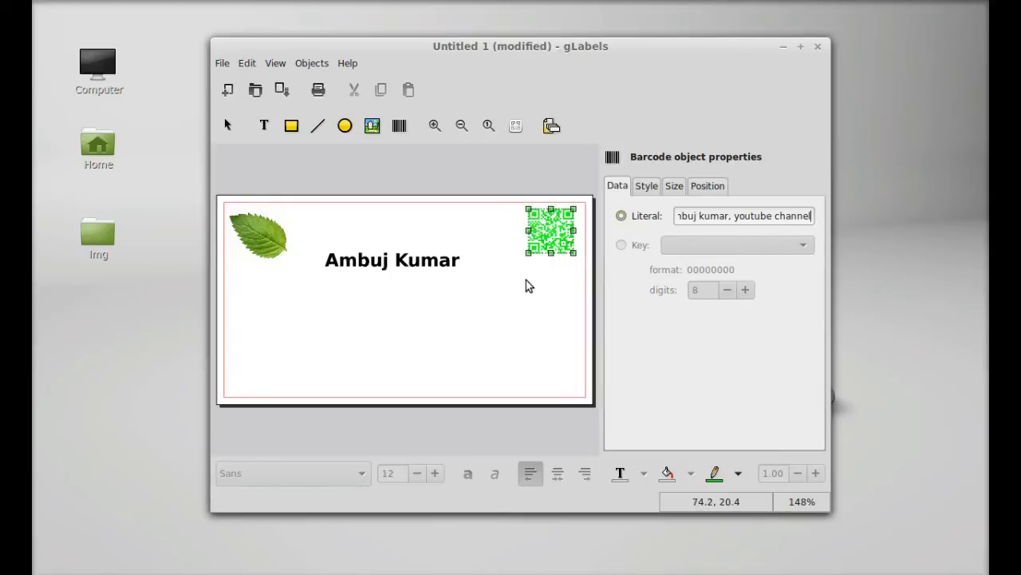
{"action": "left_click", "coordinate": [435, 335]}
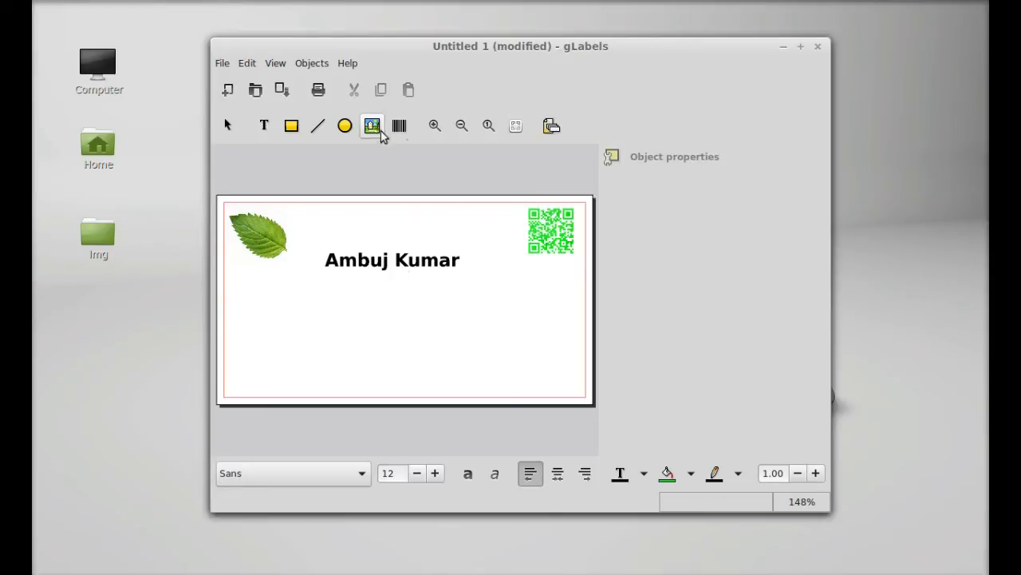
{"action": "mouse_move", "coordinate": [373, 125]}
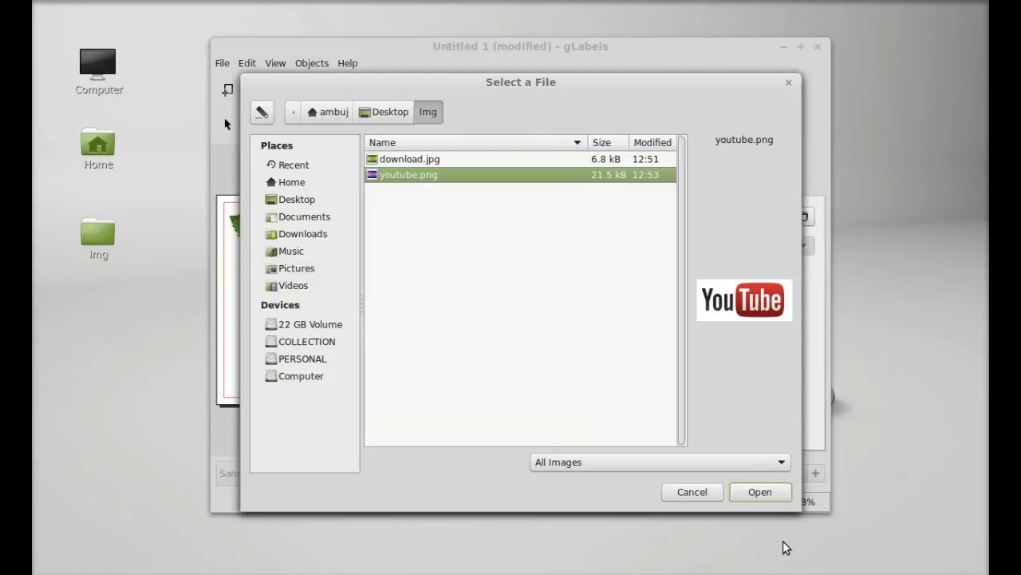
Step: Insert youtube.png as the logo image below the name
{"action": "left_click", "coordinate": [760, 491]}
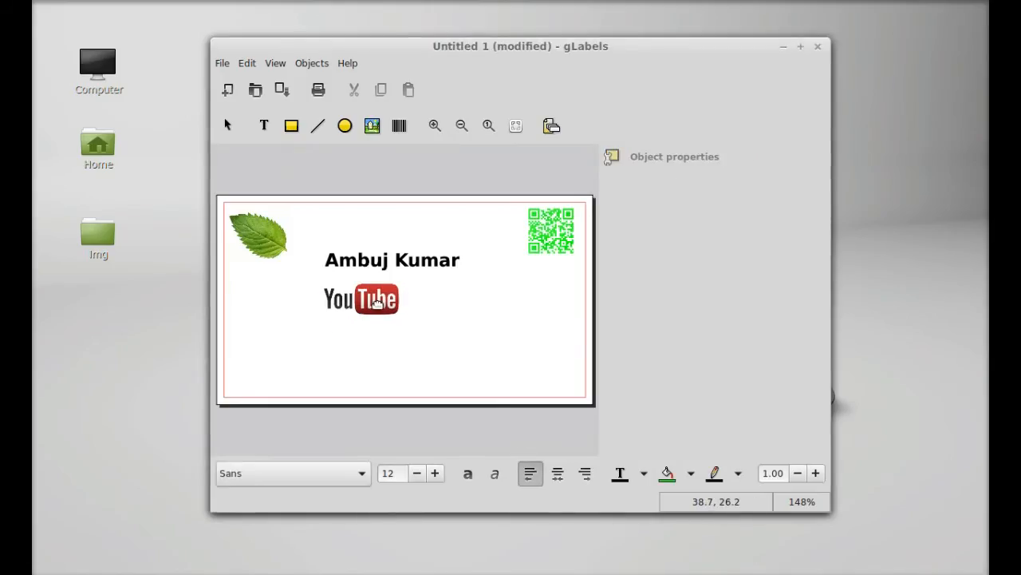
Step: Add a text object reading 'linuxforever' to the right of the YouTube logo
{"action": "left_click", "coordinate": [264, 125]}
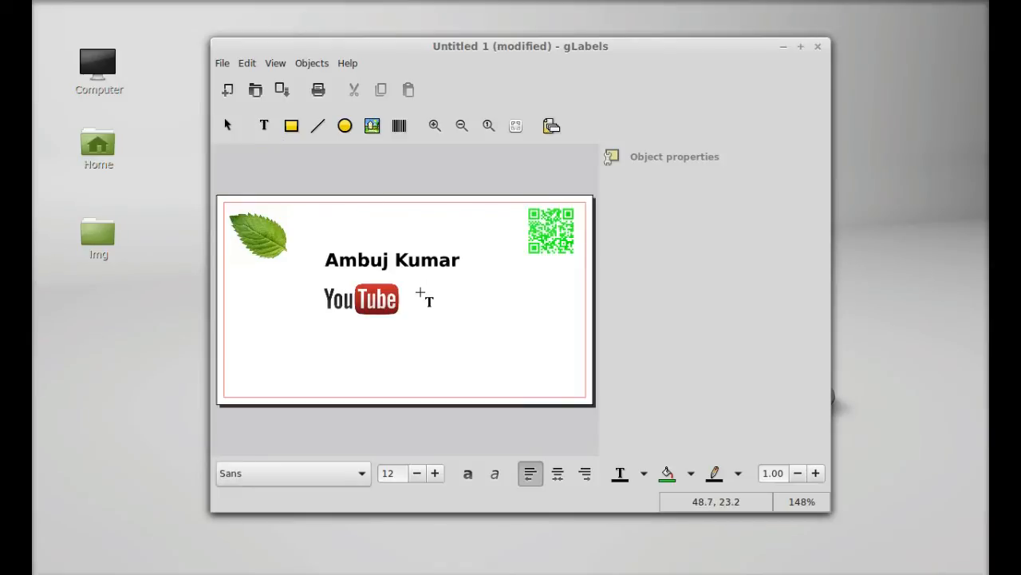
{"action": "left_click", "coordinate": [423, 299]}
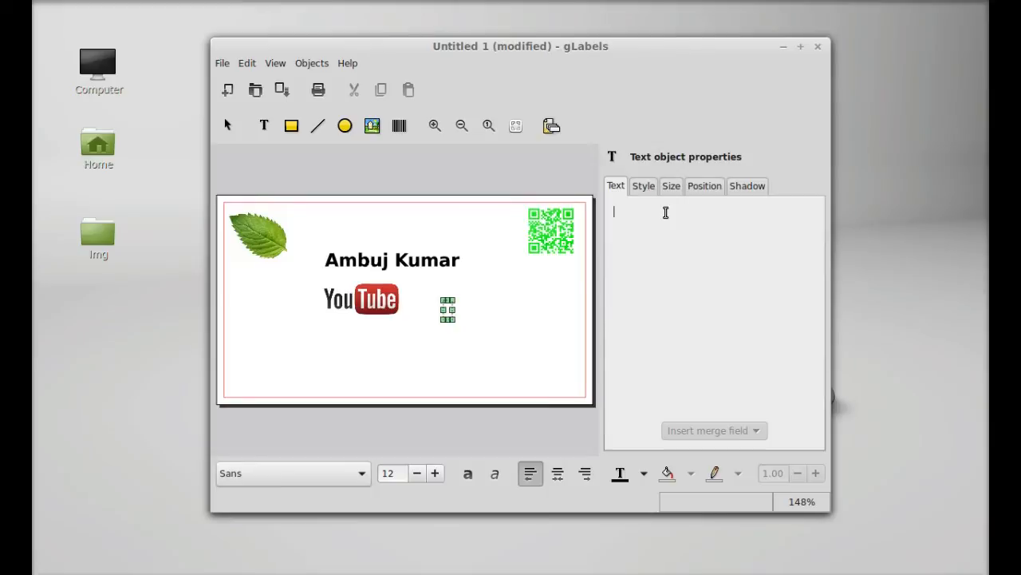
{"action": "type", "text": "linuxf"}
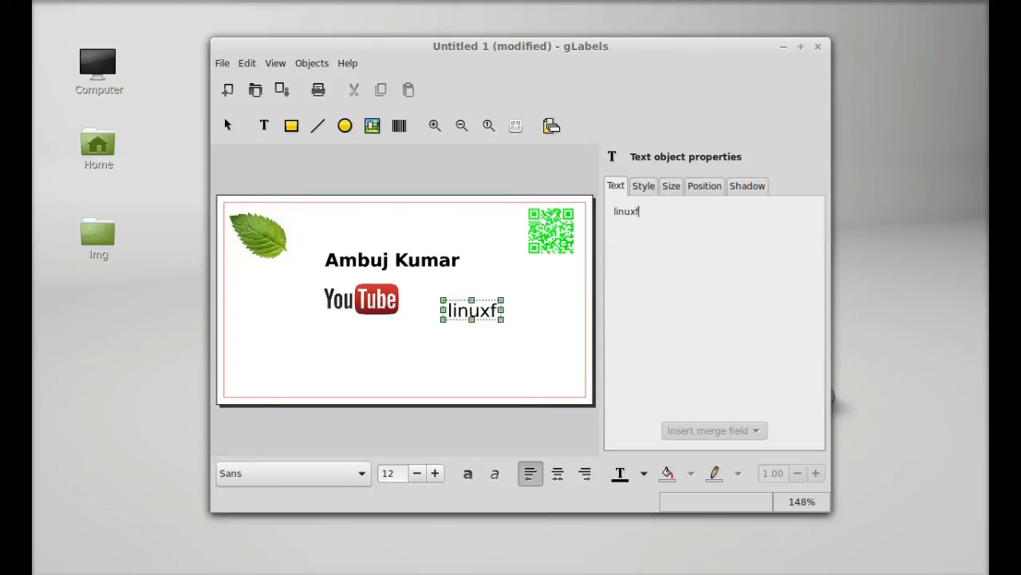
{"action": "type", "text": "ore"}
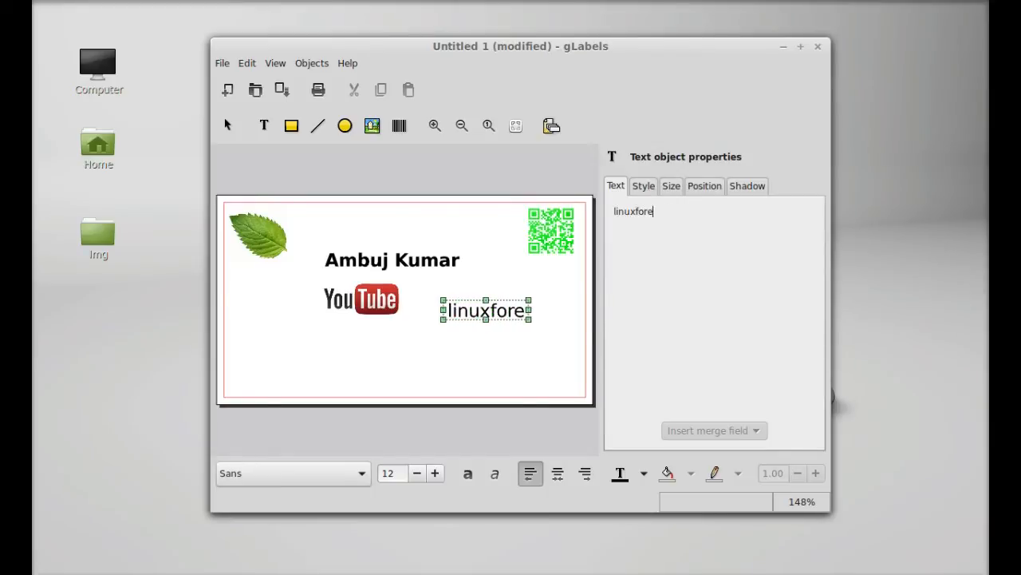
{"action": "type", "text": "ver"}
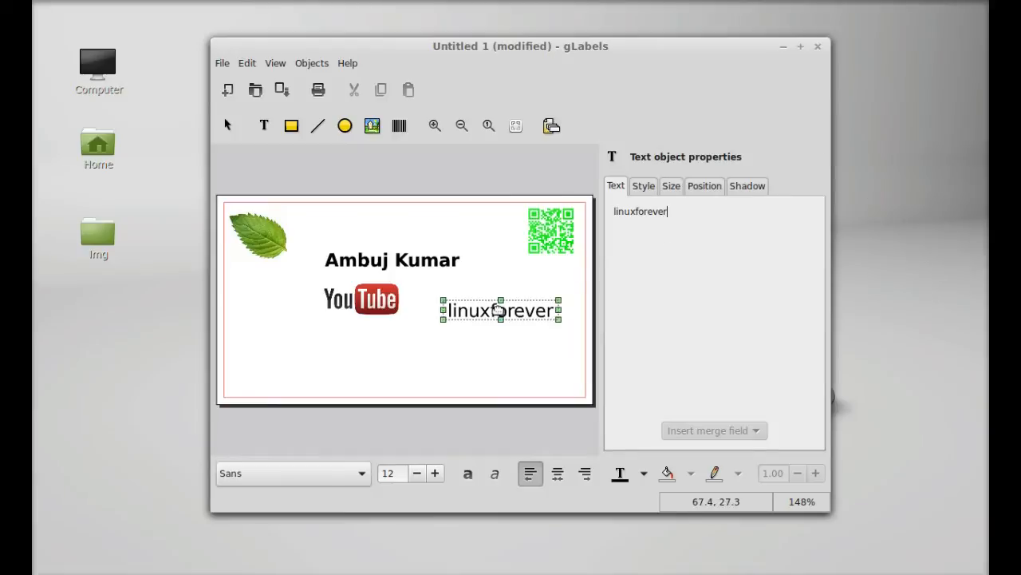
Step: Move the channel name into line beside the YouTube logo
{"action": "left_click_drag", "start_coordinate": [500, 310], "coordinate": [464, 299]}
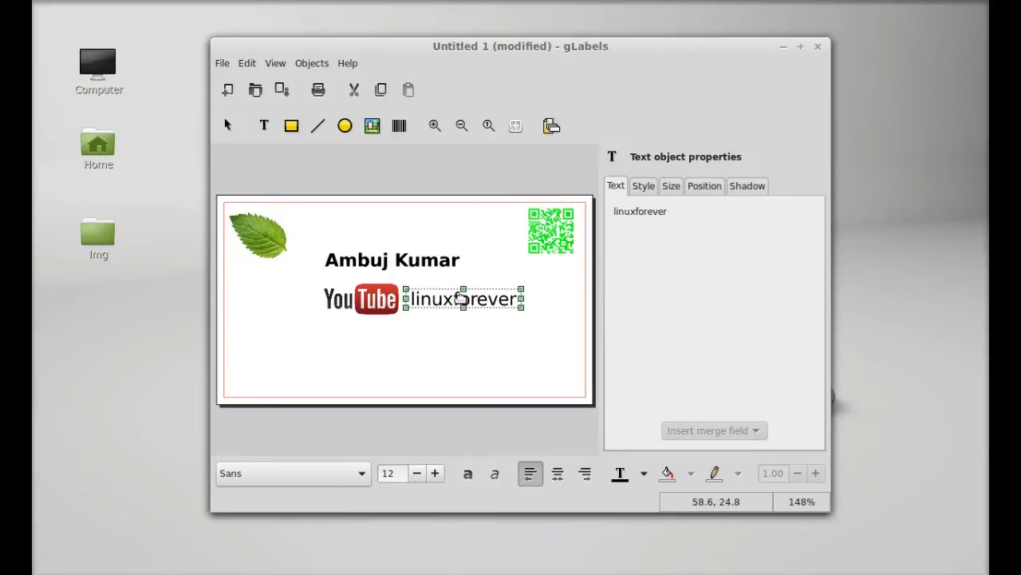
{"action": "left_click_drag", "start_coordinate": [462, 298], "coordinate": [463, 301]}
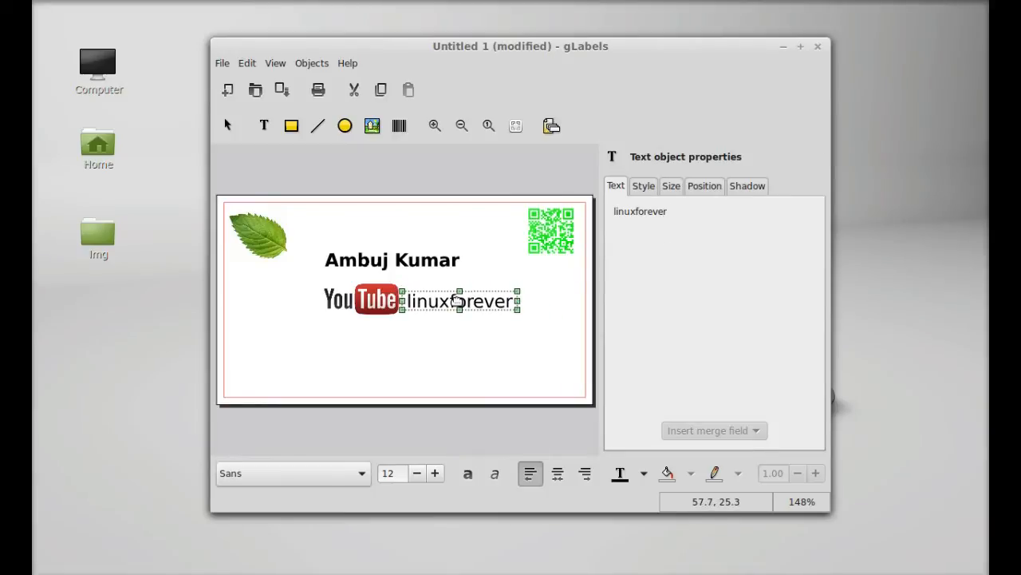
{"action": "left_click", "coordinate": [670, 211]}
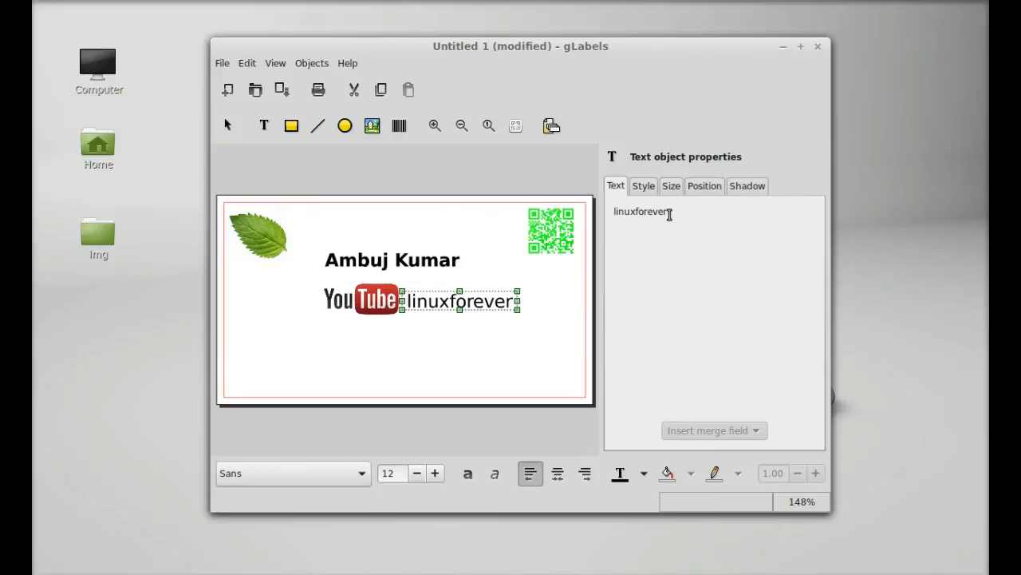
{"action": "left_click", "coordinate": [643, 185]}
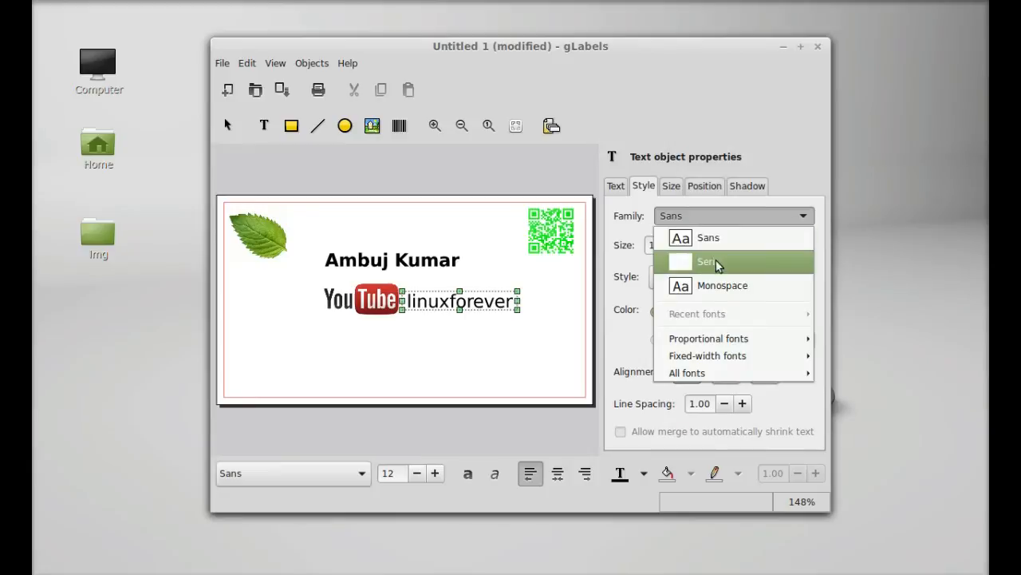
{"action": "mouse_move", "coordinate": [645, 226]}
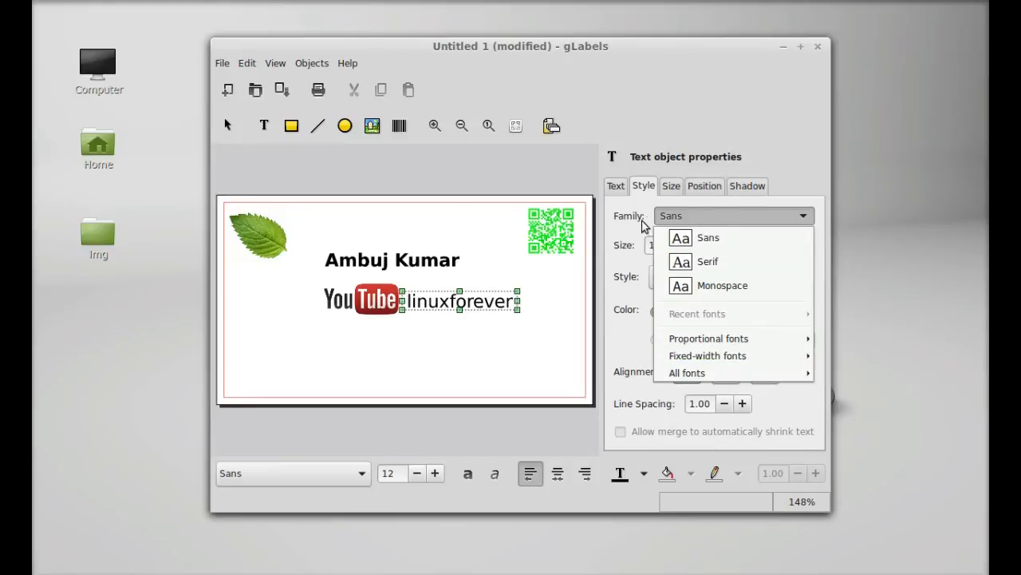
{"action": "mouse_move", "coordinate": [726, 222]}
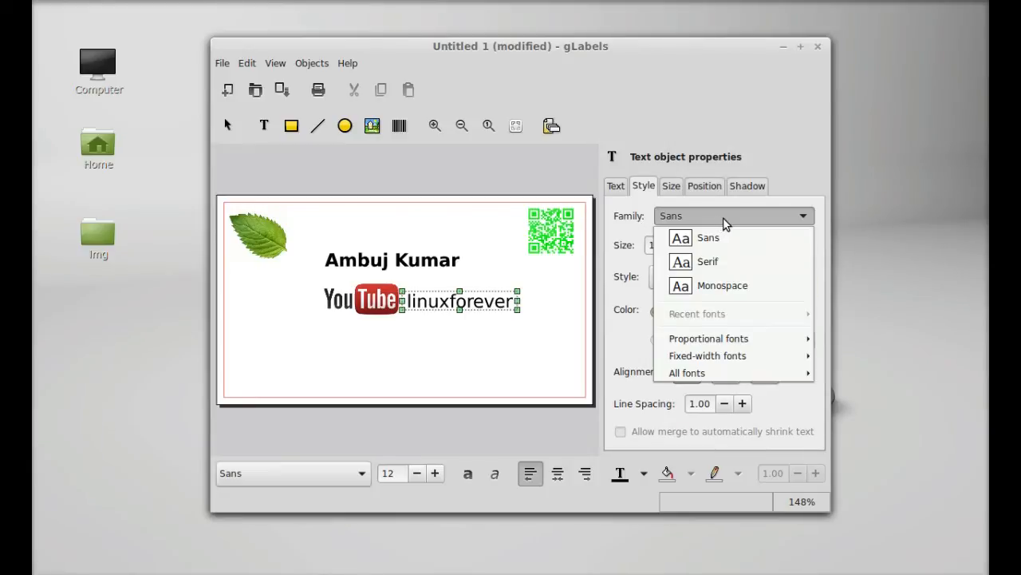
Step: Style the channel name in italic Serif and colour it orange
{"action": "left_click", "coordinate": [708, 261]}
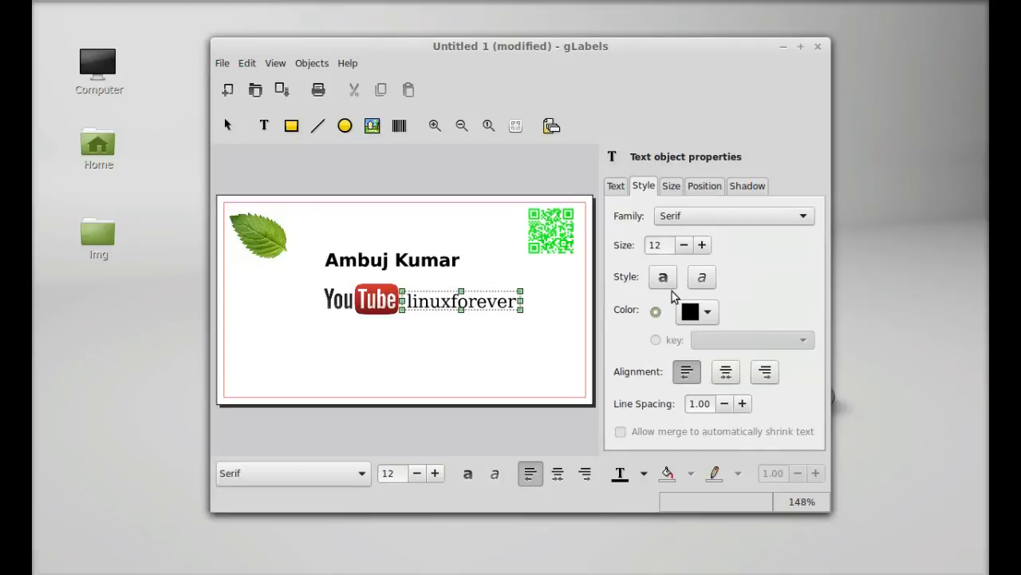
{"action": "left_click", "coordinate": [701, 276]}
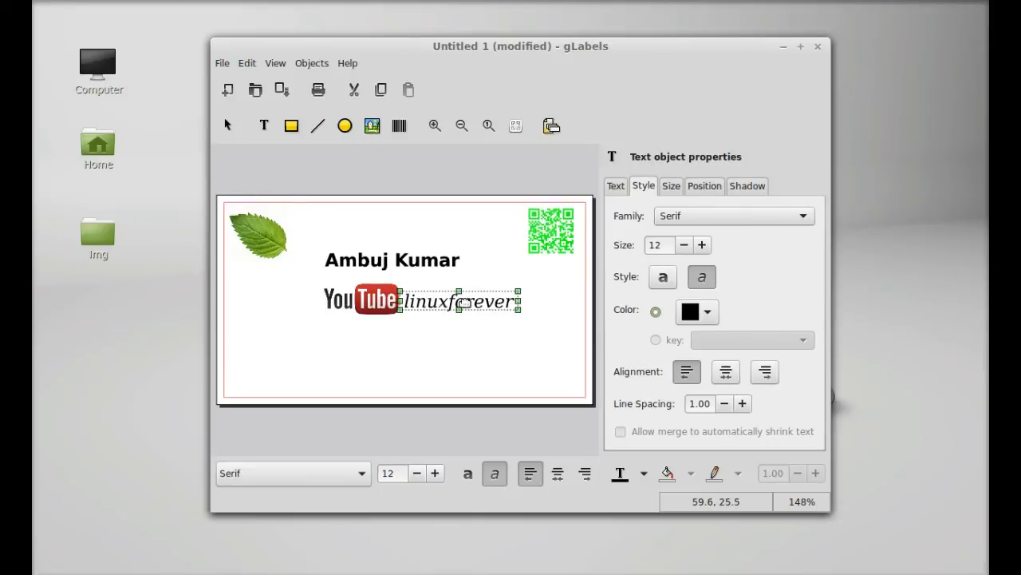
{"action": "left_click", "coordinate": [709, 312]}
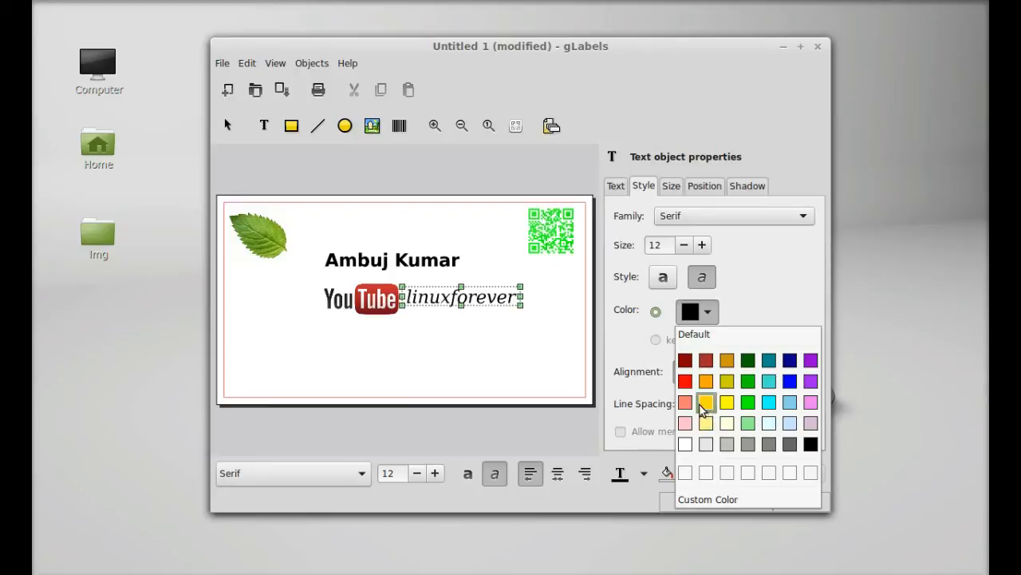
{"action": "mouse_move", "coordinate": [687, 444]}
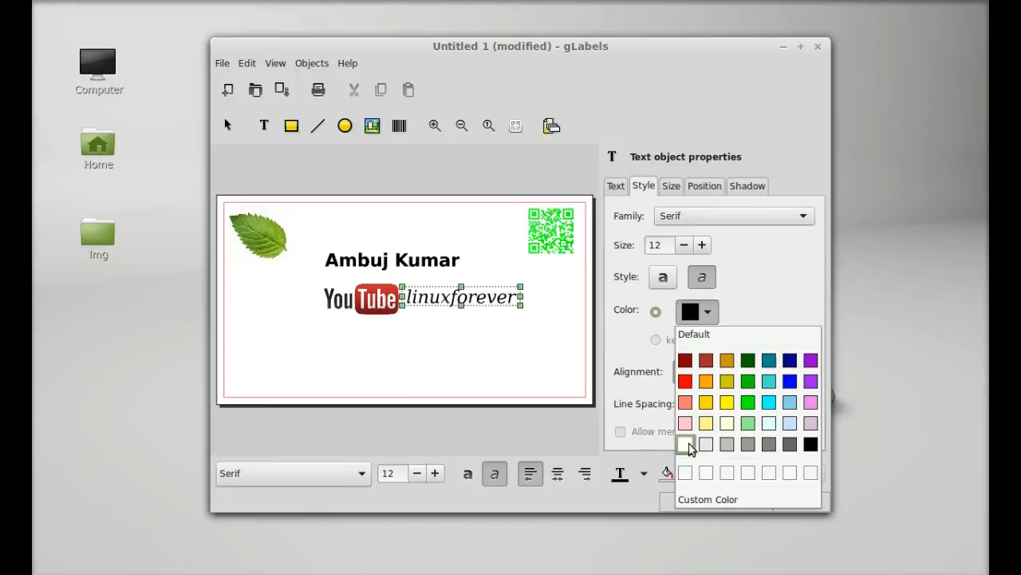
{"action": "left_click", "coordinate": [708, 382]}
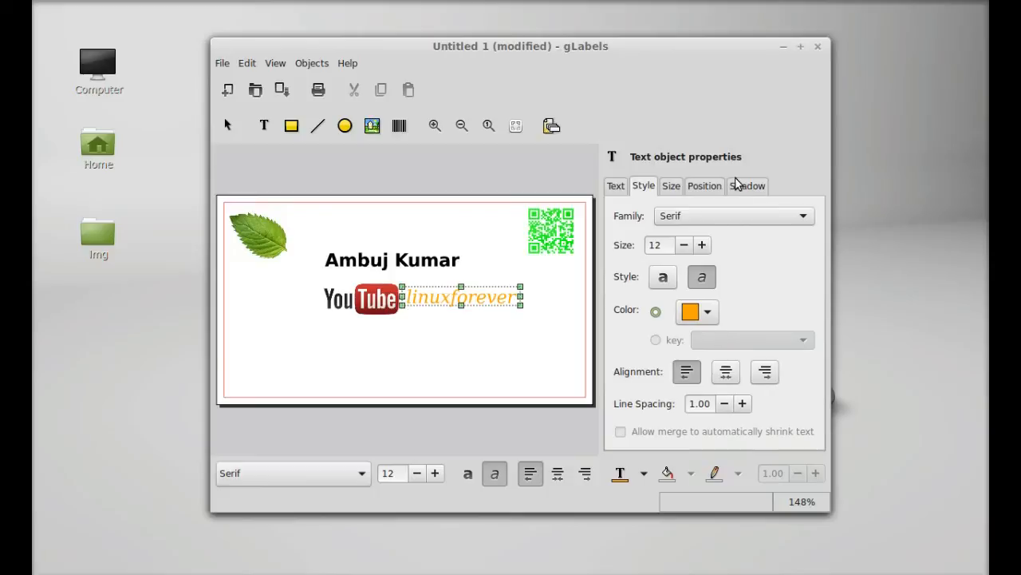
Step: Enable a drop shadow on the channel name and reduce its offset so it sits close behind
{"action": "left_click", "coordinate": [747, 185]}
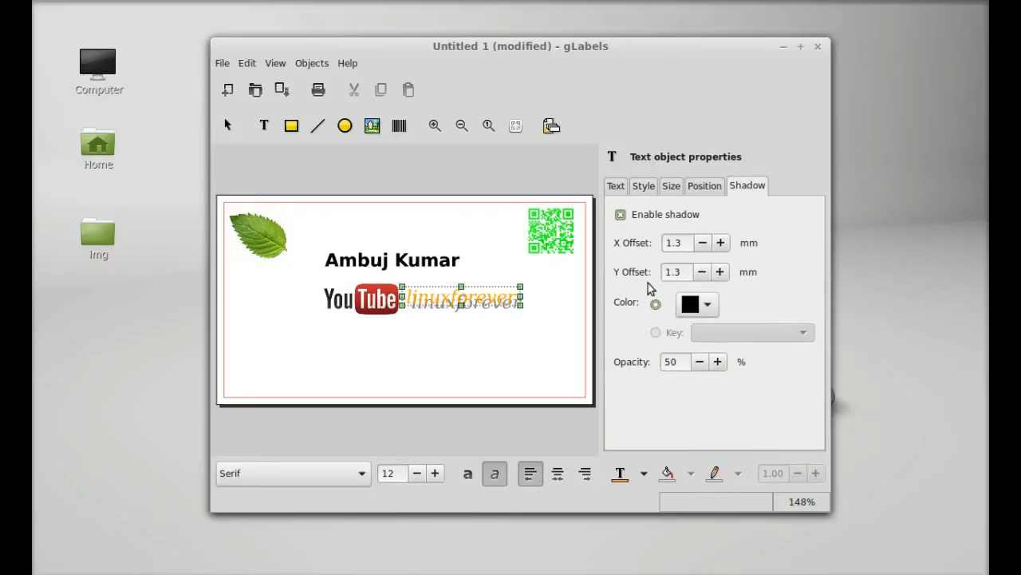
{"action": "left_click", "coordinate": [701, 243]}
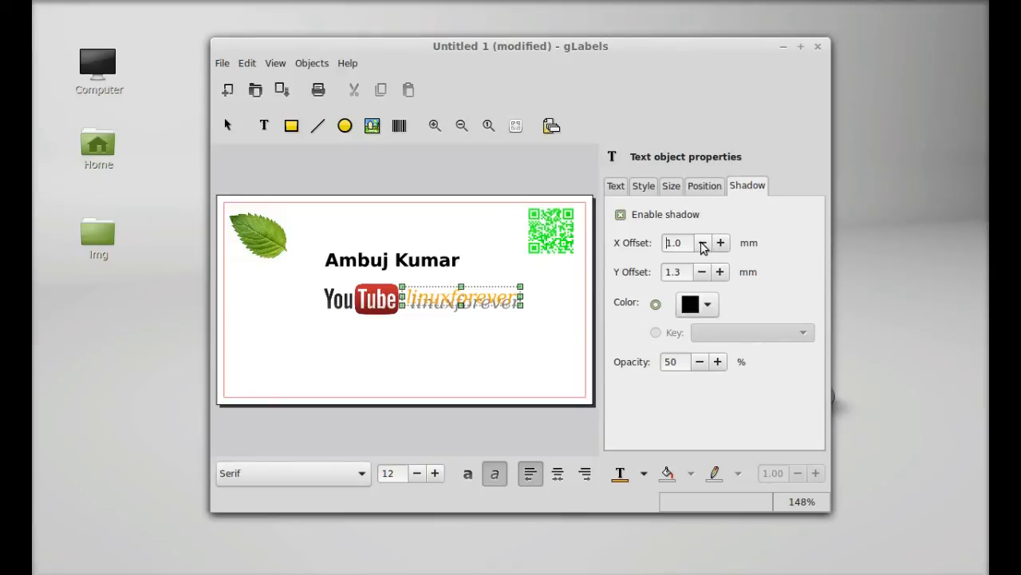
{"action": "left_click", "coordinate": [701, 243]}
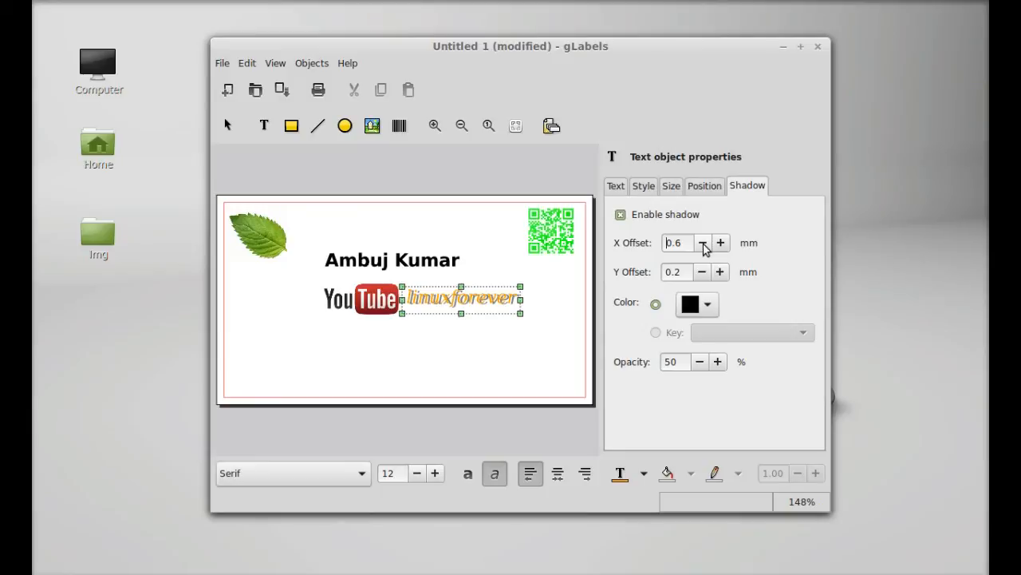
{"action": "left_click", "coordinate": [700, 243]}
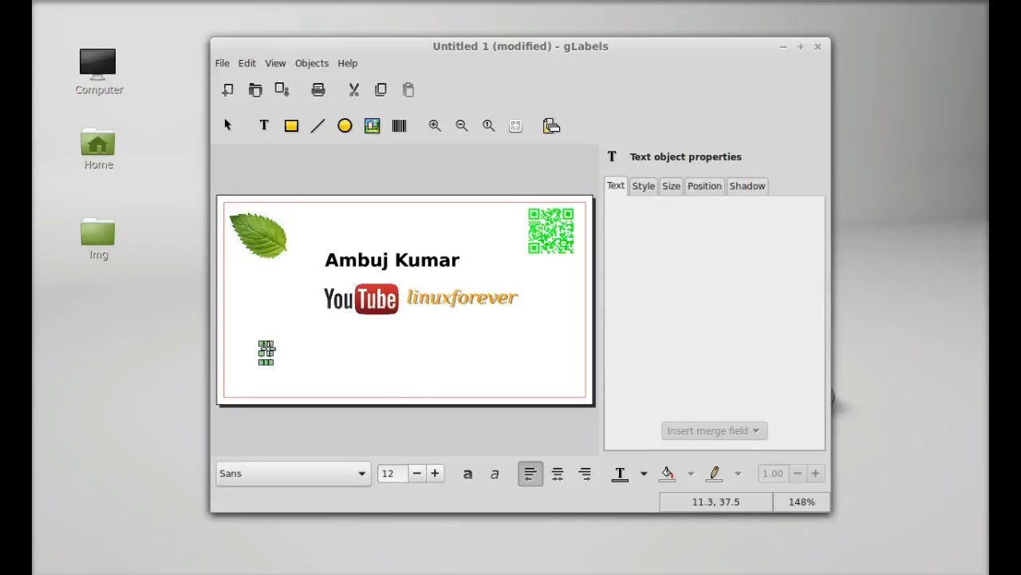
{"action": "mouse_move", "coordinate": [301, 319]}
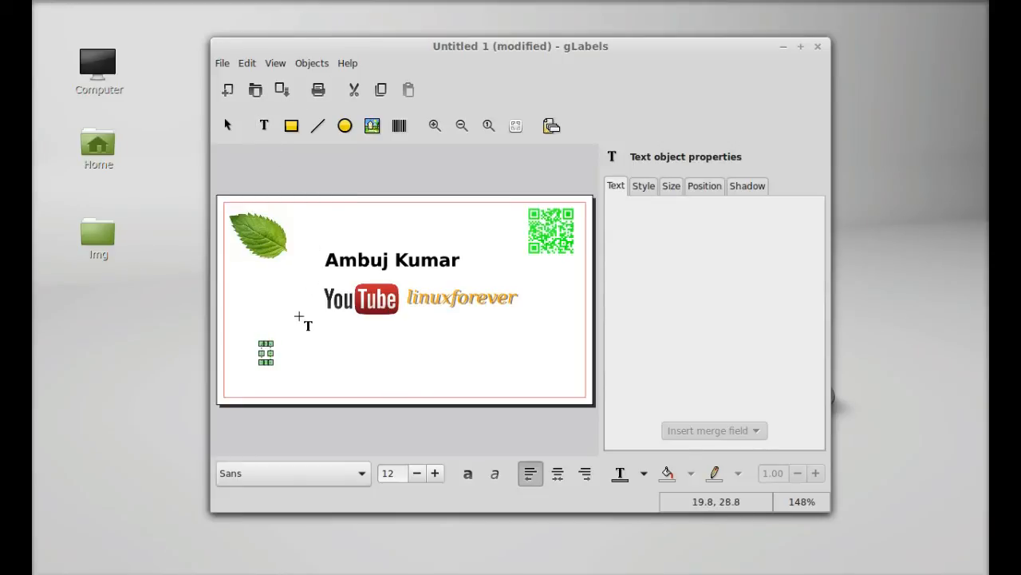
Step: Add the text 'youtube/ambujkumar1988' and move it under the YouTube logo
{"action": "left_click", "coordinate": [359, 351]}
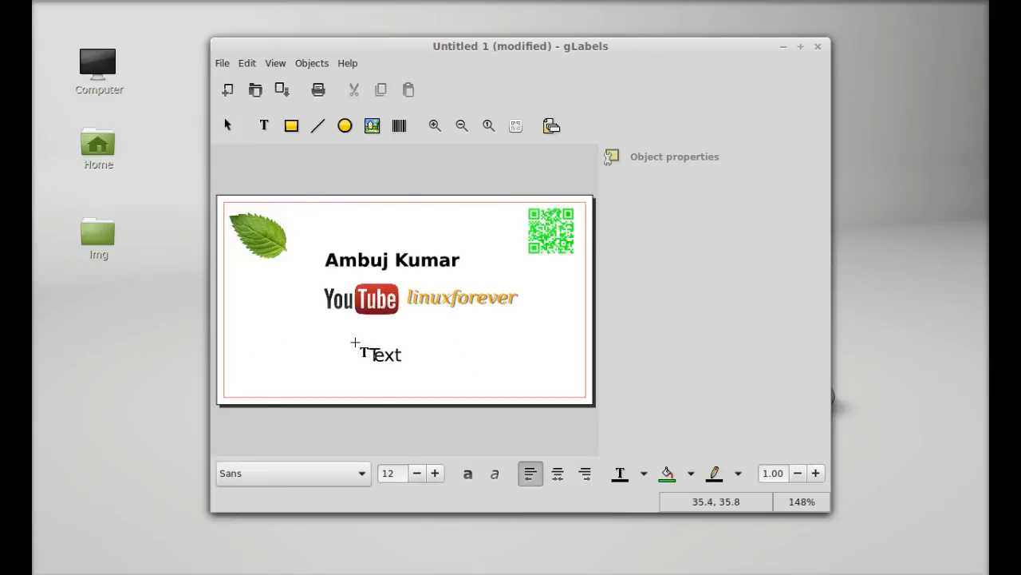
{"action": "left_click", "coordinate": [375, 354]}
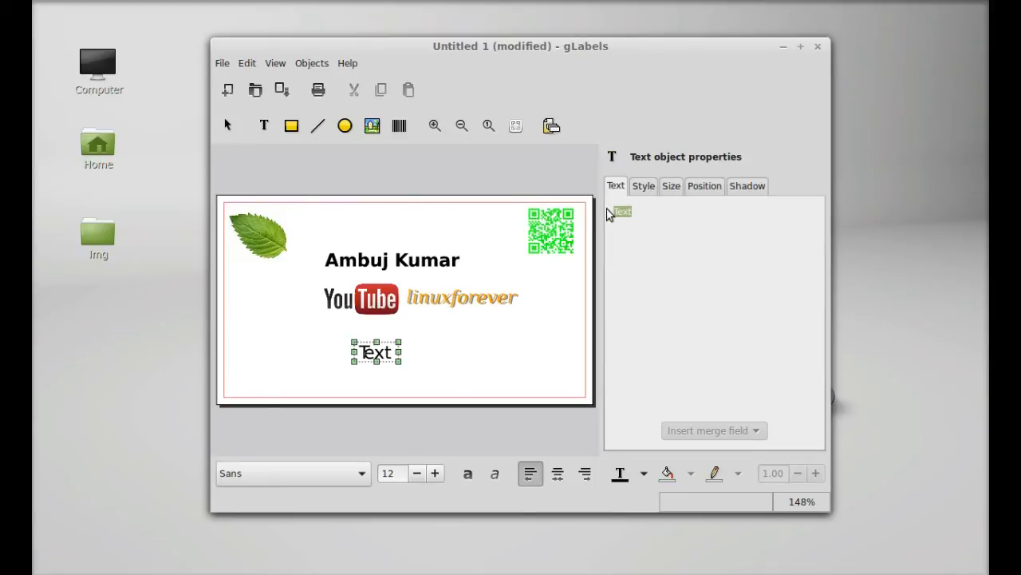
{"action": "type", "text": "y"}
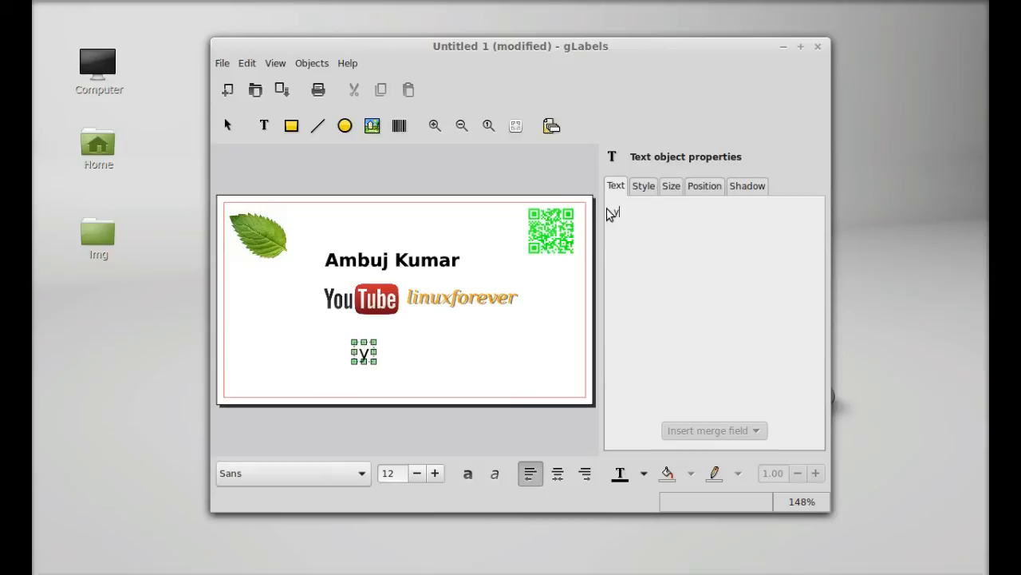
{"action": "type", "text": "youtu"}
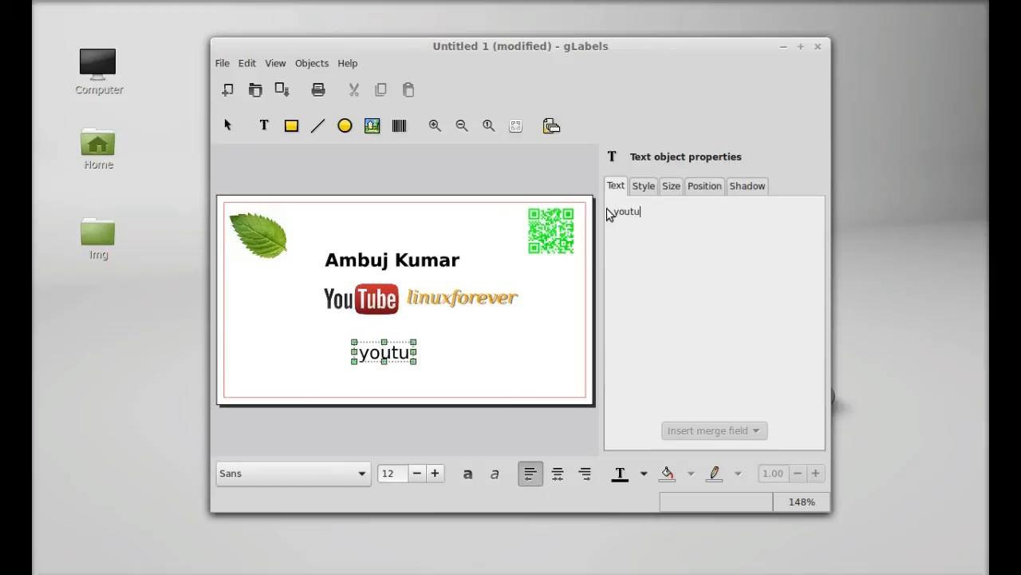
{"action": "type", "text": "be/"}
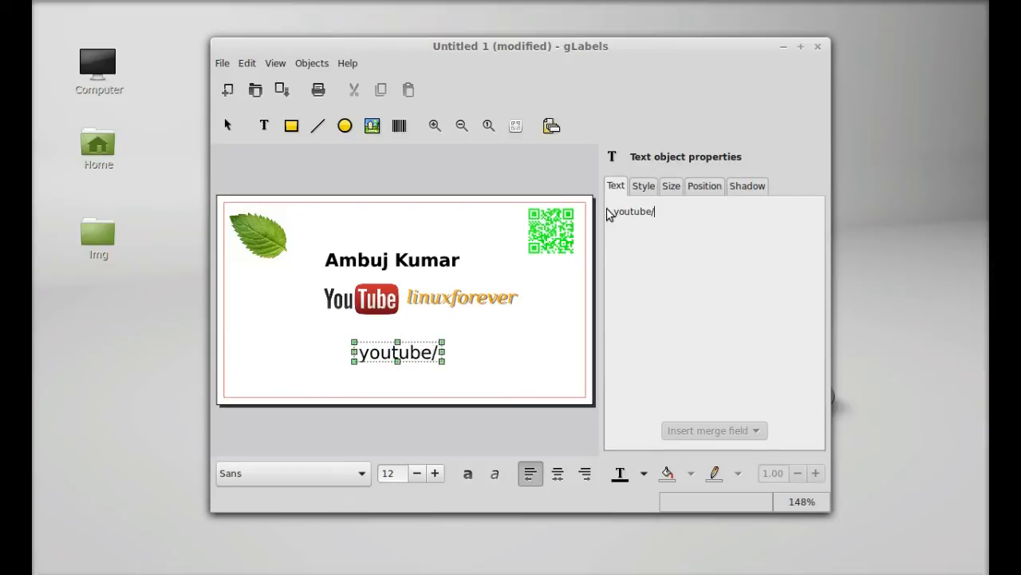
{"action": "type", "text": "ambujkuma"}
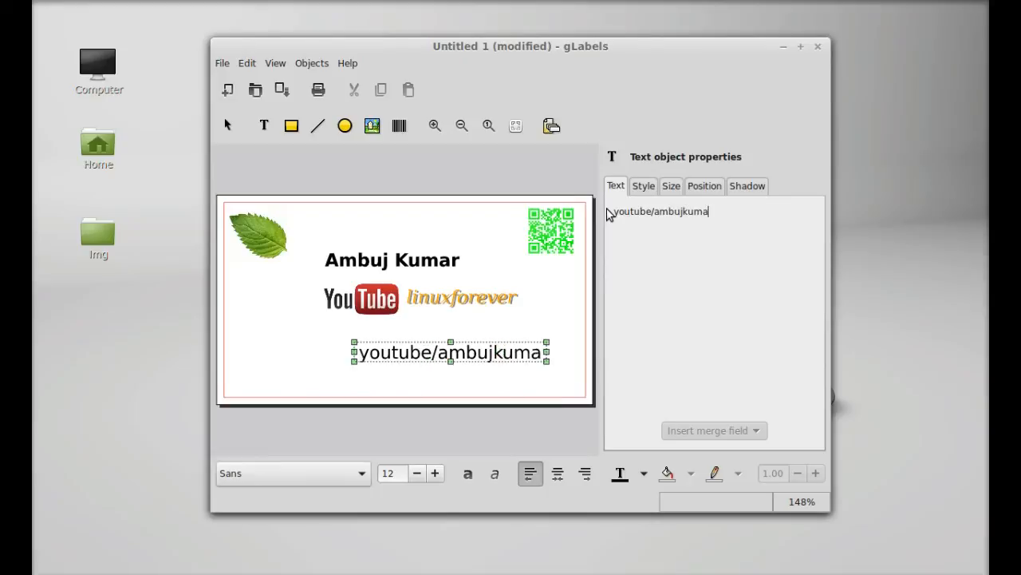
{"action": "type", "text": "r1988"}
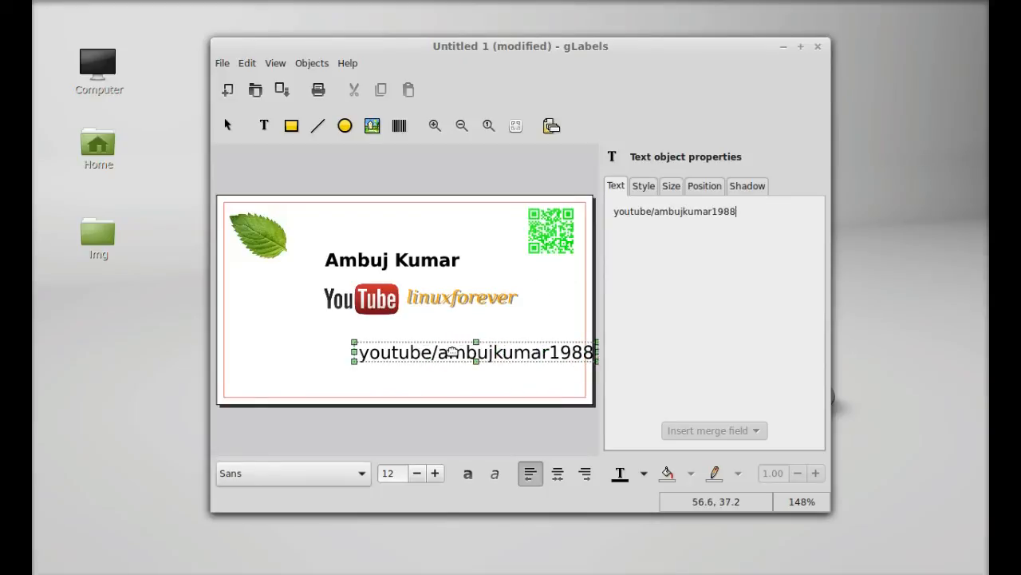
{"action": "left_click_drag", "start_coordinate": [471, 352], "coordinate": [407, 367]}
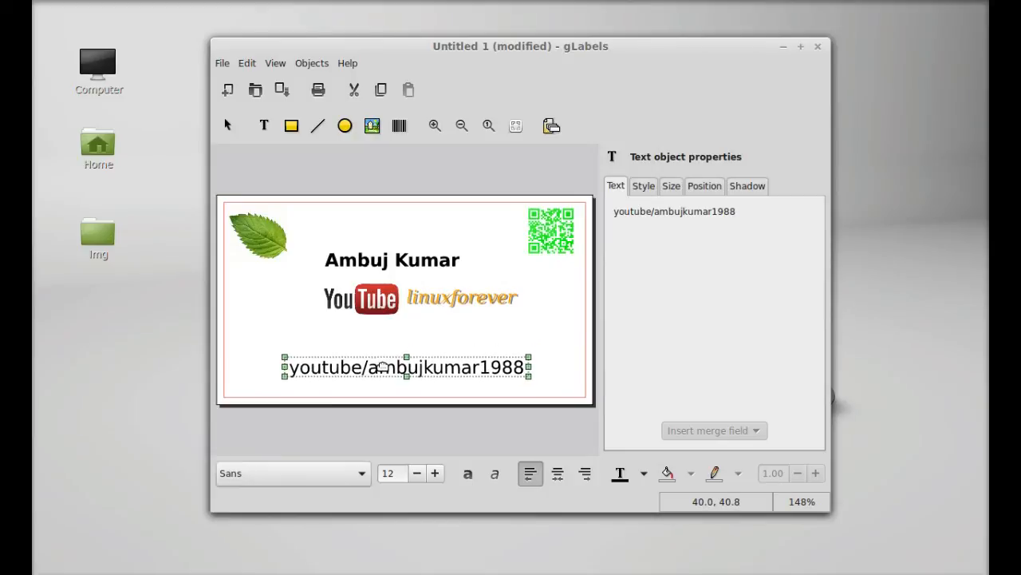
Step: Set the URL text to size 14, centre it under the logo and colour it sky blue
{"action": "left_click", "coordinate": [643, 185]}
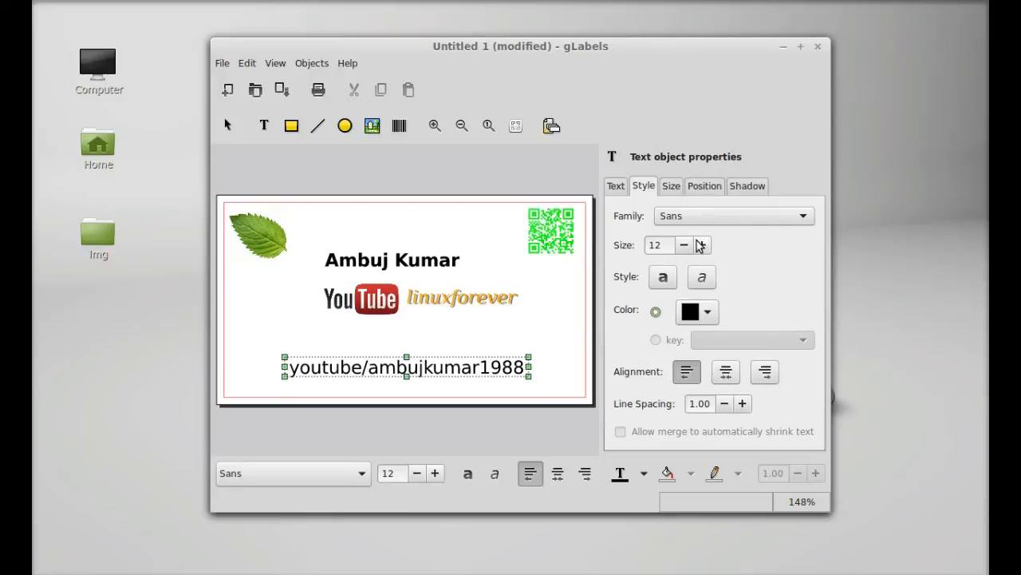
{"action": "left_click", "coordinate": [704, 240]}
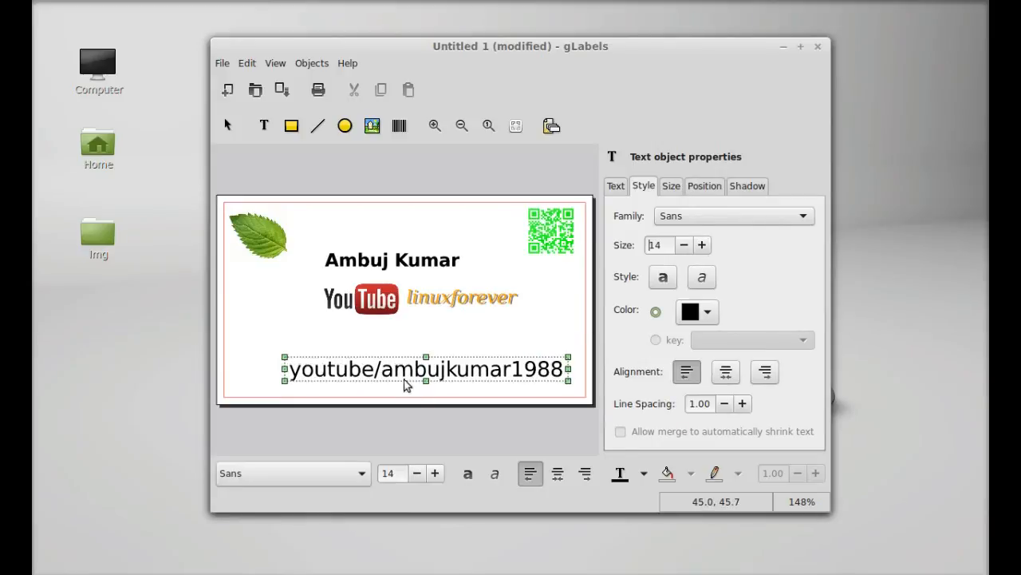
{"action": "left_click_drag", "start_coordinate": [427, 368], "coordinate": [411, 362]}
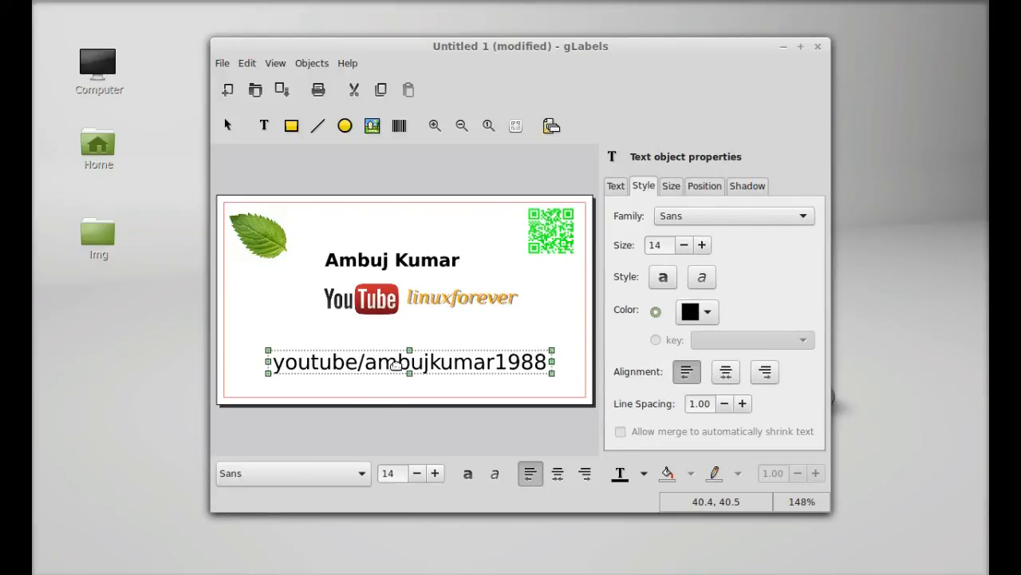
{"action": "left_click", "coordinate": [709, 312]}
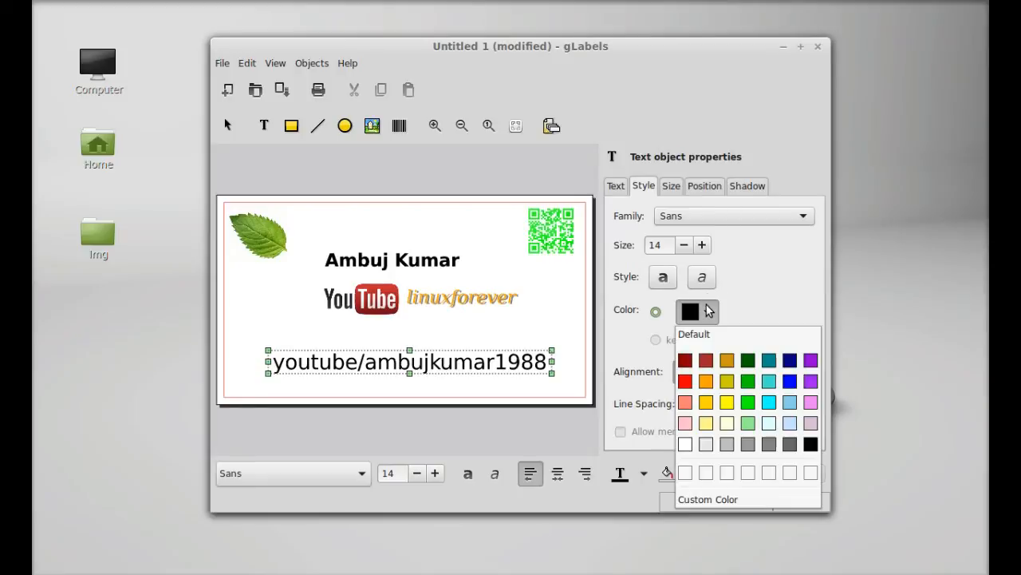
{"action": "mouse_move", "coordinate": [790, 404]}
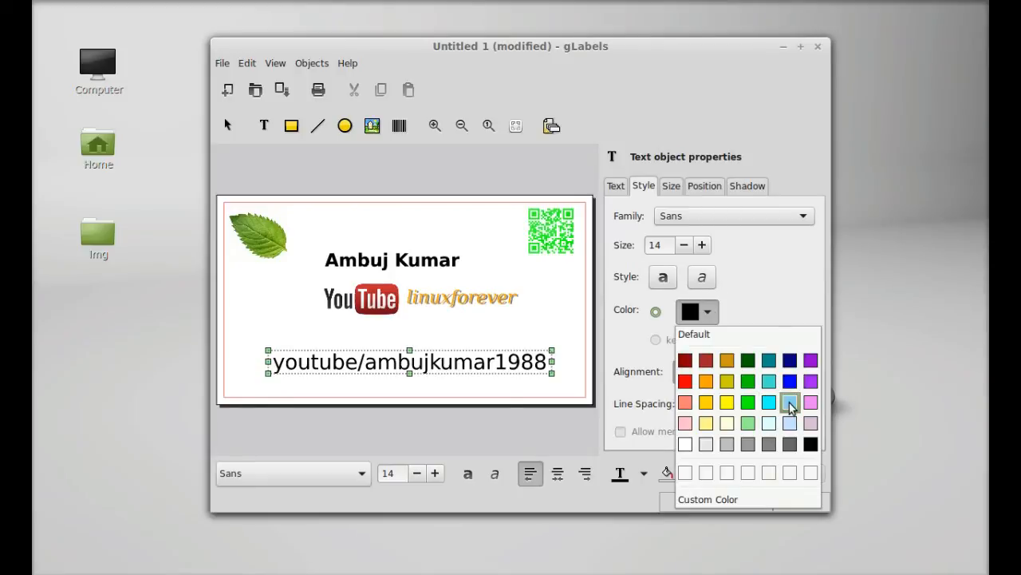
{"action": "left_click", "coordinate": [791, 403]}
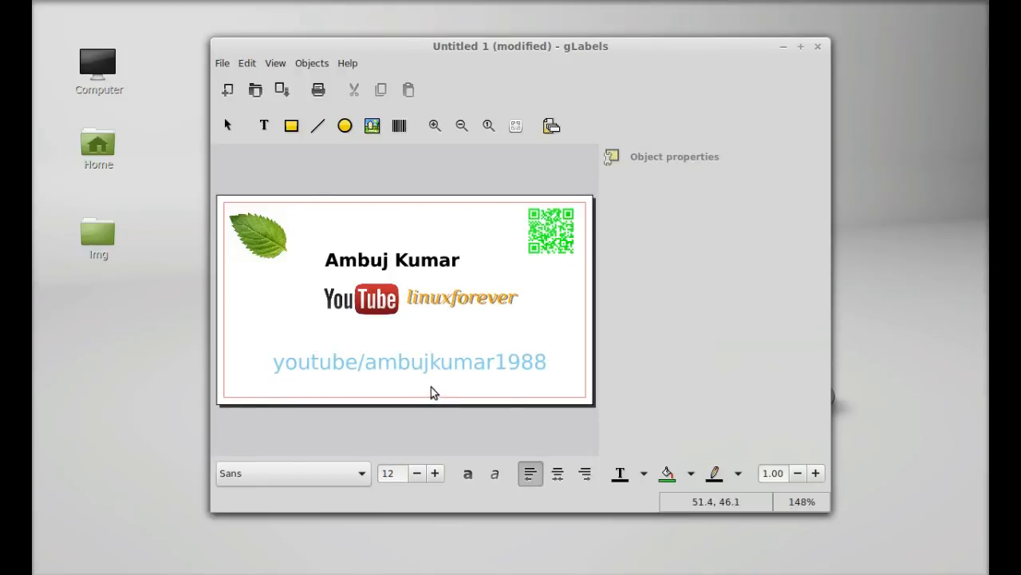
{"action": "left_click", "coordinate": [409, 362]}
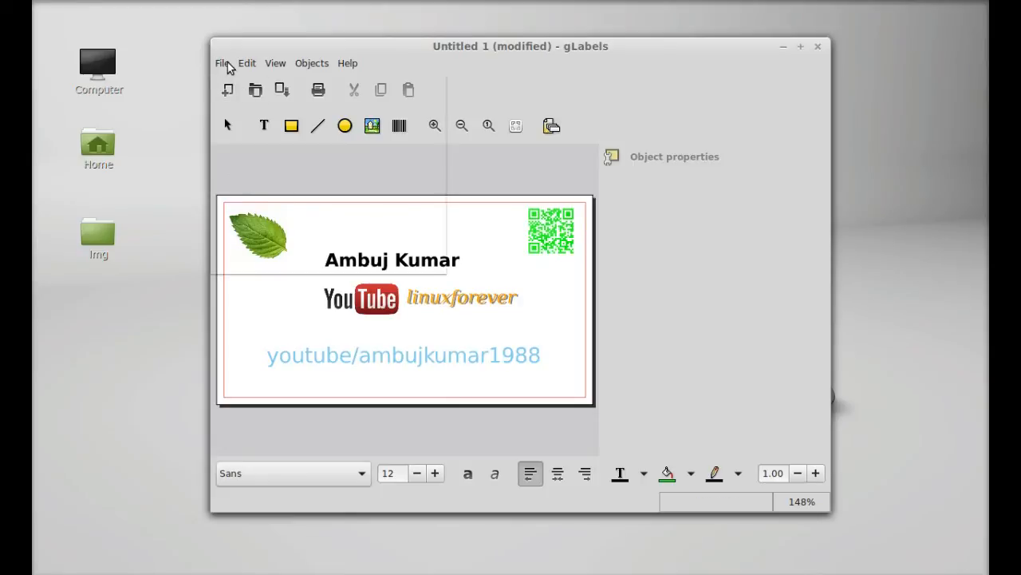
Step: Save the card as a gLabels document named 'mybusinesscard' on the Desktop
{"action": "left_click", "coordinate": [222, 63]}
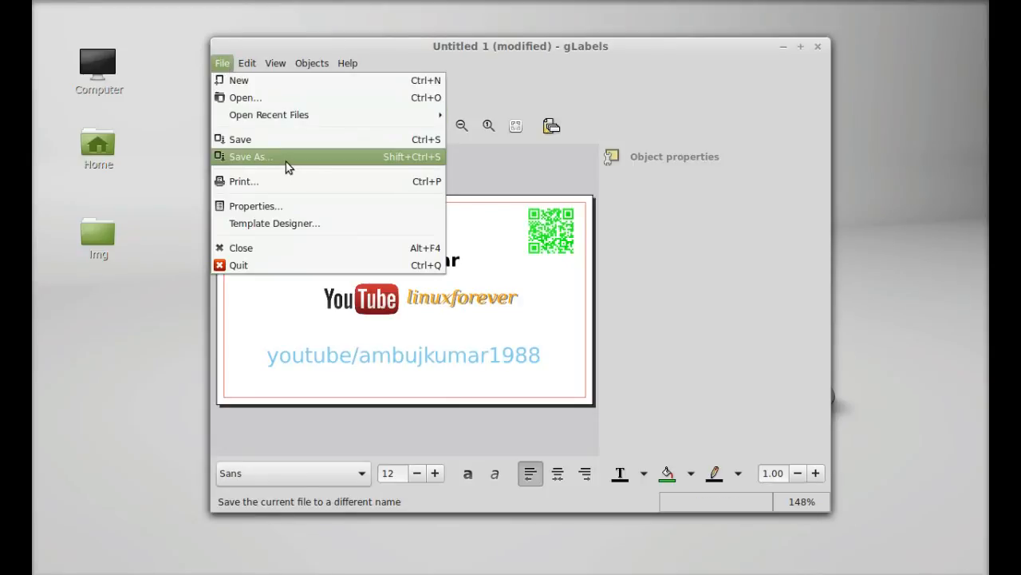
{"action": "left_click", "coordinate": [251, 157]}
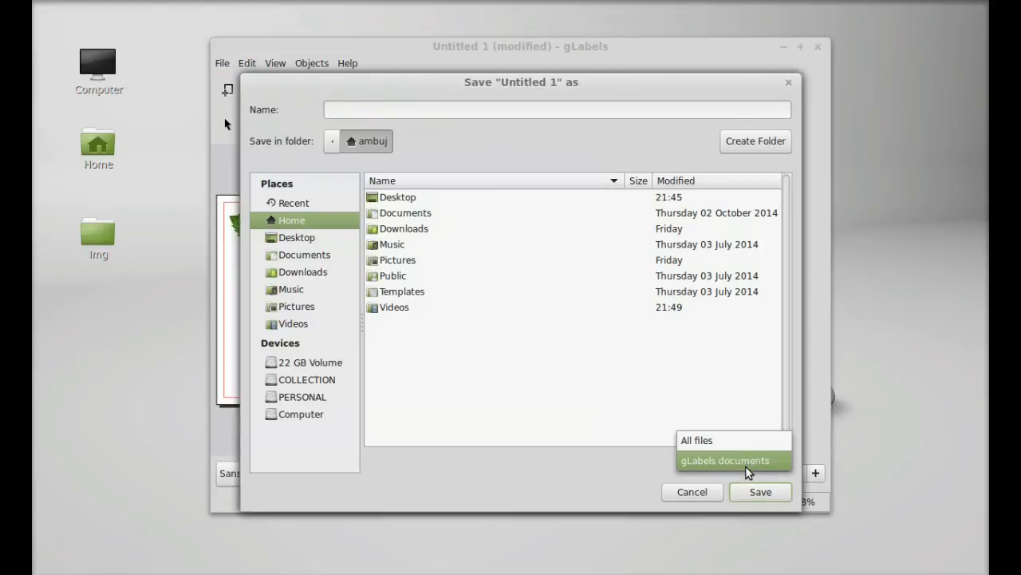
{"action": "left_click", "coordinate": [733, 460]}
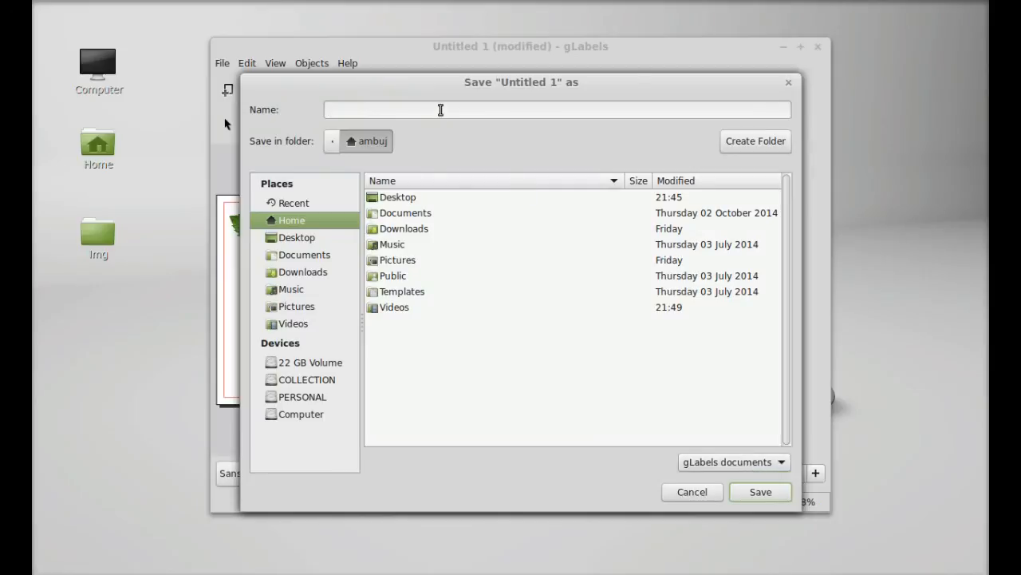
{"action": "type", "text": "mybusin"}
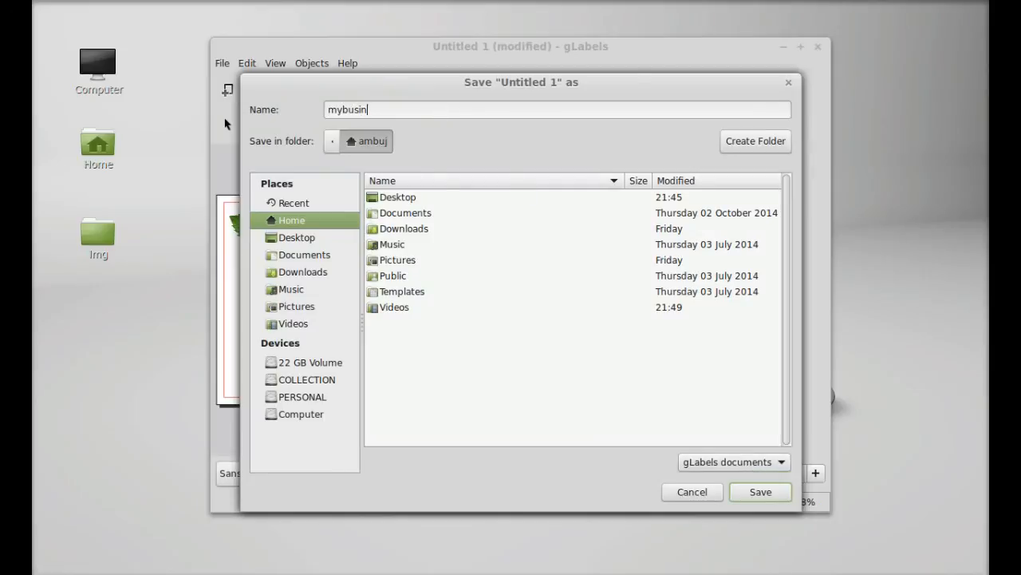
{"action": "type", "text": "esscard"}
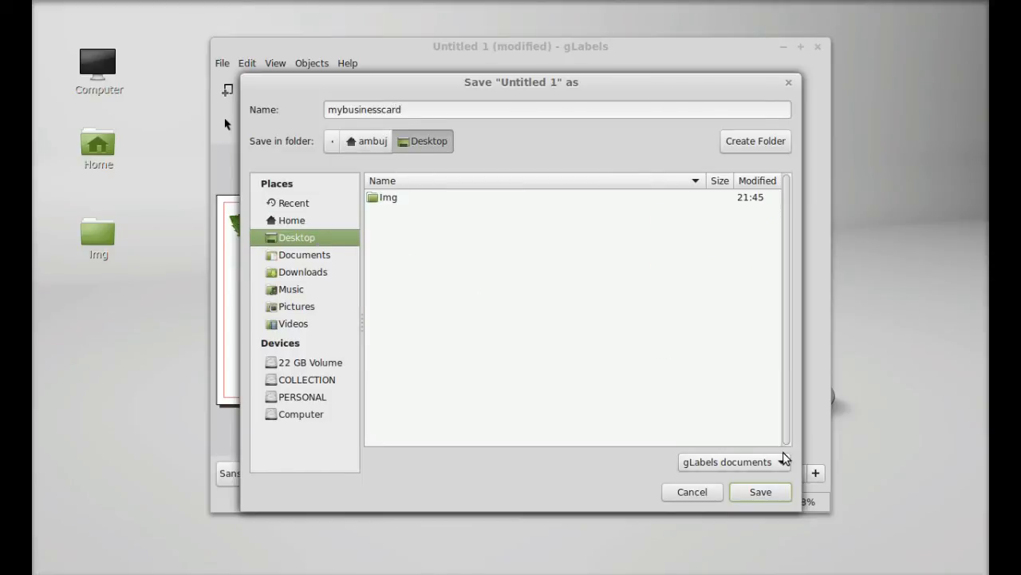
{"action": "left_click", "coordinate": [761, 492]}
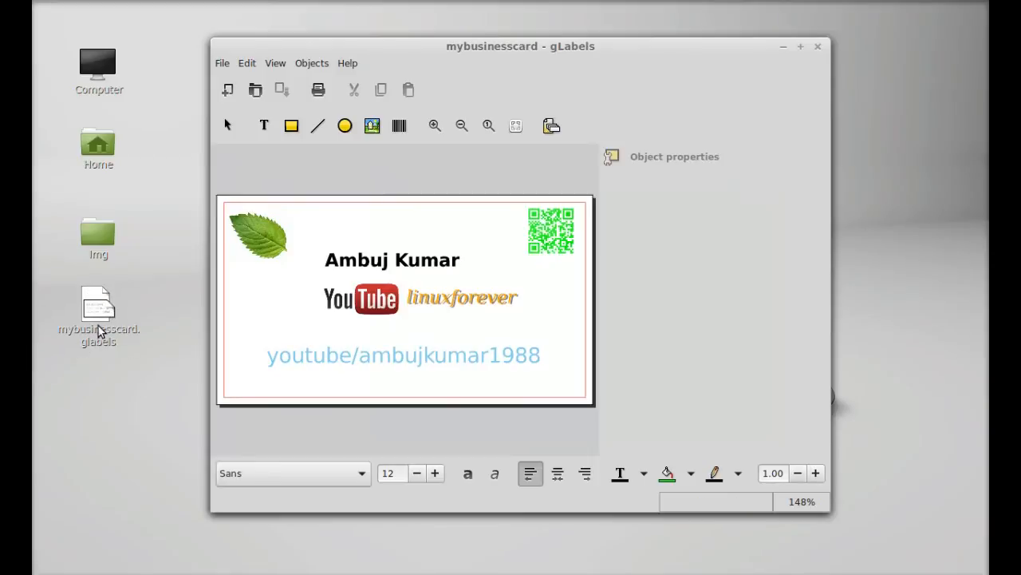
{"action": "mouse_move", "coordinate": [359, 297]}
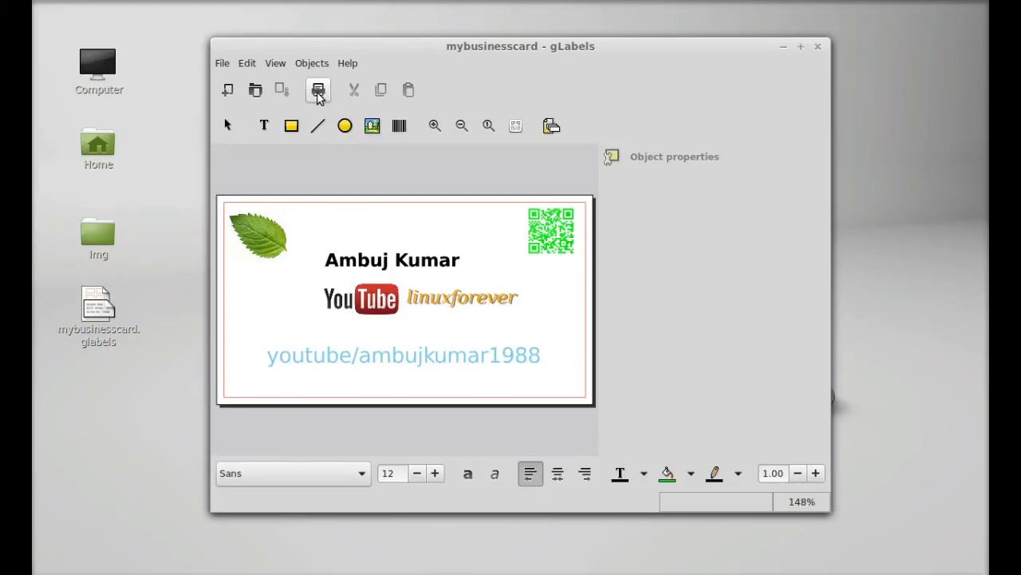
{"action": "mouse_move", "coordinate": [318, 89]}
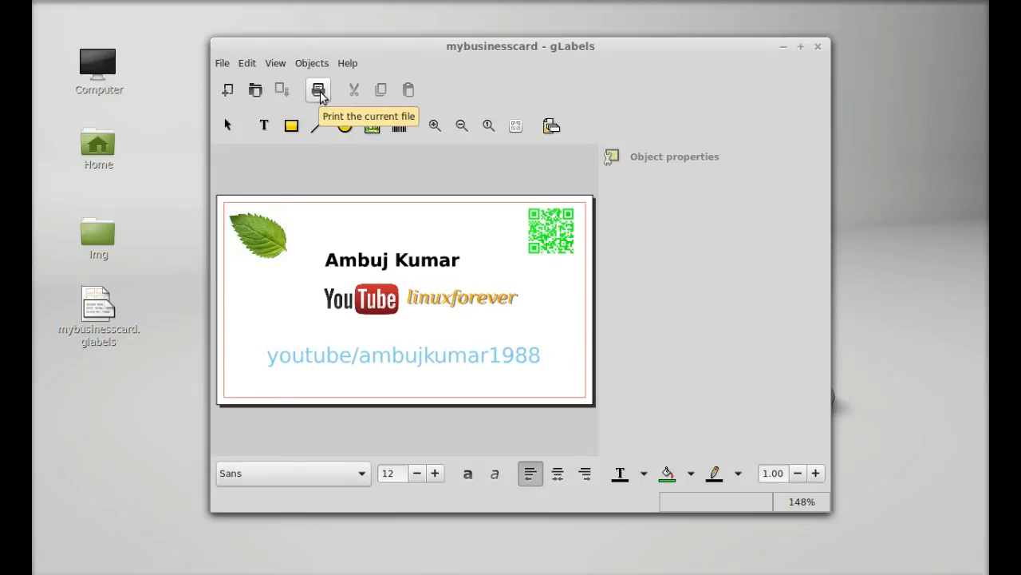
Step: Bring up the Print dialog for the saved card
{"action": "left_click", "coordinate": [318, 89]}
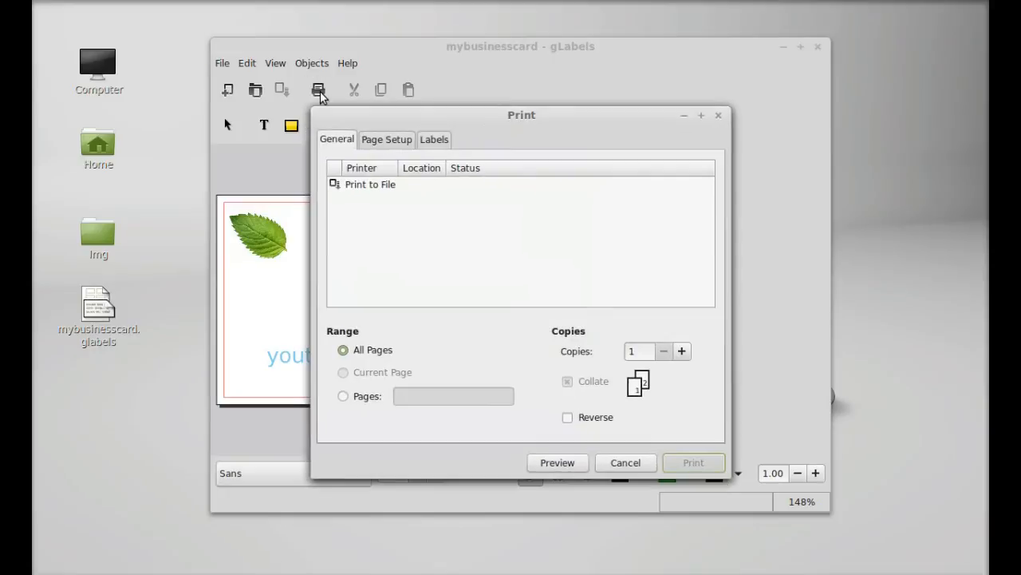
{"action": "mouse_move", "coordinate": [744, 408]}
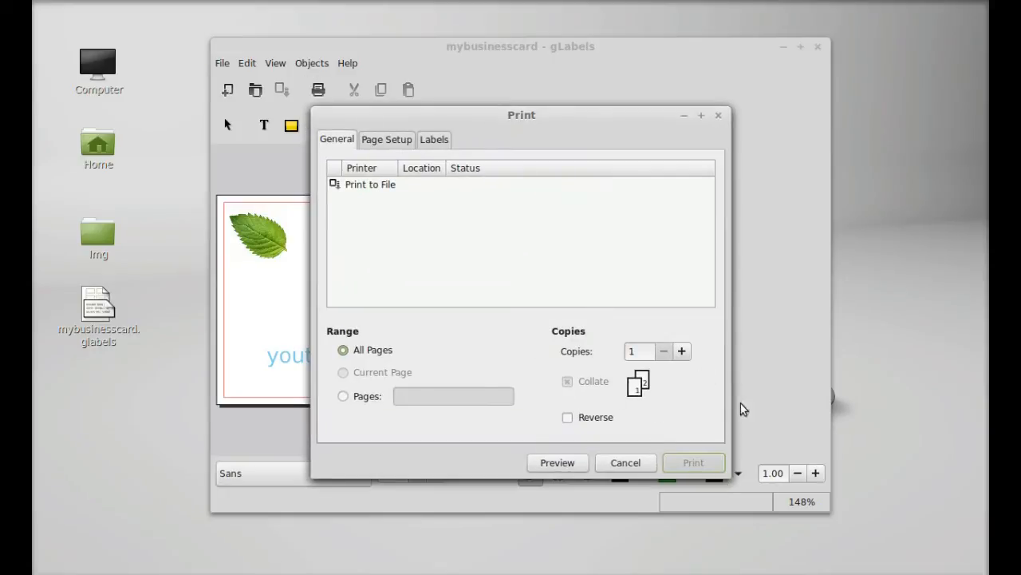
{"action": "mouse_move", "coordinate": [448, 261]}
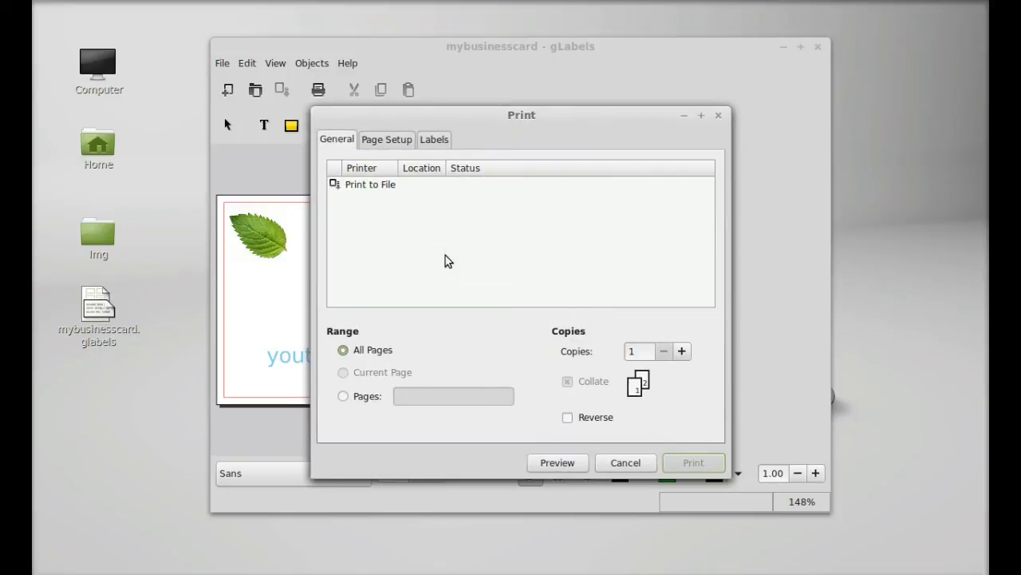
{"action": "mouse_move", "coordinate": [558, 462]}
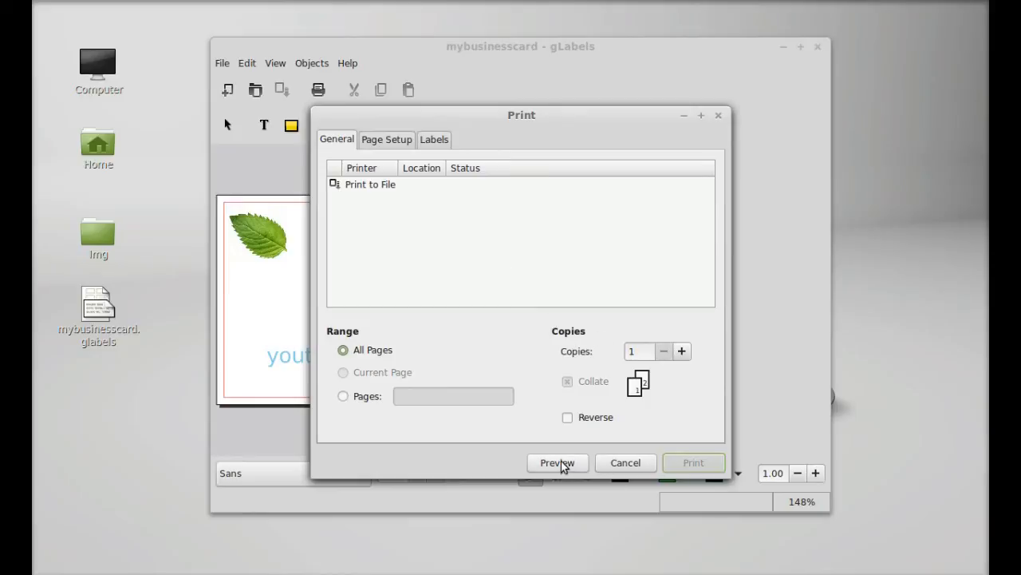